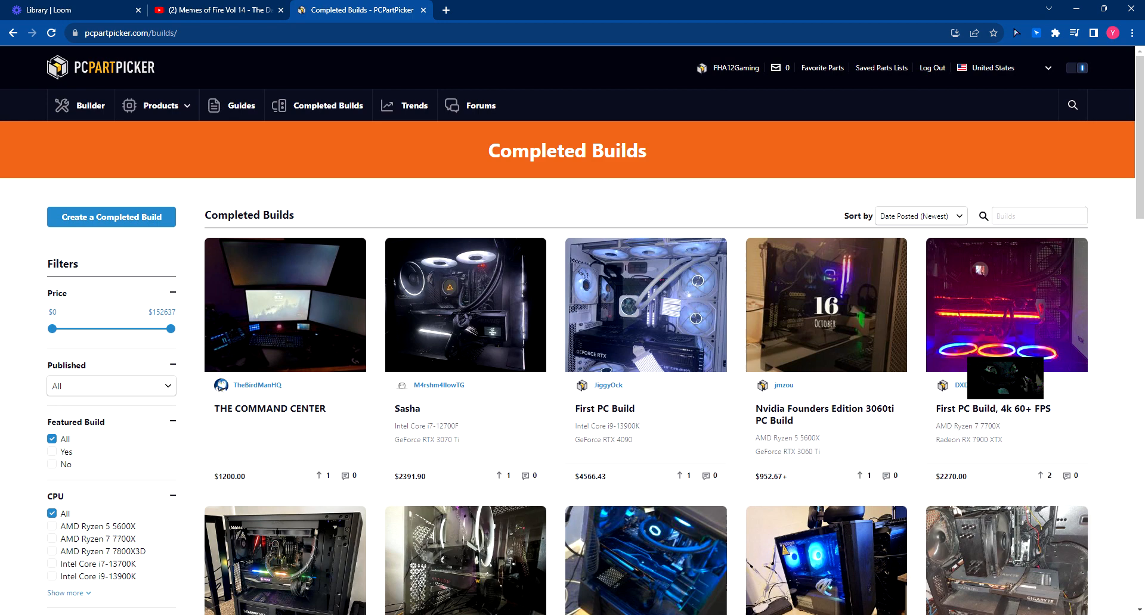
- Scroll through the Sasha build's description, $2391.90 part list and empty comments section
scroll(down, 3)
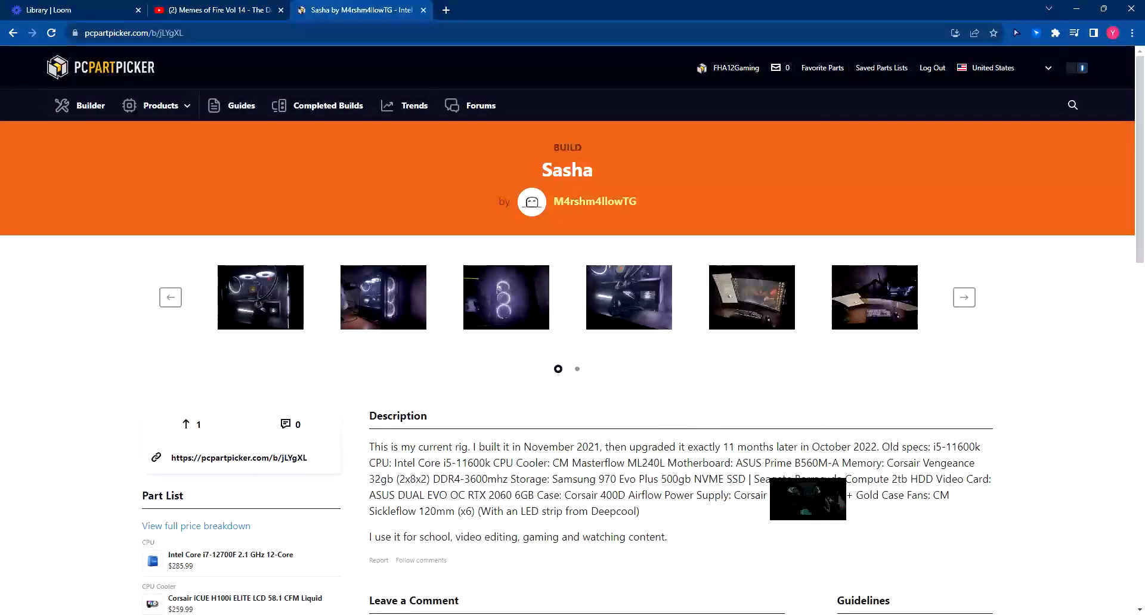
mouse_move(694, 571)
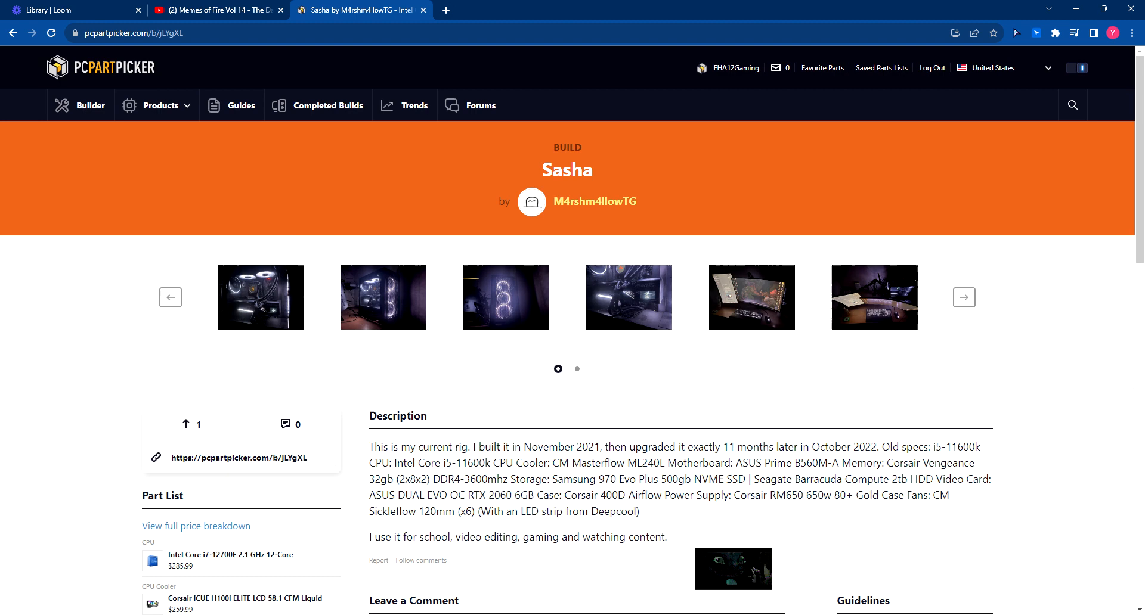
scroll(down, 3)
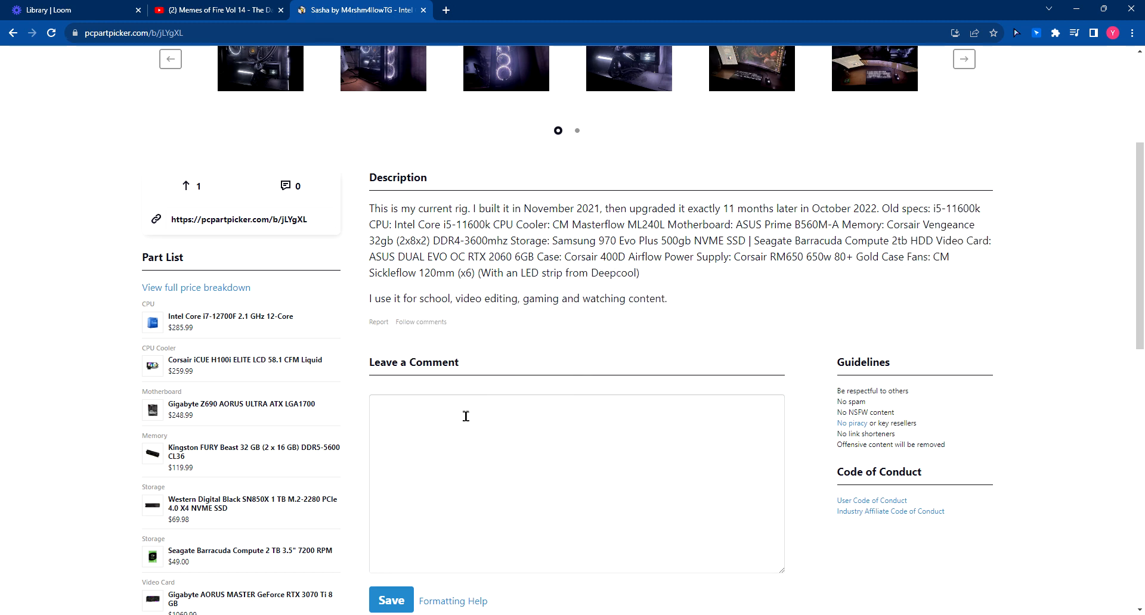
mouse_move(251, 503)
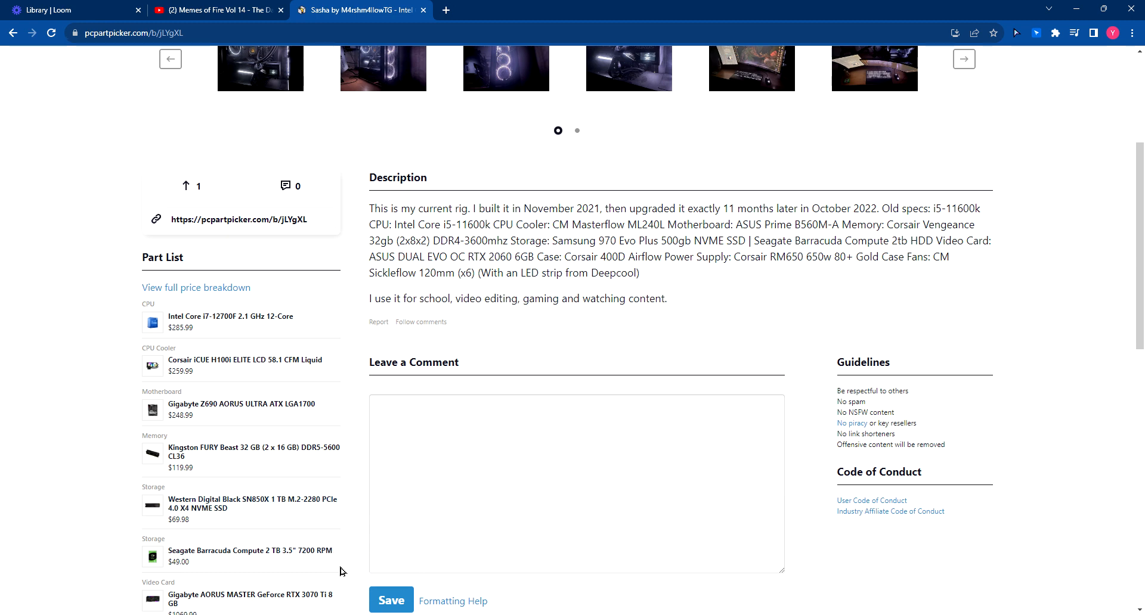
mouse_move(251, 592)
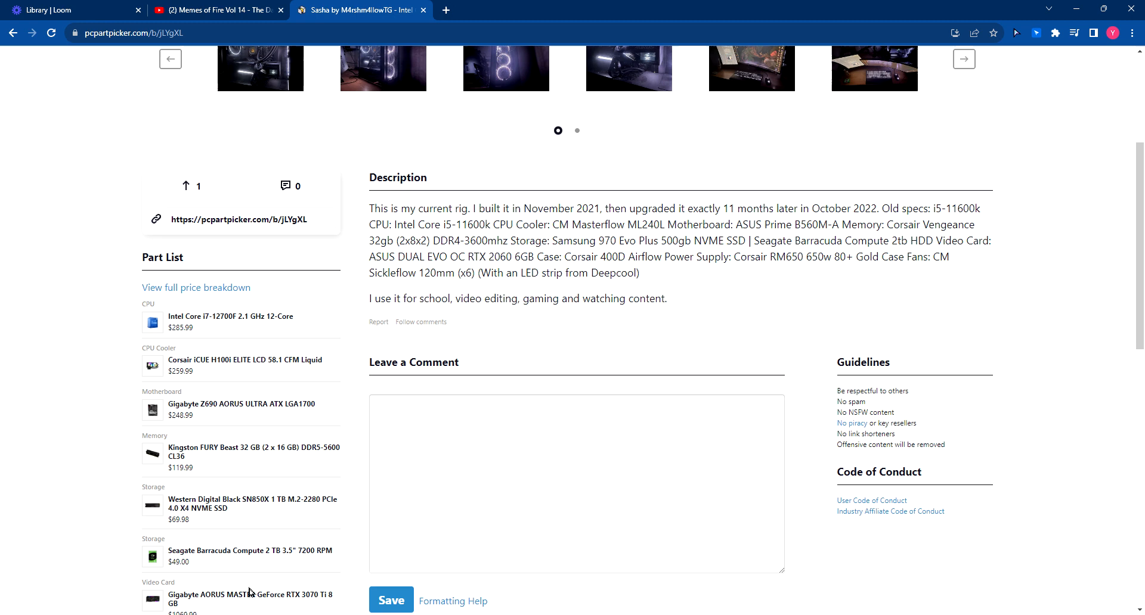
scroll(down, 3)
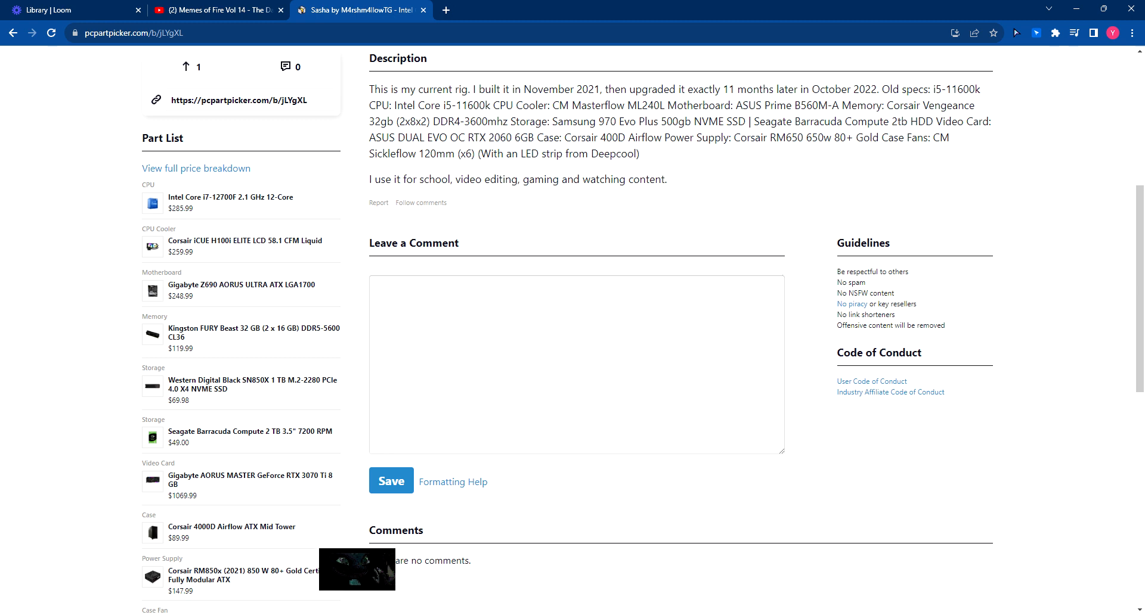
scroll(down, 3)
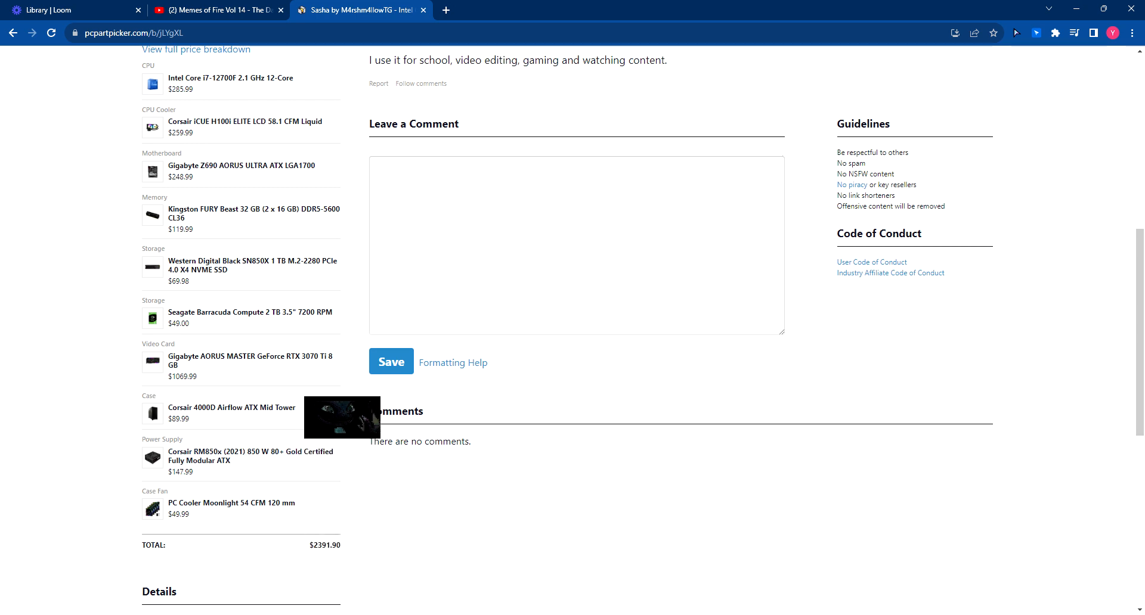
- View the build's Gigabyte AORUS MASTER video card, then its GeForce RTX 3070 version
click(249, 360)
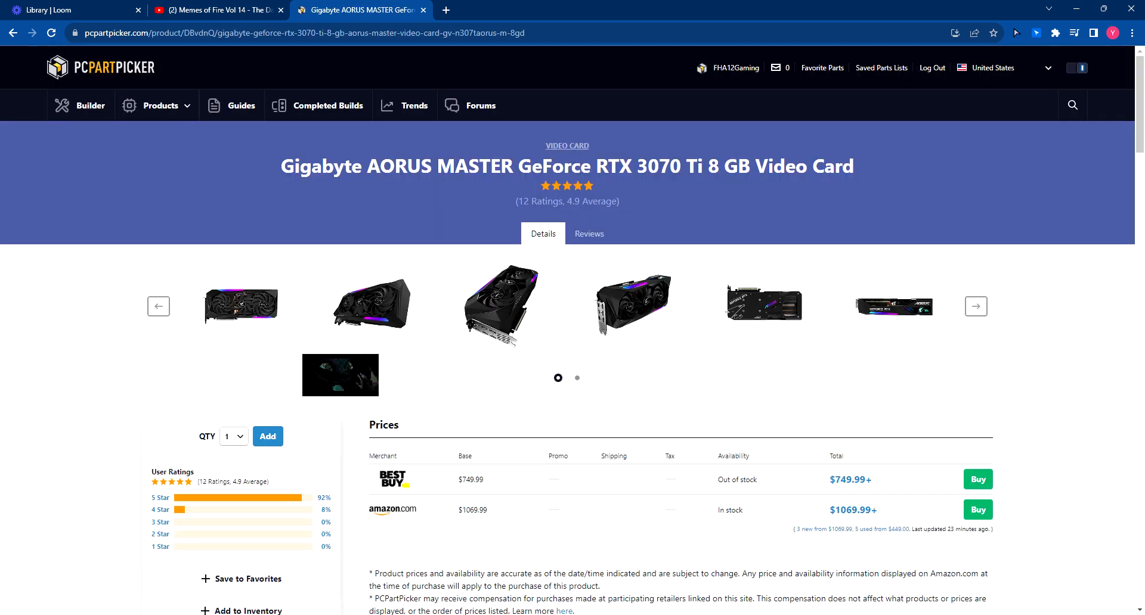
scroll(down, 3)
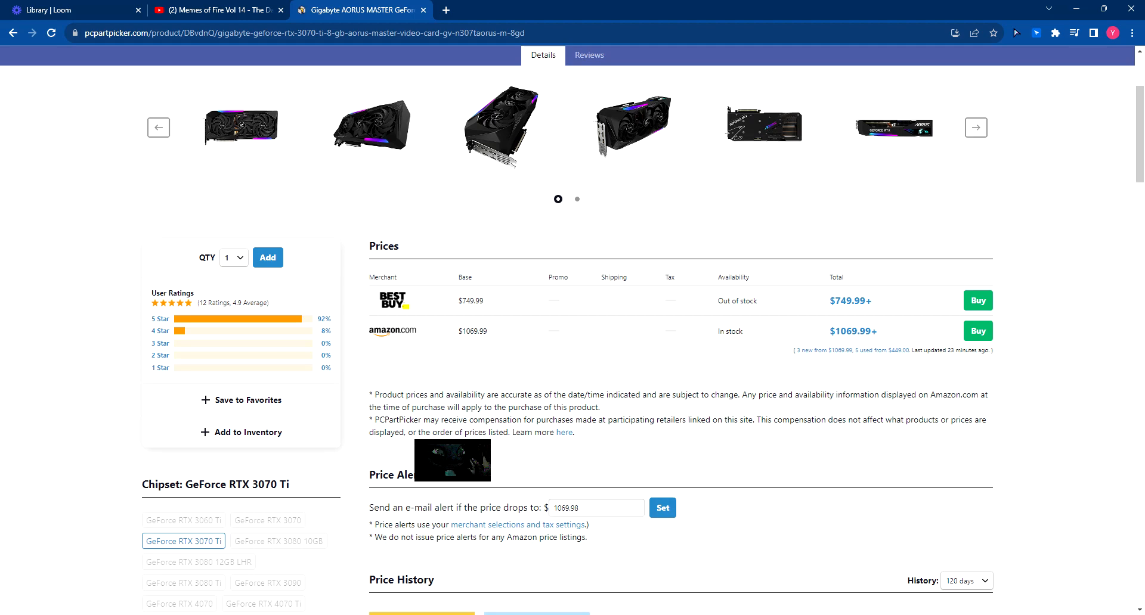
scroll(down, 3)
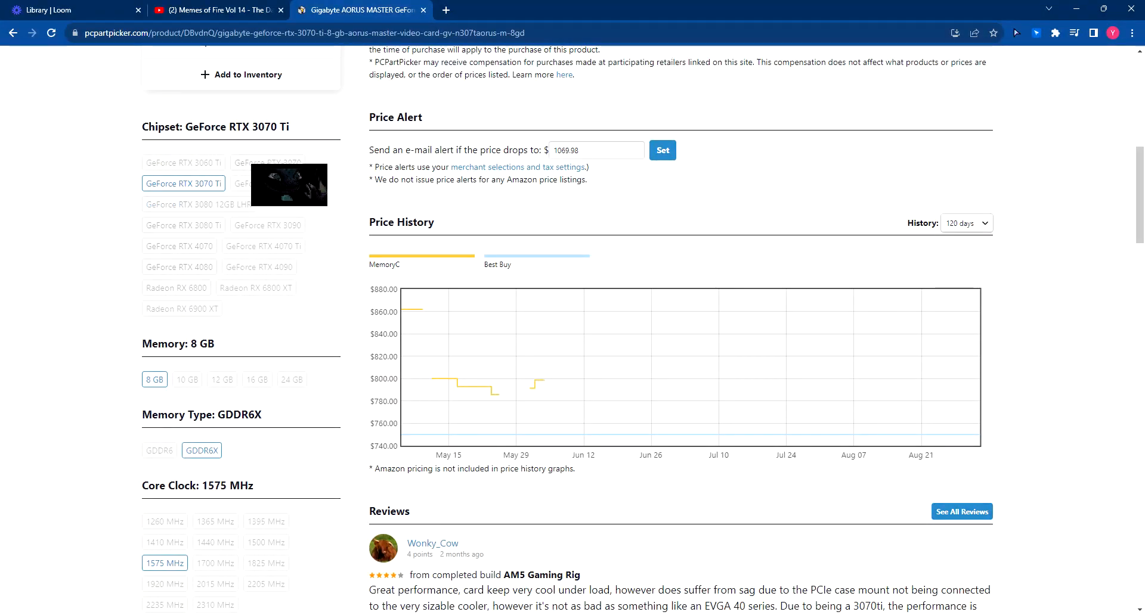
click(269, 162)
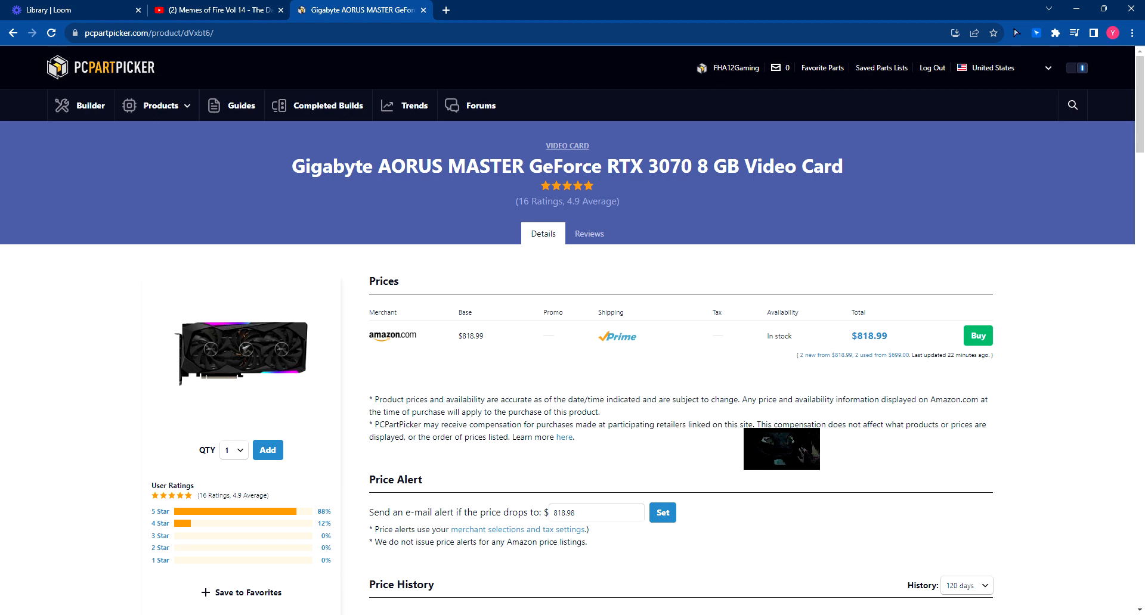
scroll(down, 3)
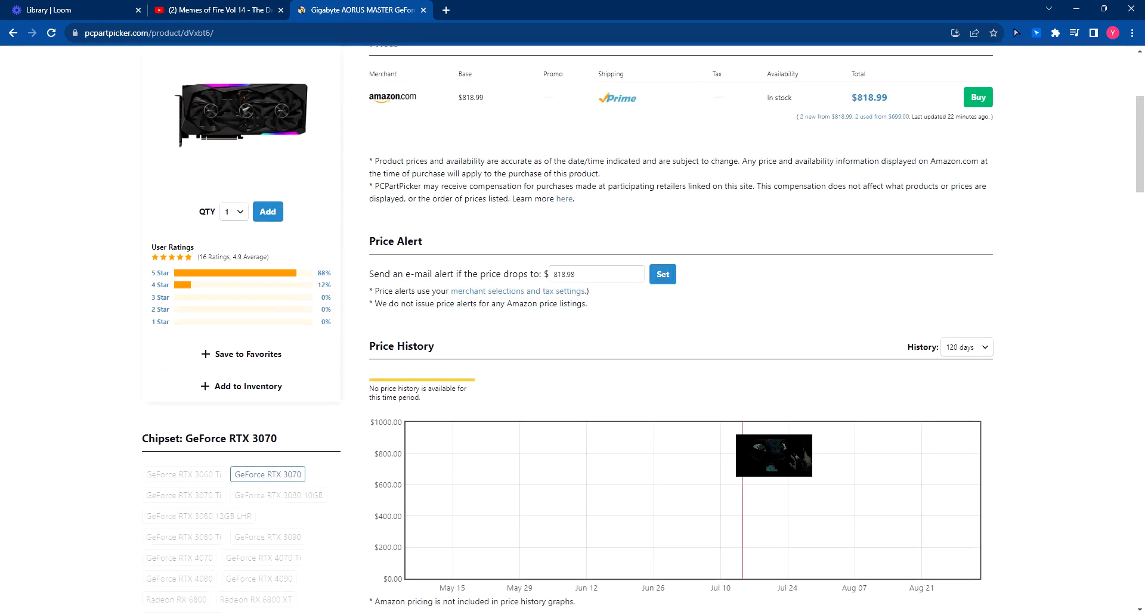
scroll(down, 3)
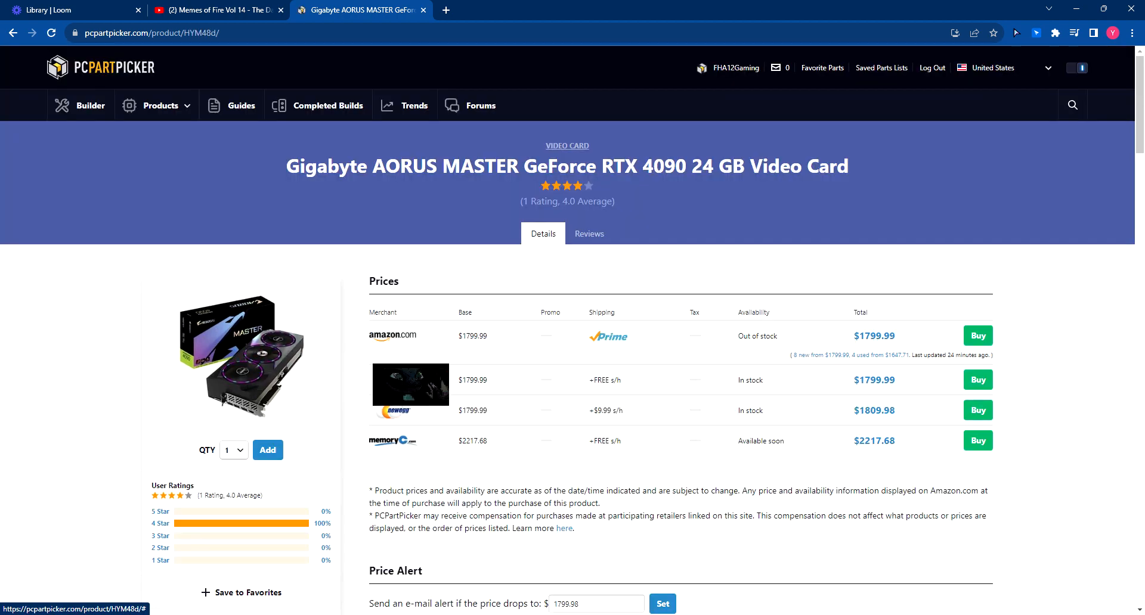
- Check the Radeon RX 6900 XT version, then return to the RTX 4090 card page
scroll(down, 3)
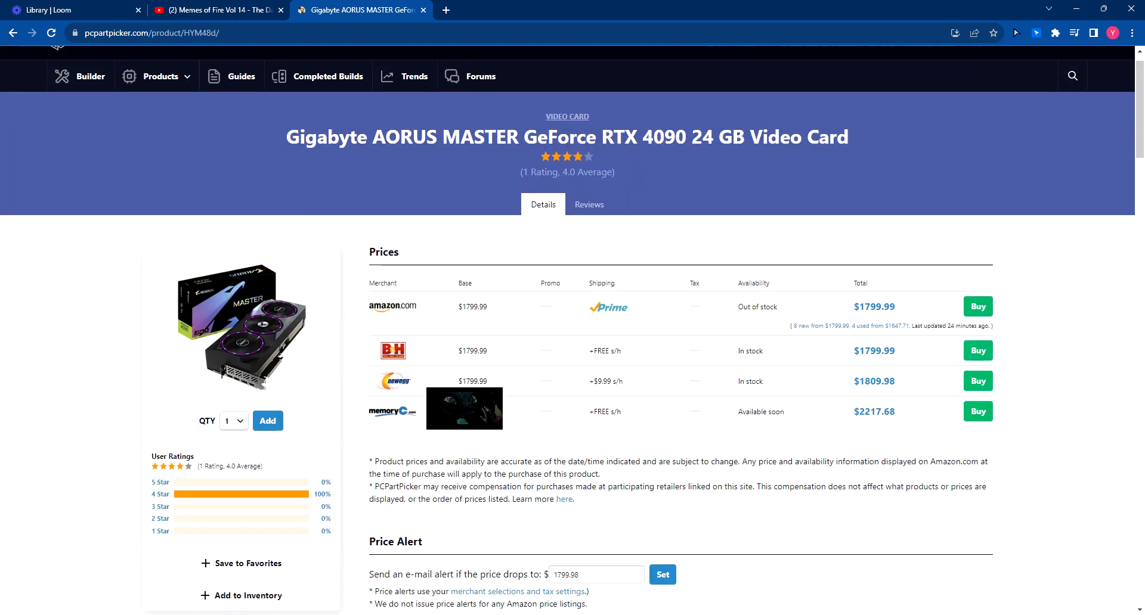
scroll(down, 3)
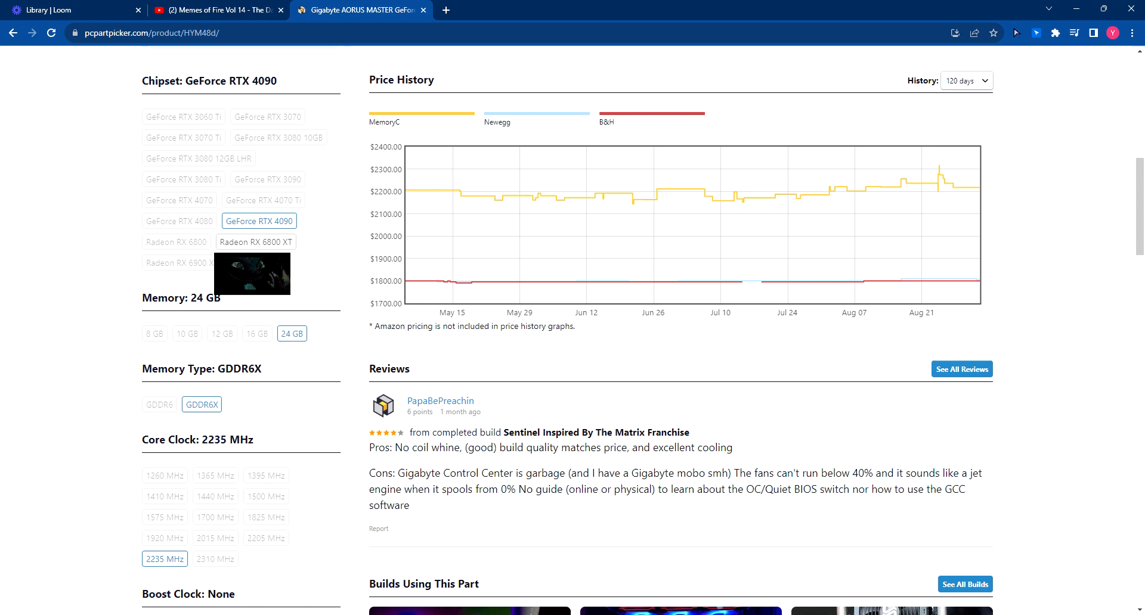
click(178, 262)
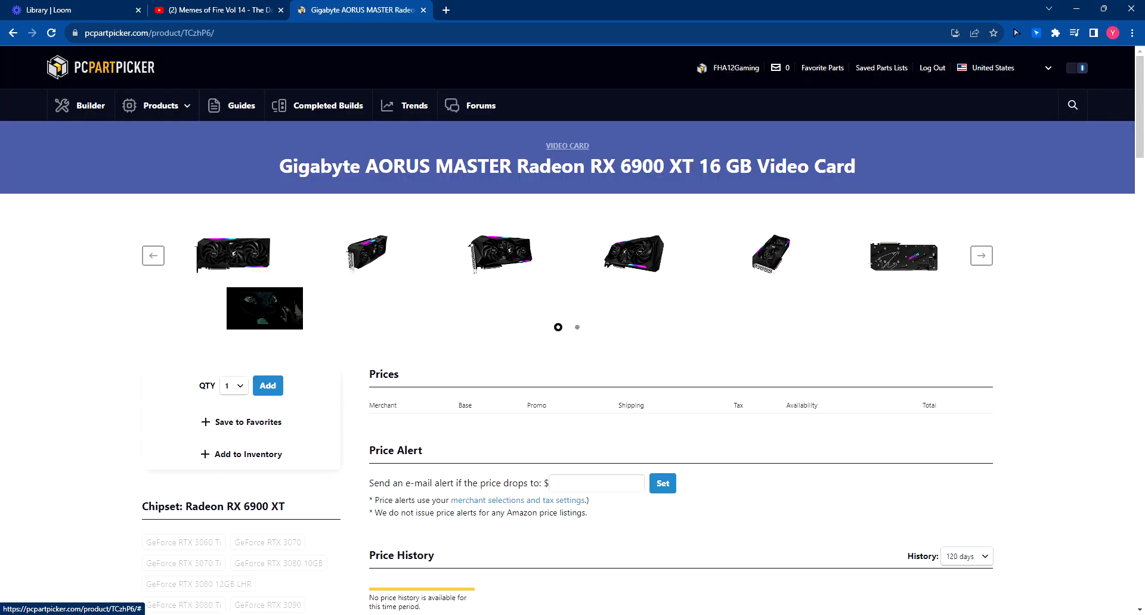
scroll(down, 3)
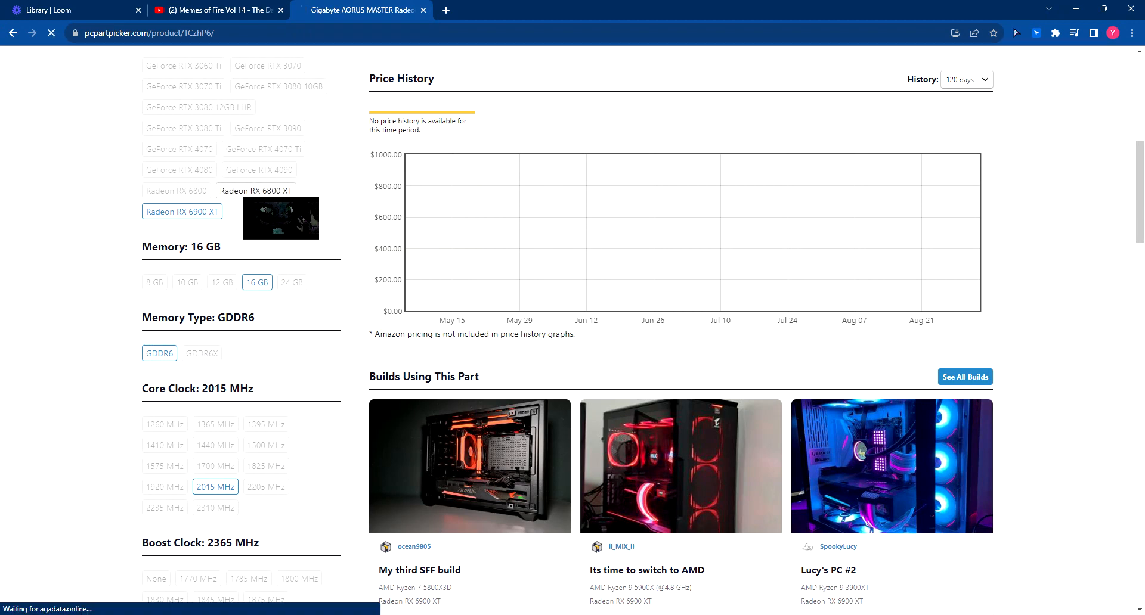
click(256, 191)
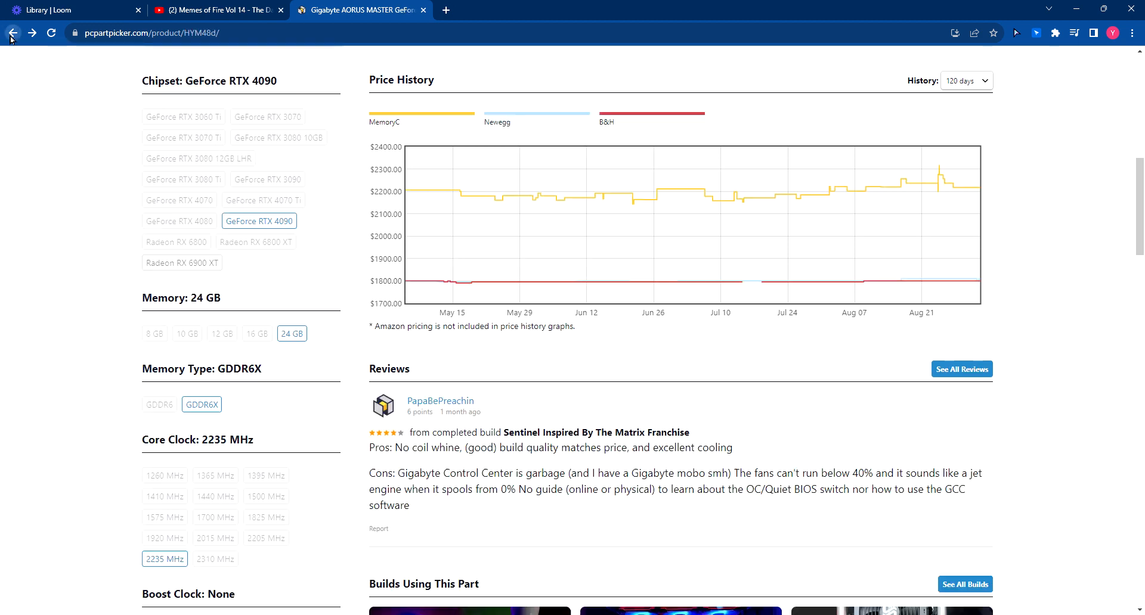
- Navigate back through the card and Sasha pages to the Completed Builds list
click(12, 34)
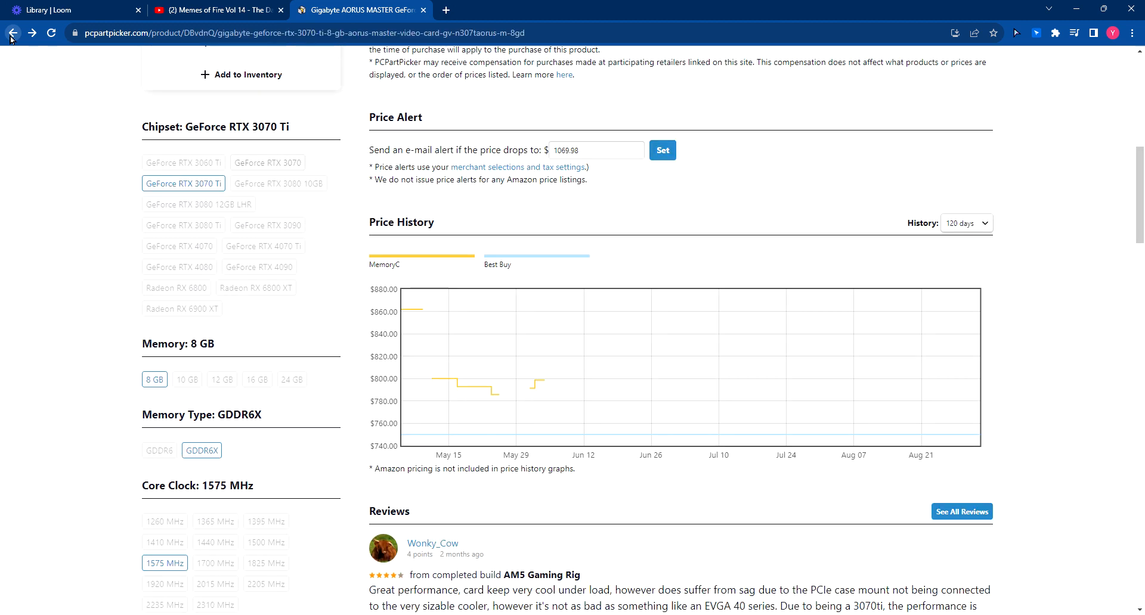
click(12, 34)
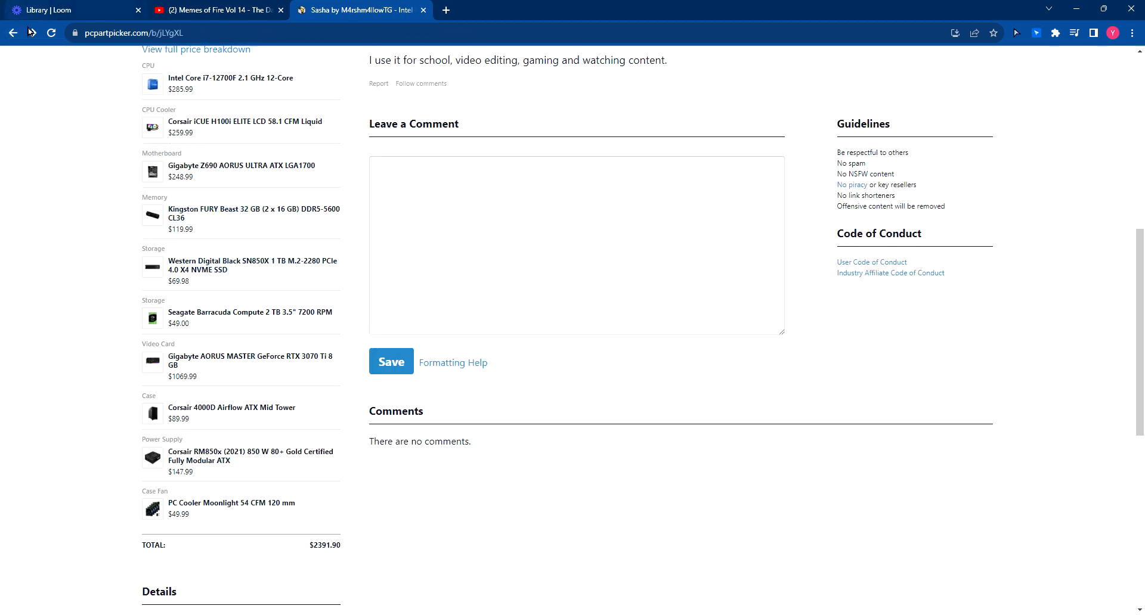
click(12, 33)
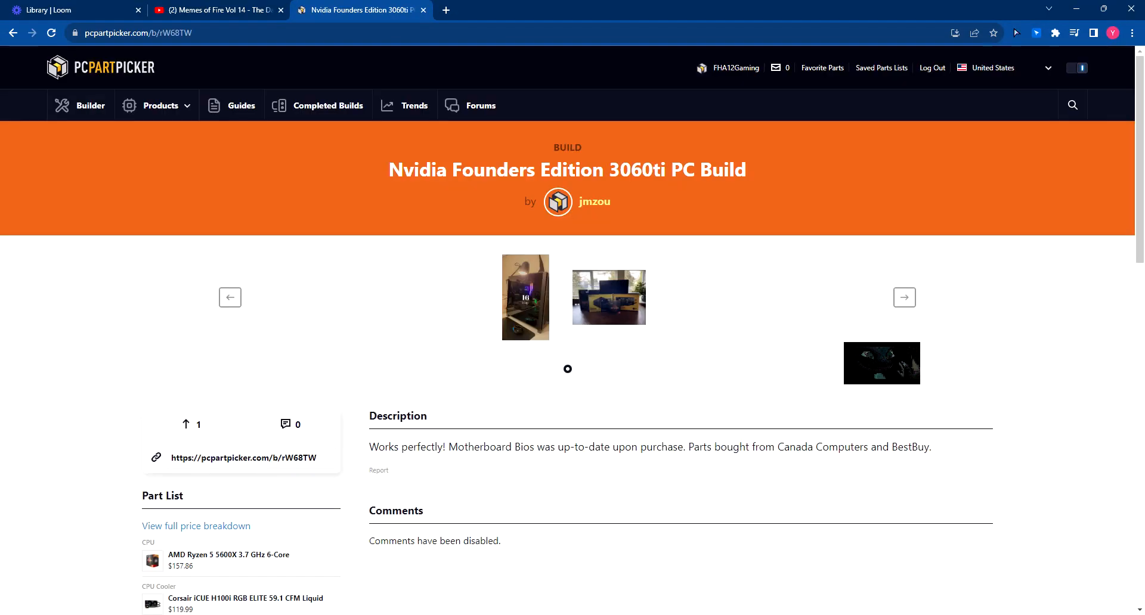
- Scroll the Nvidia Founders Edition 3060ti build to its $952.67 part list and details
scroll(down, 3)
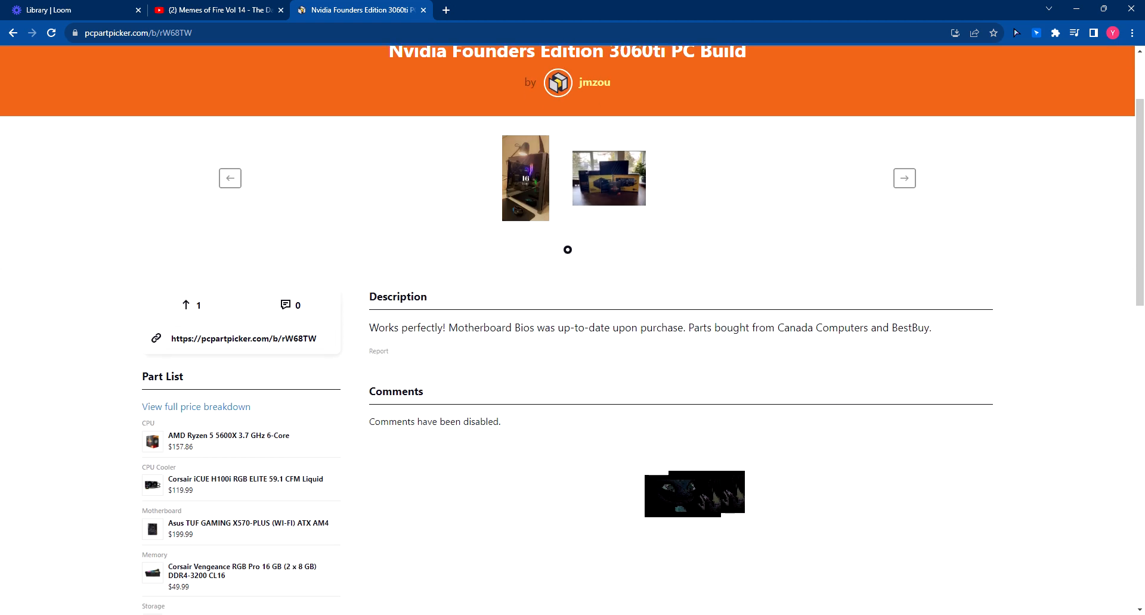
scroll(down, 3)
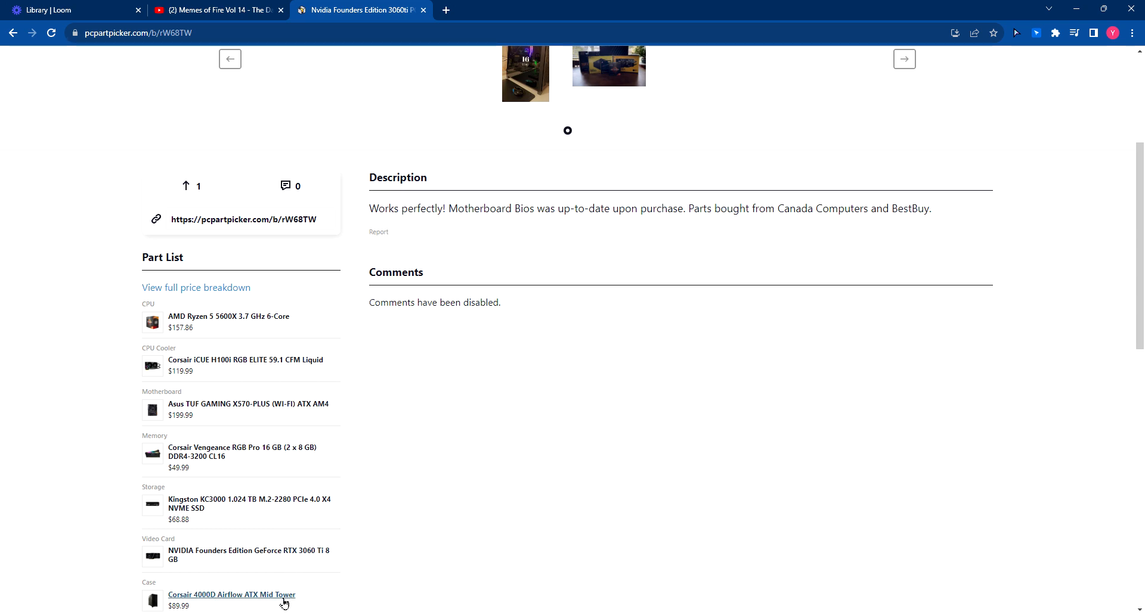
scroll(down, 3)
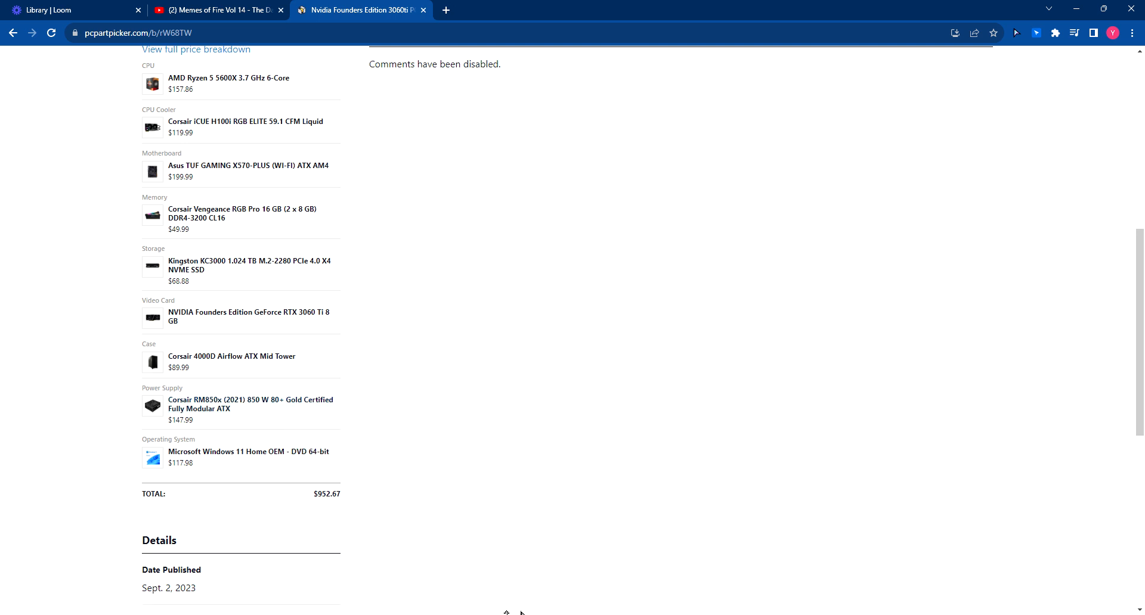
scroll(down, 3)
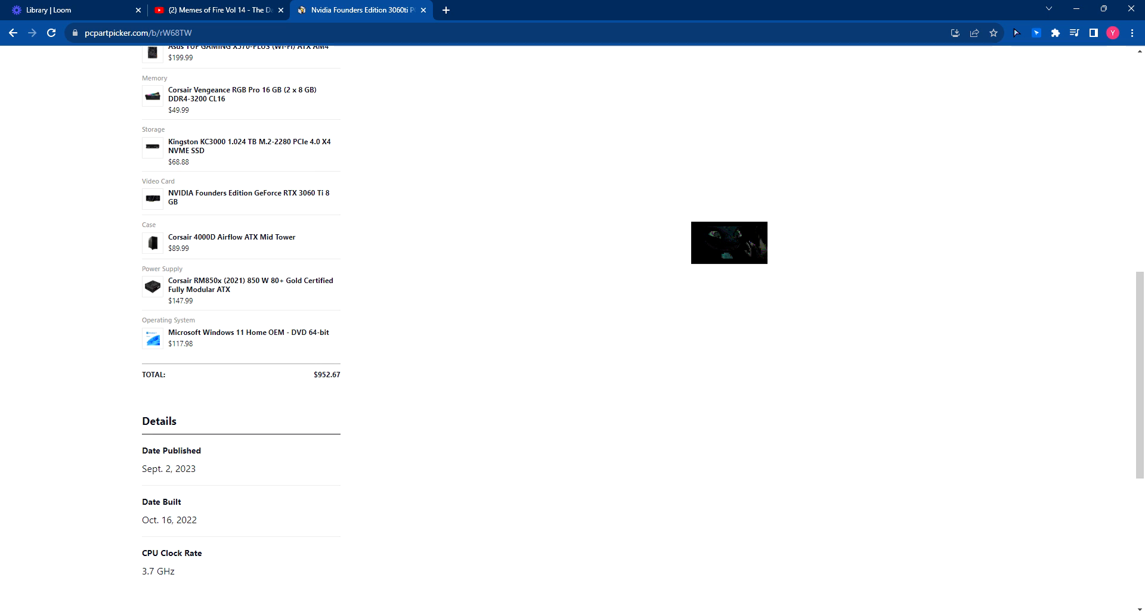
click(13, 33)
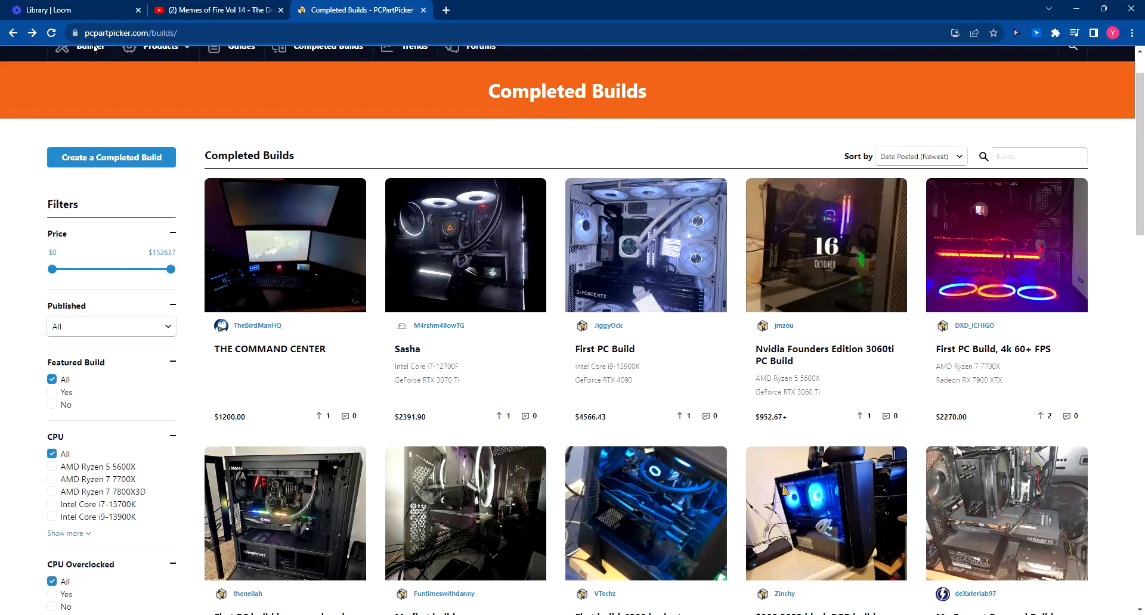
scroll(down, 3)
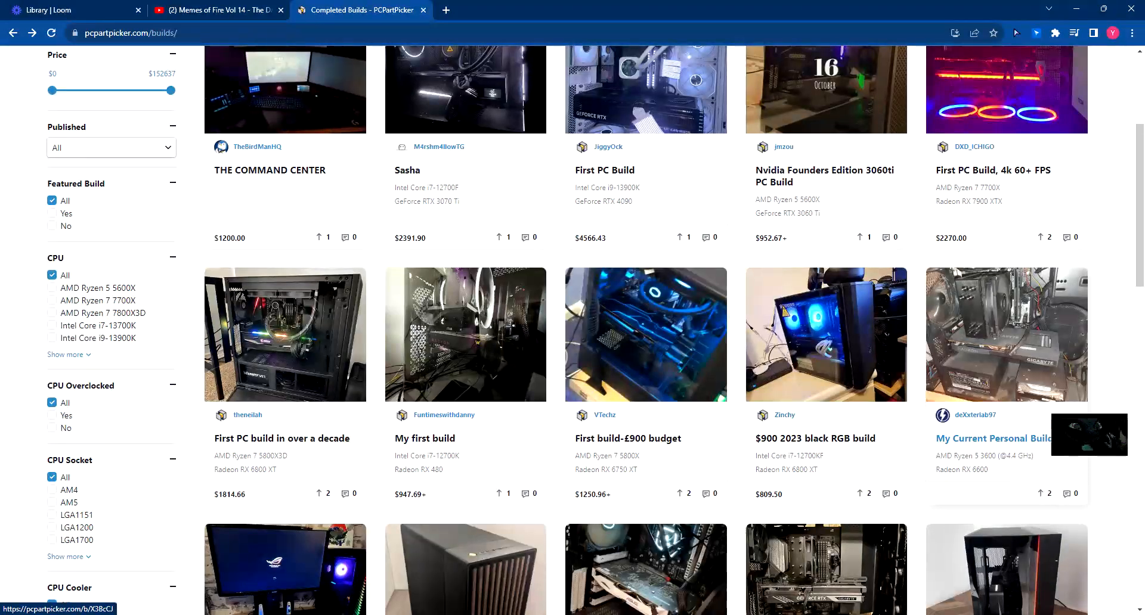
mouse_move(627, 439)
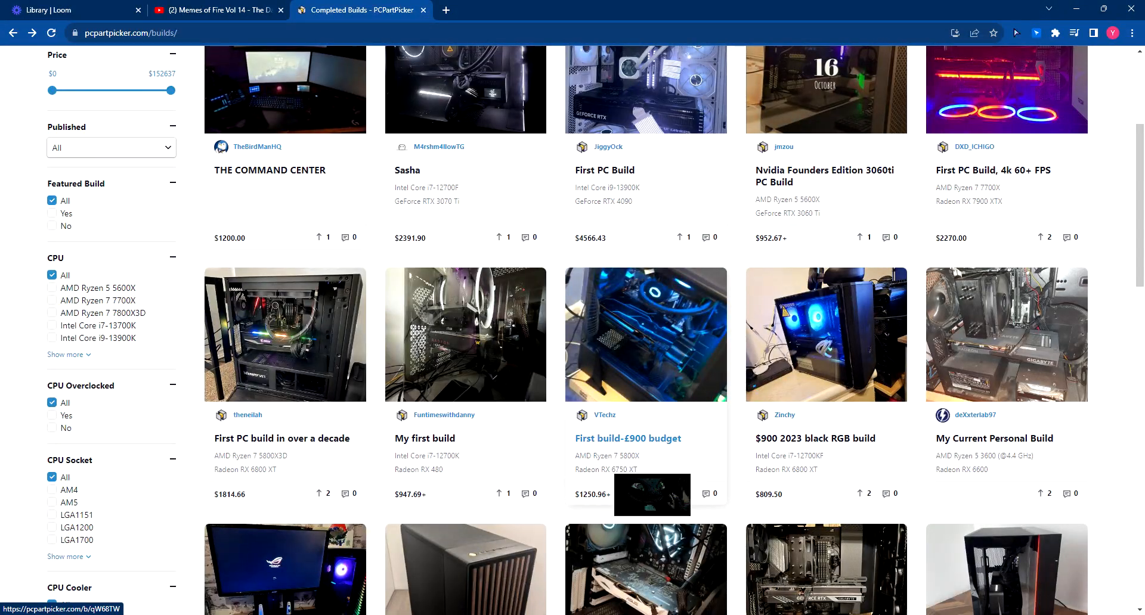
mouse_move(815, 437)
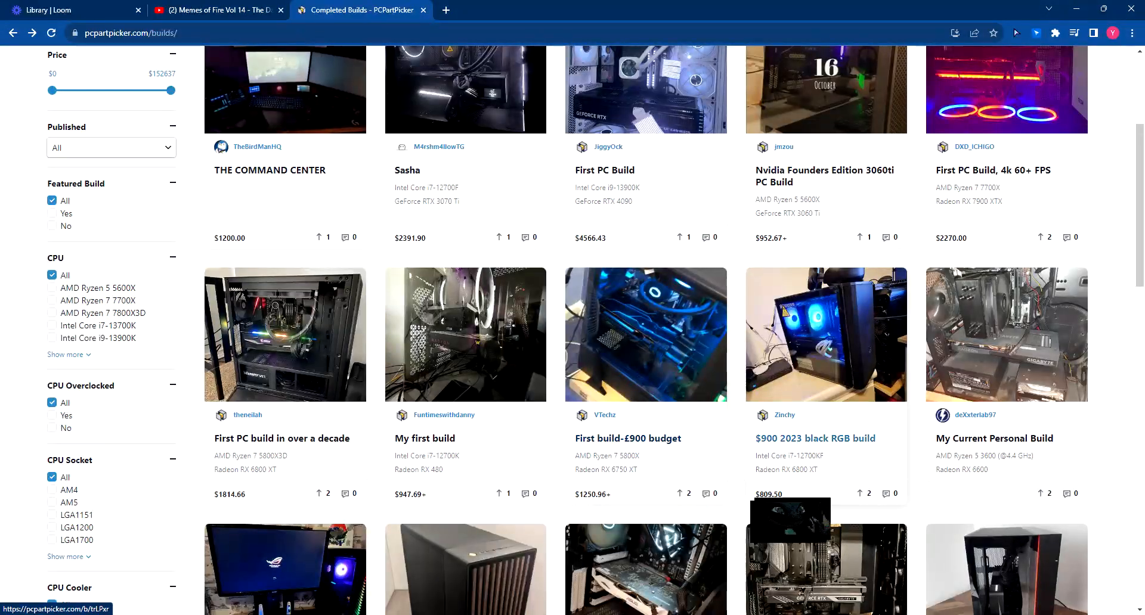
- Review the $900 2023 black RGB build's part list and go to its MSI PRO B660M-A motherboard page
click(815, 438)
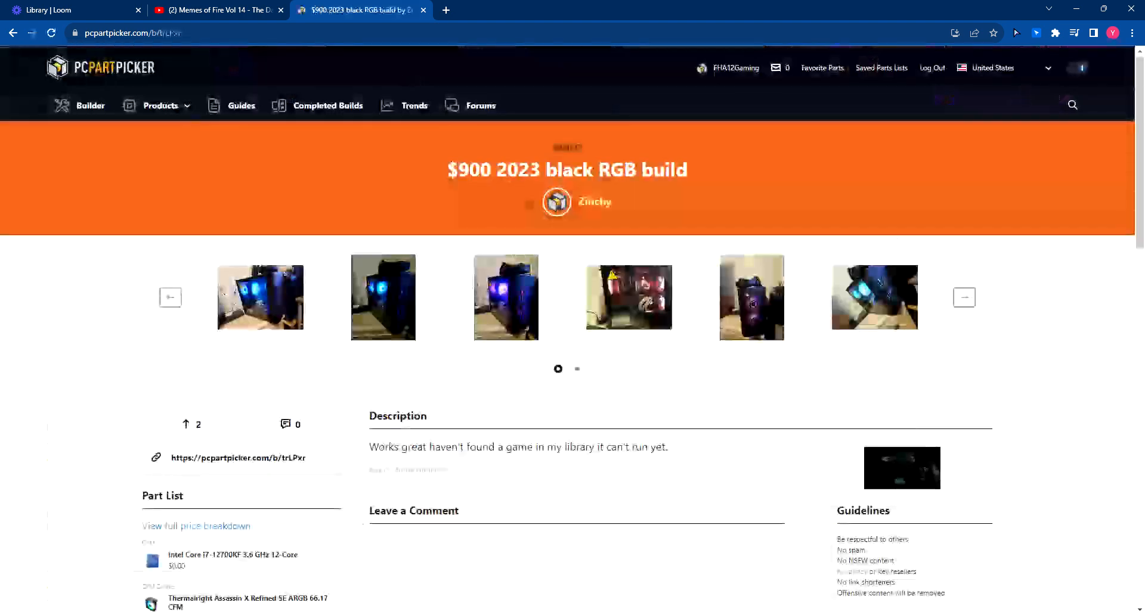
scroll(down, 3)
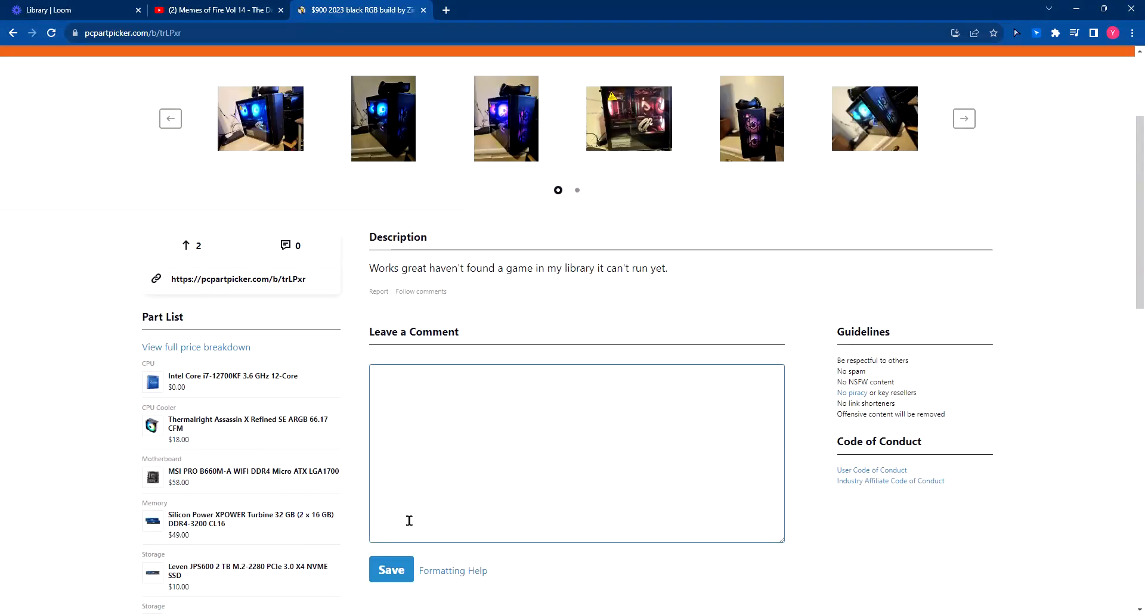
mouse_move(250, 519)
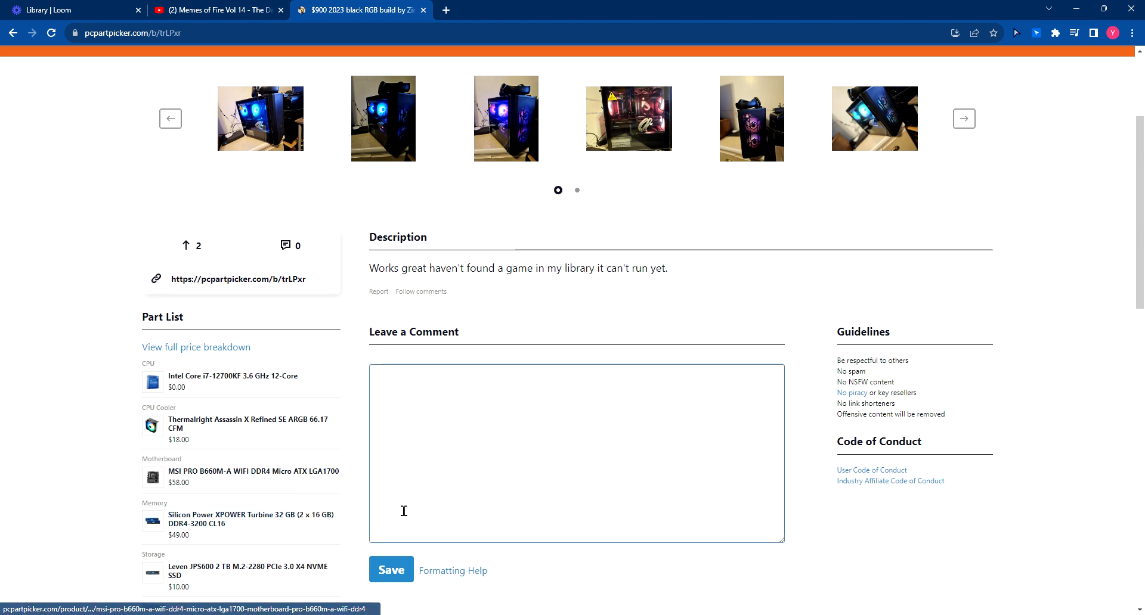
scroll(down, 3)
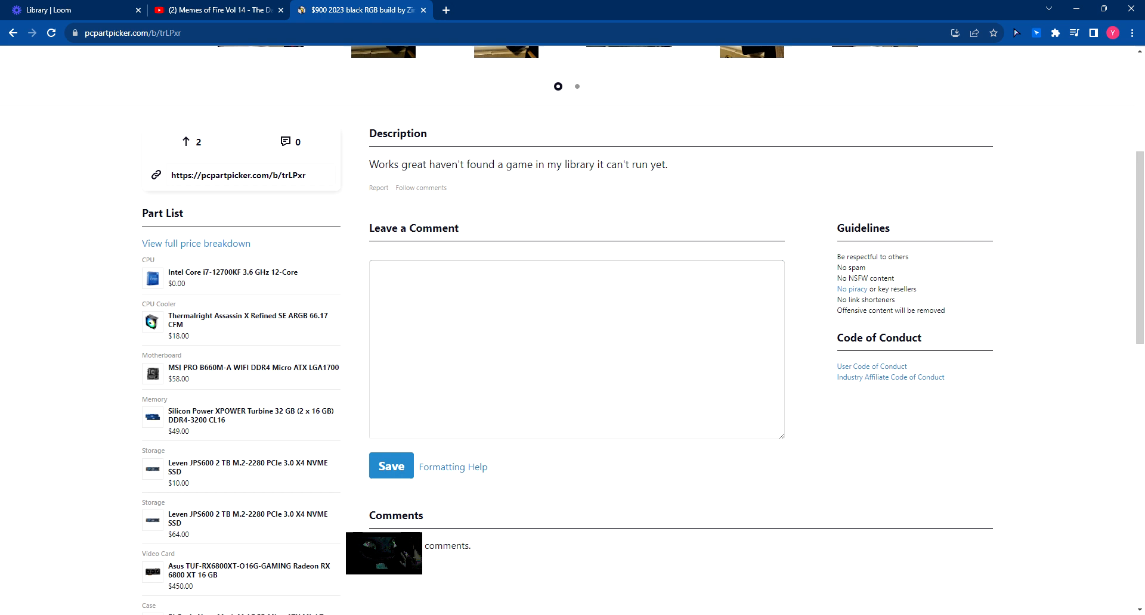
scroll(down, 3)
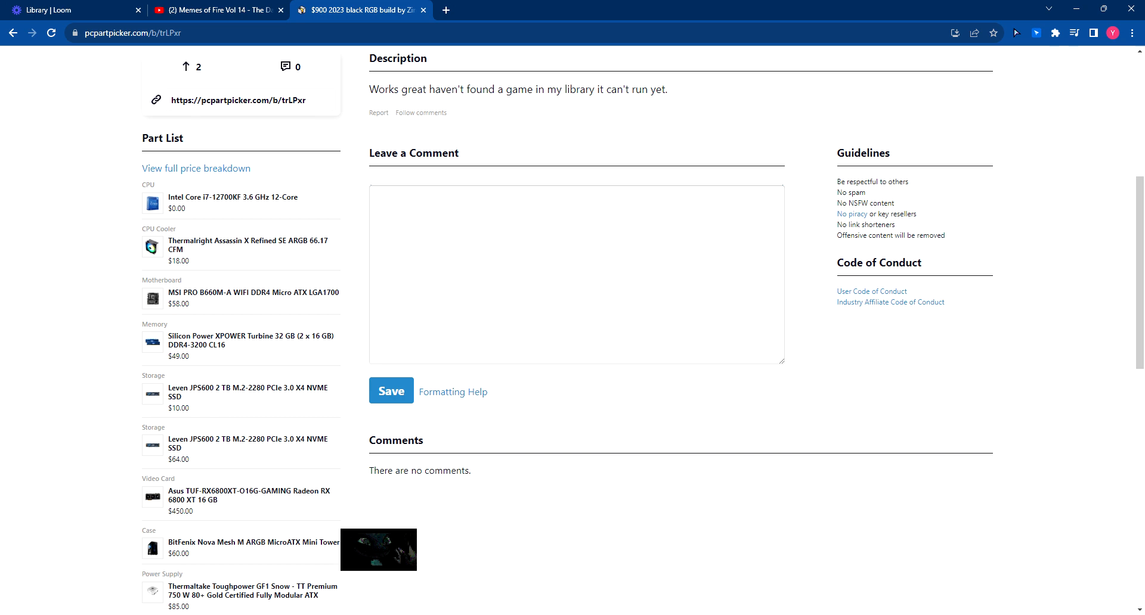
scroll(down, 3)
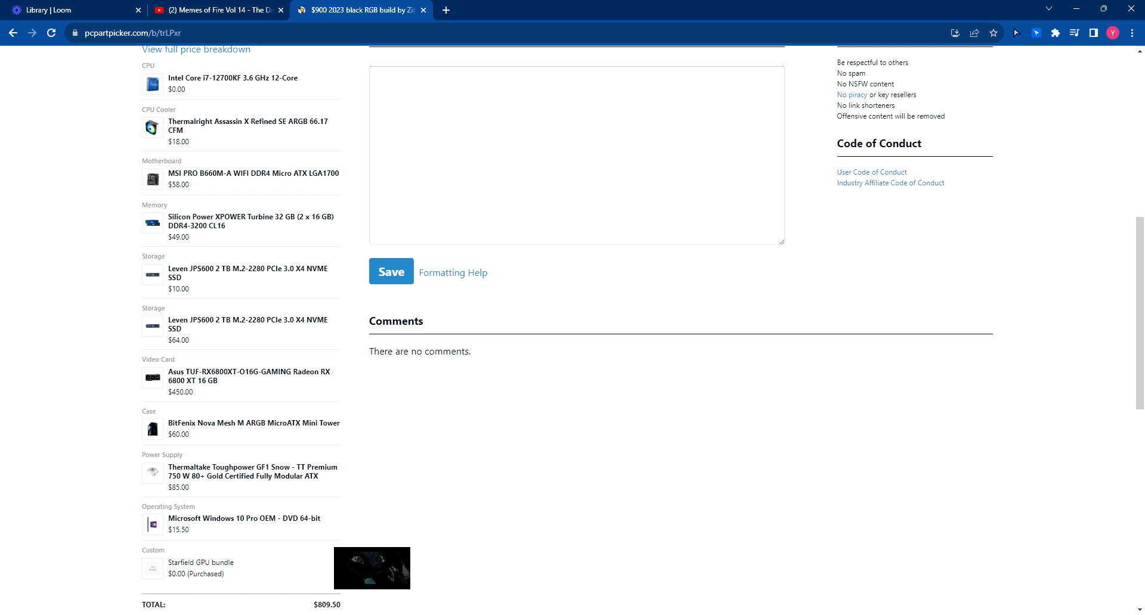
mouse_move(252, 471)
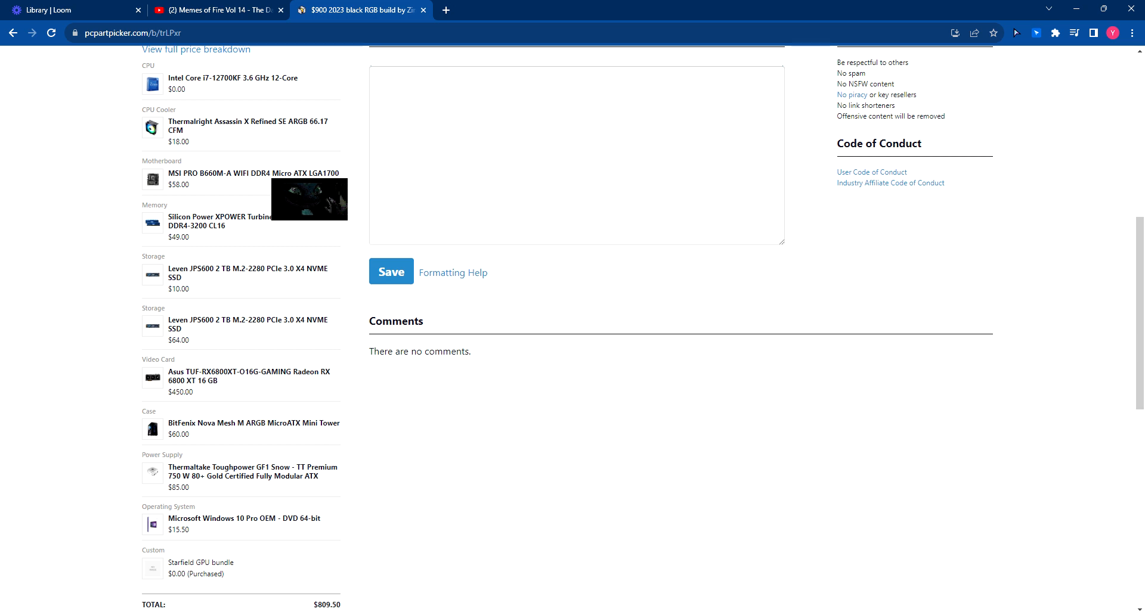
mouse_move(251, 173)
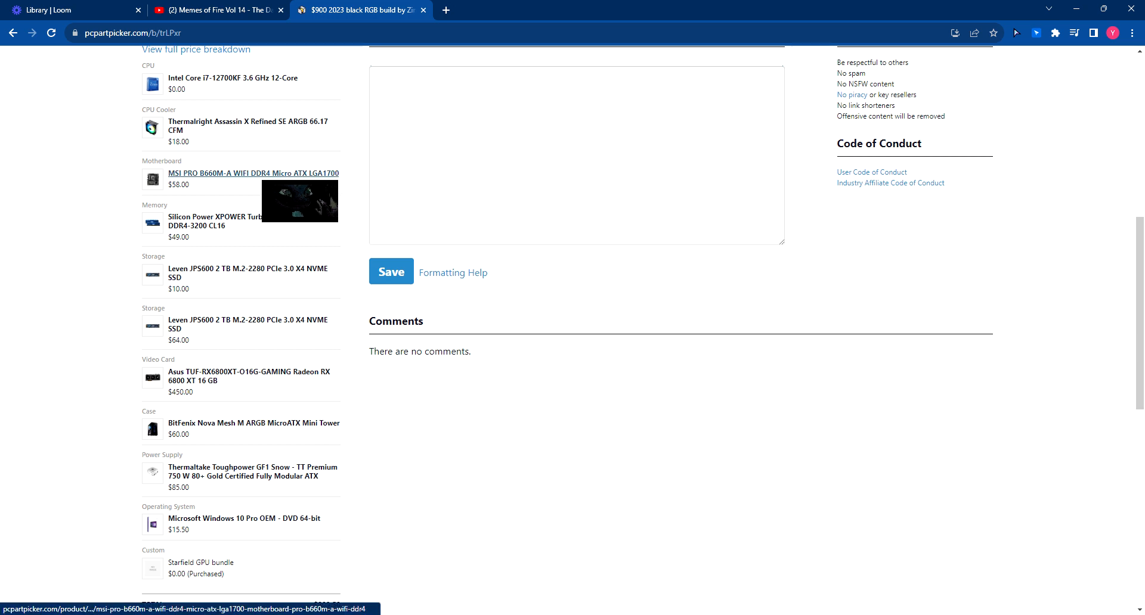
click(253, 173)
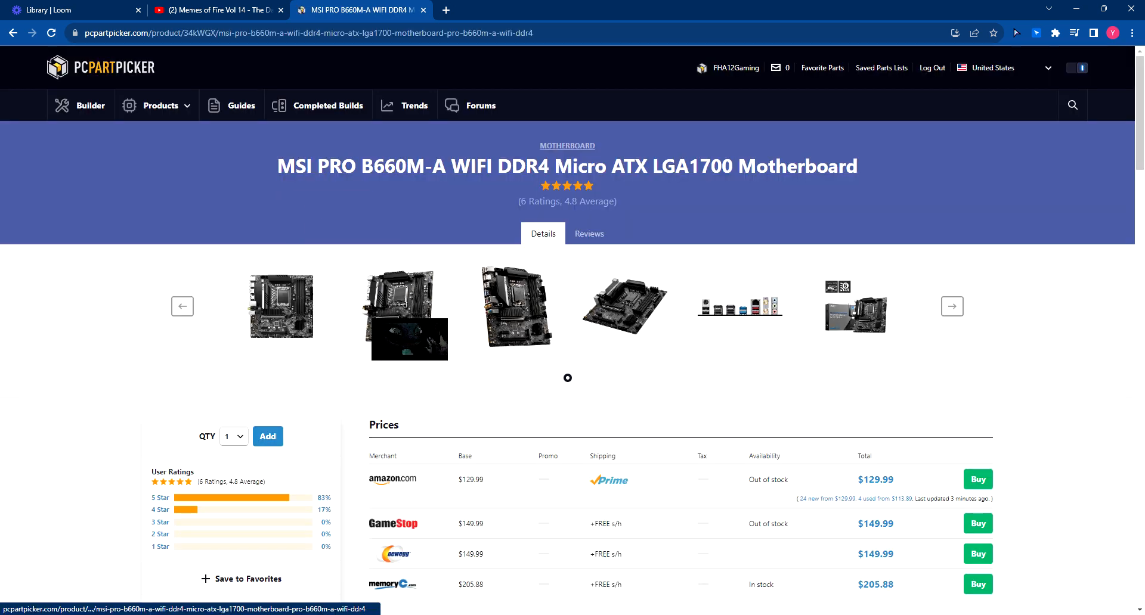
- View the motherboard photo full size, return to Completed Builds and choose the Creator Workstation build
click(281, 306)
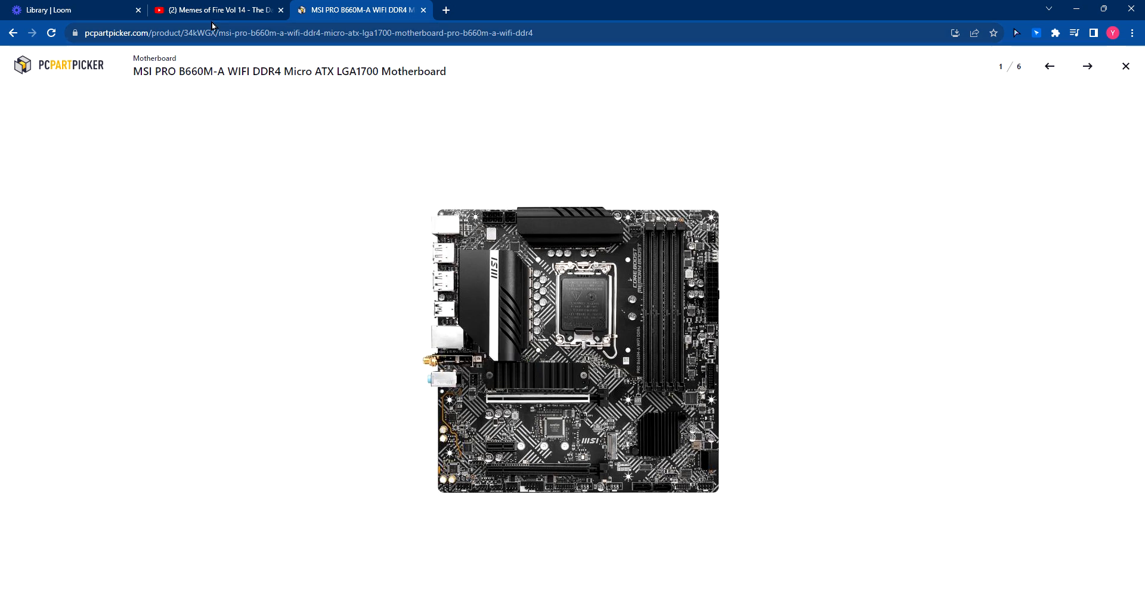
click(1125, 65)
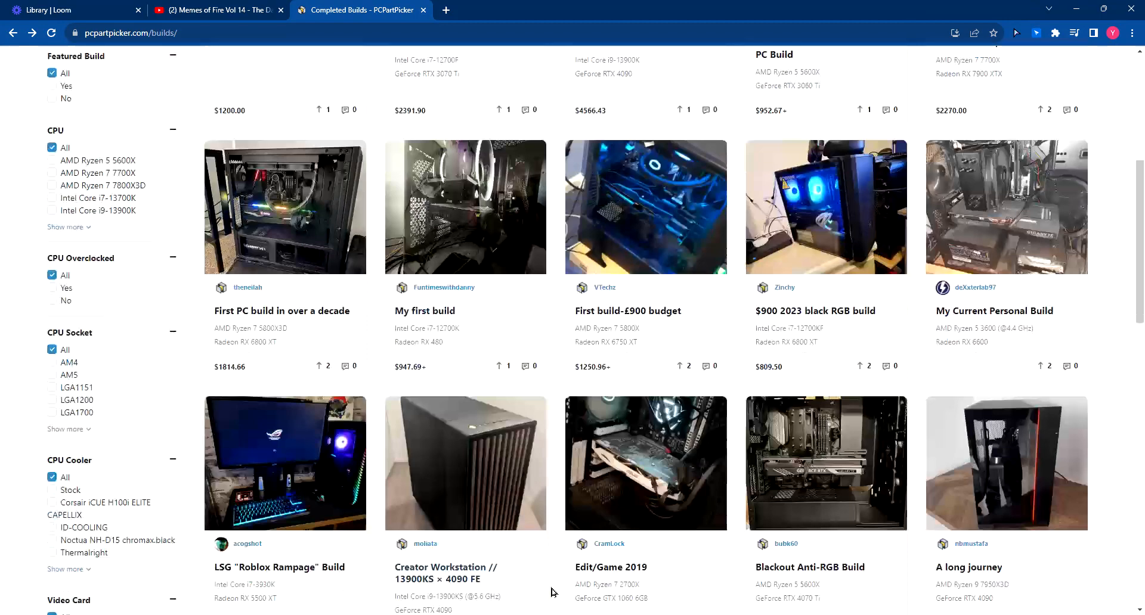
scroll(down, 3)
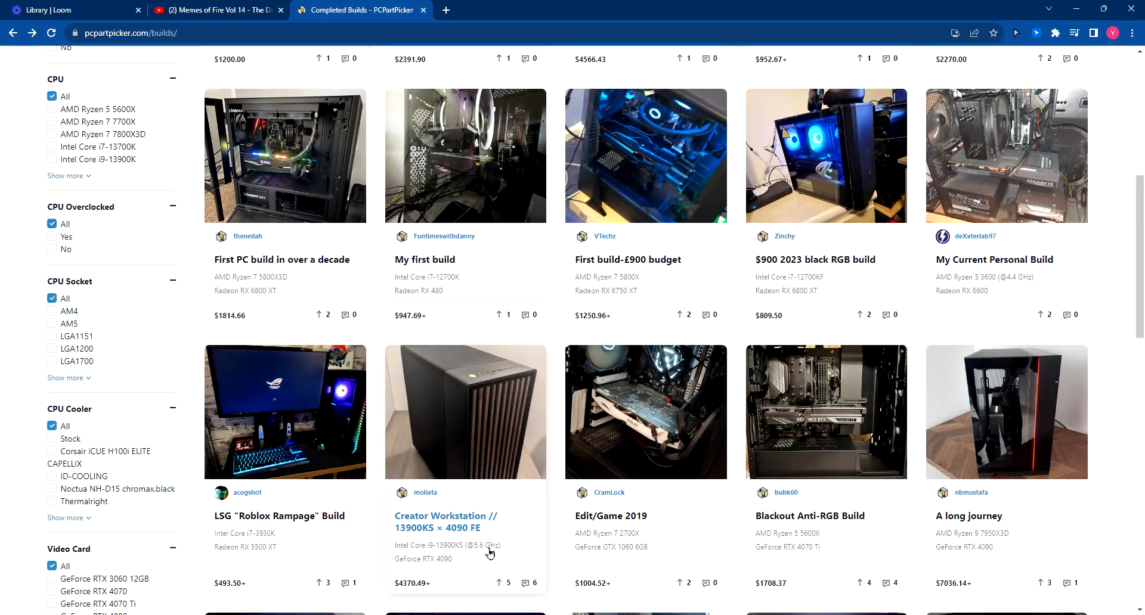
scroll(down, 3)
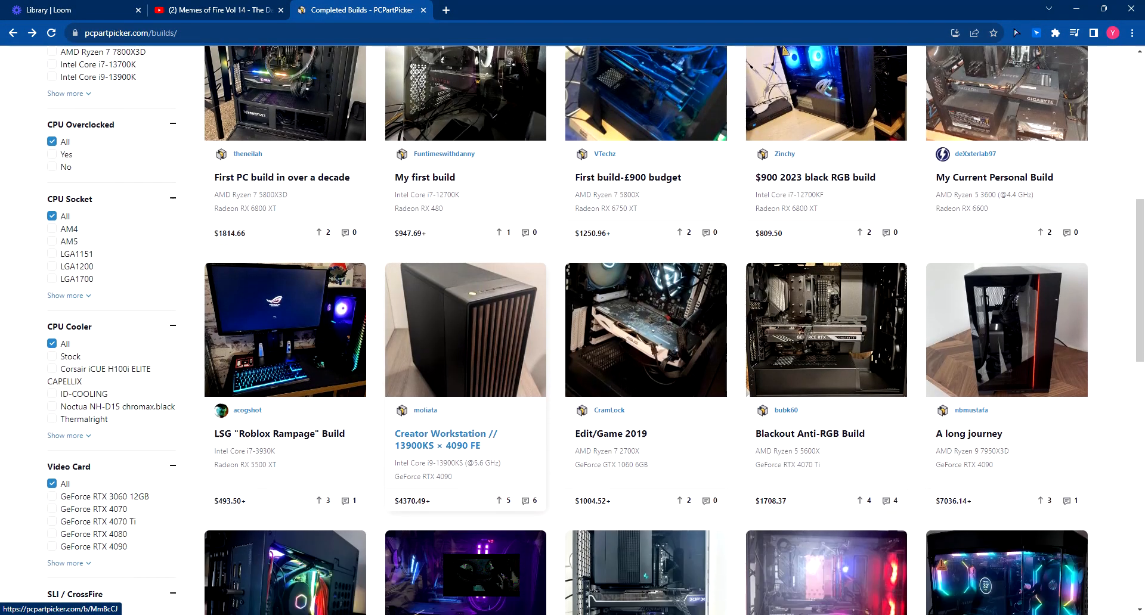
click(444, 439)
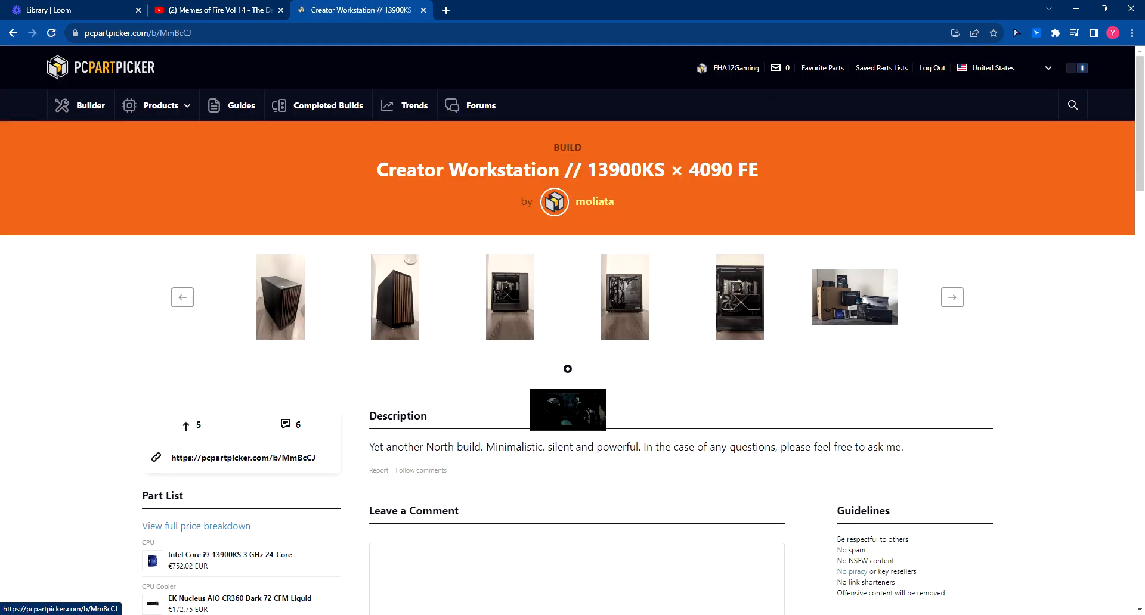
- Read through the Creator Workstation build's comment thread to the last question
scroll(down, 3)
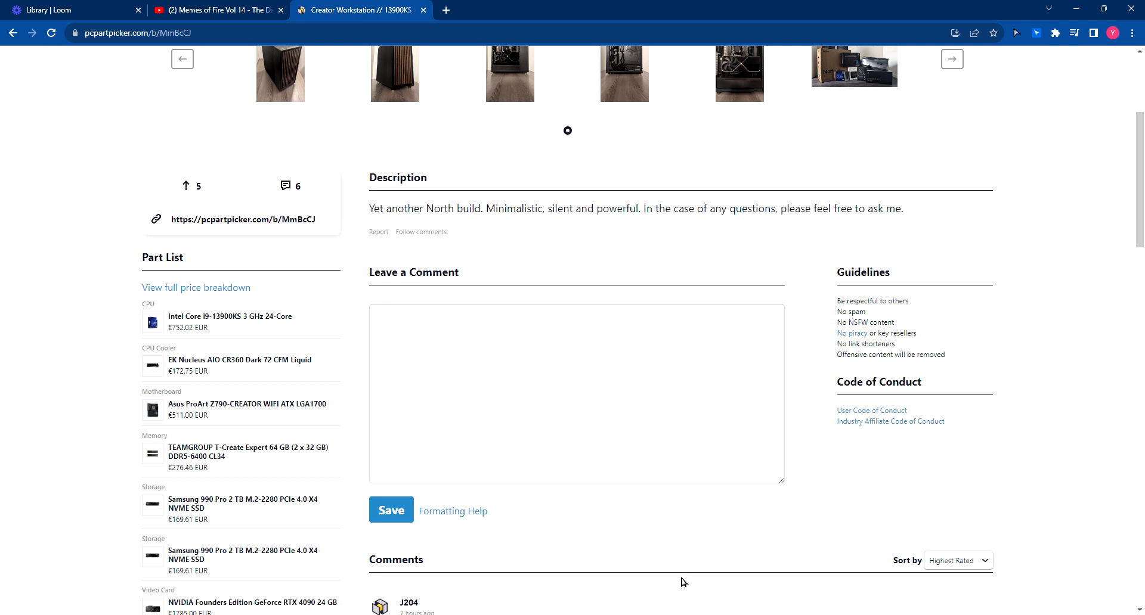
mouse_move(643, 609)
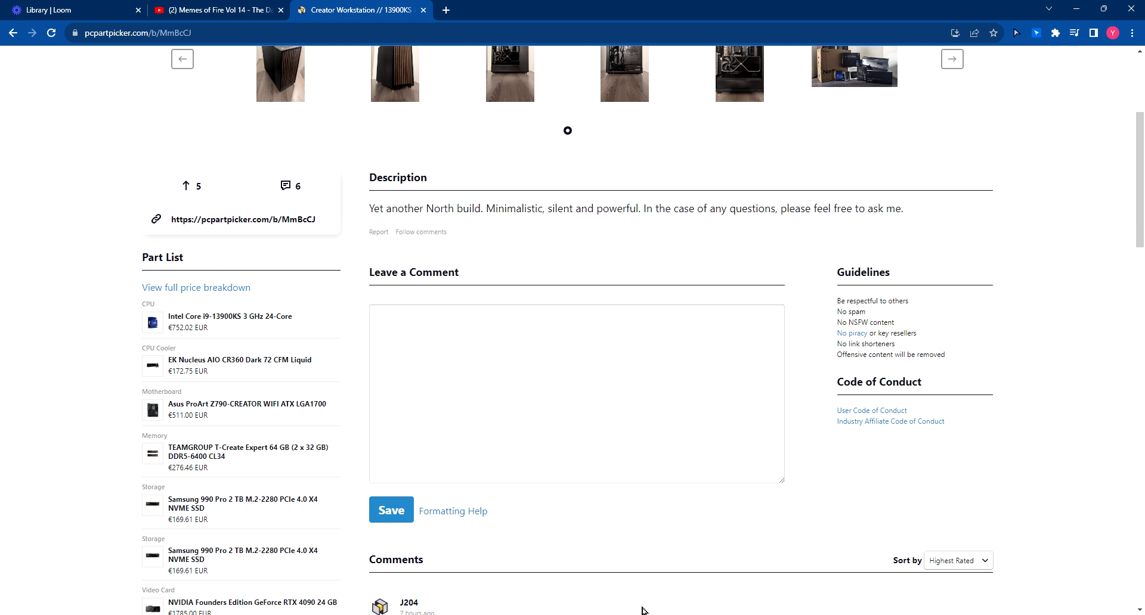
mouse_move(643, 609)
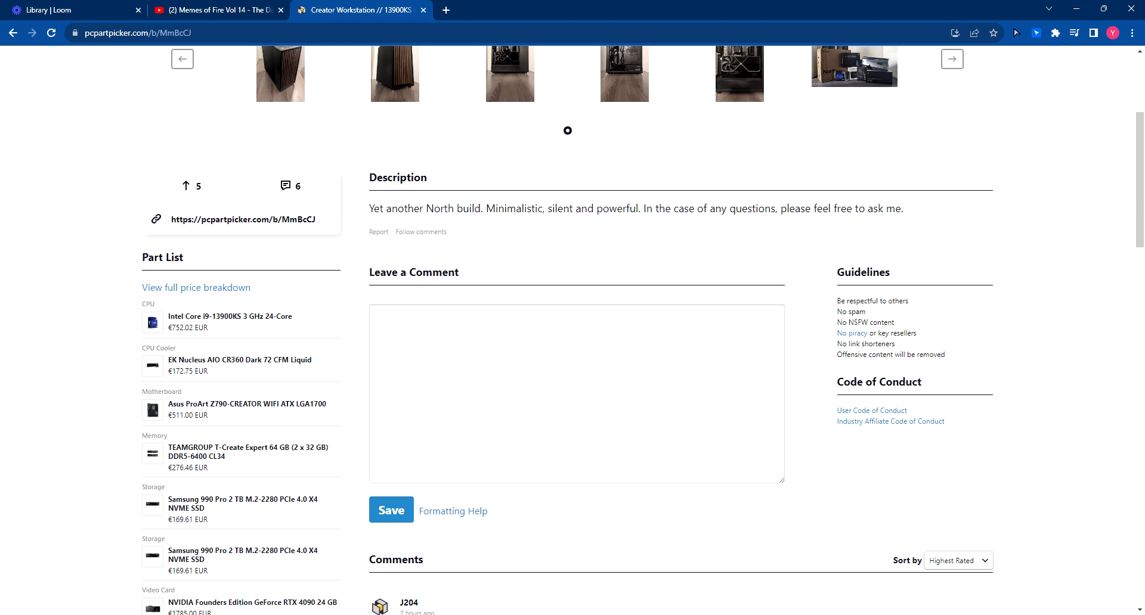
mouse_move(152, 505)
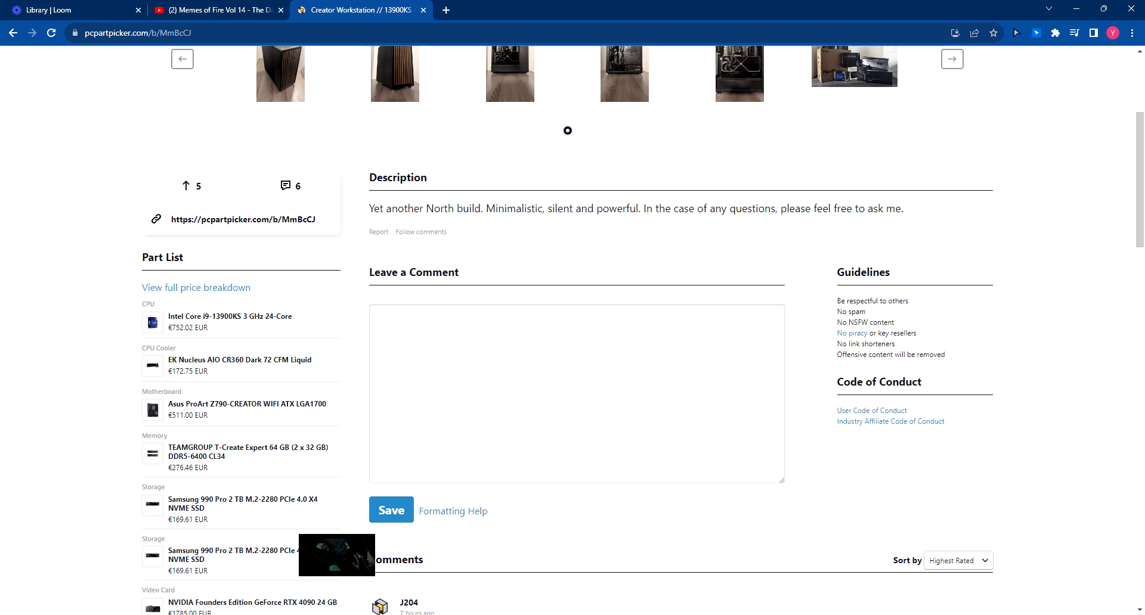
click(243, 504)
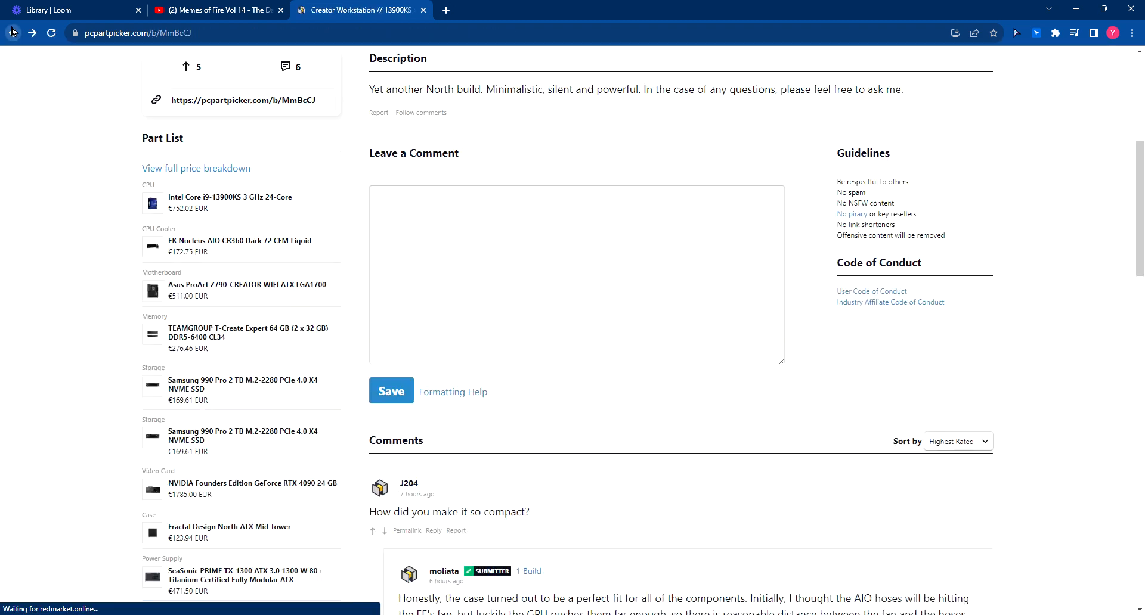
scroll(down, 3)
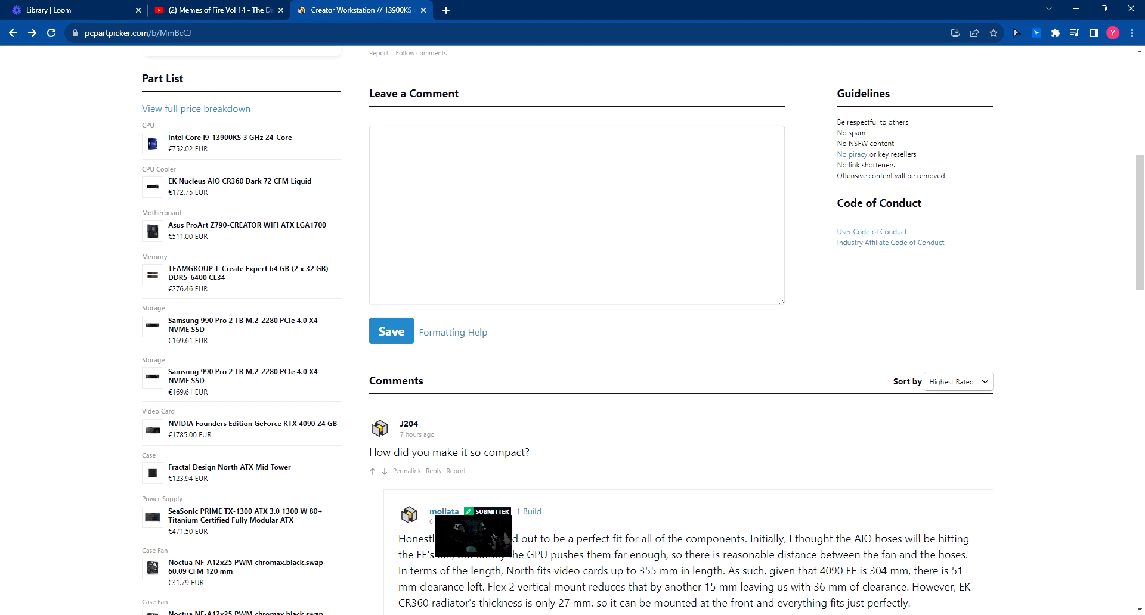
scroll(down, 3)
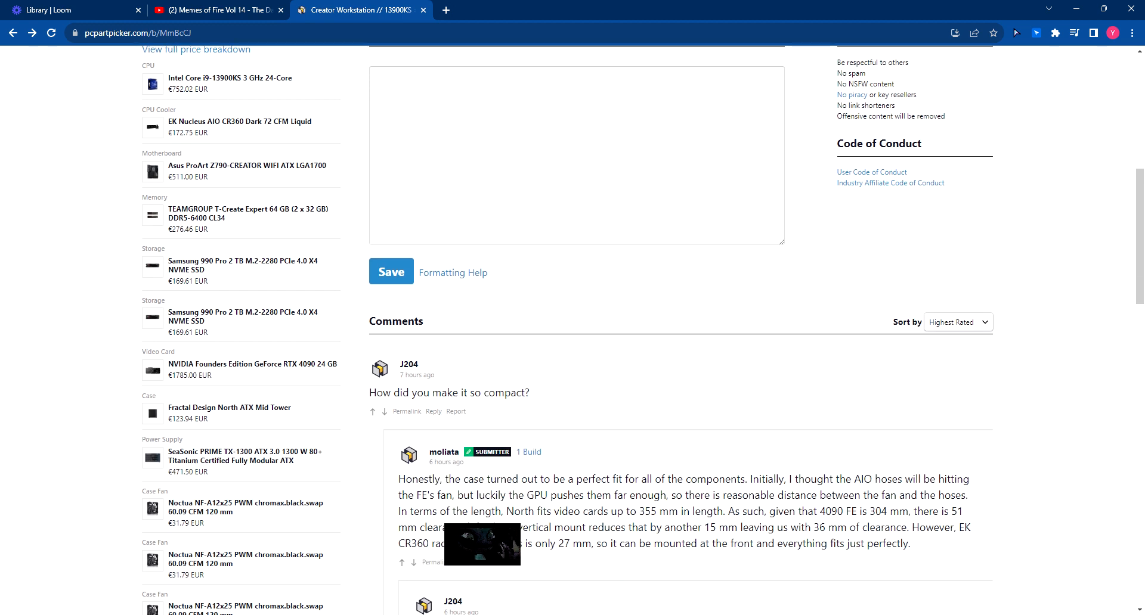
scroll(down, 3)
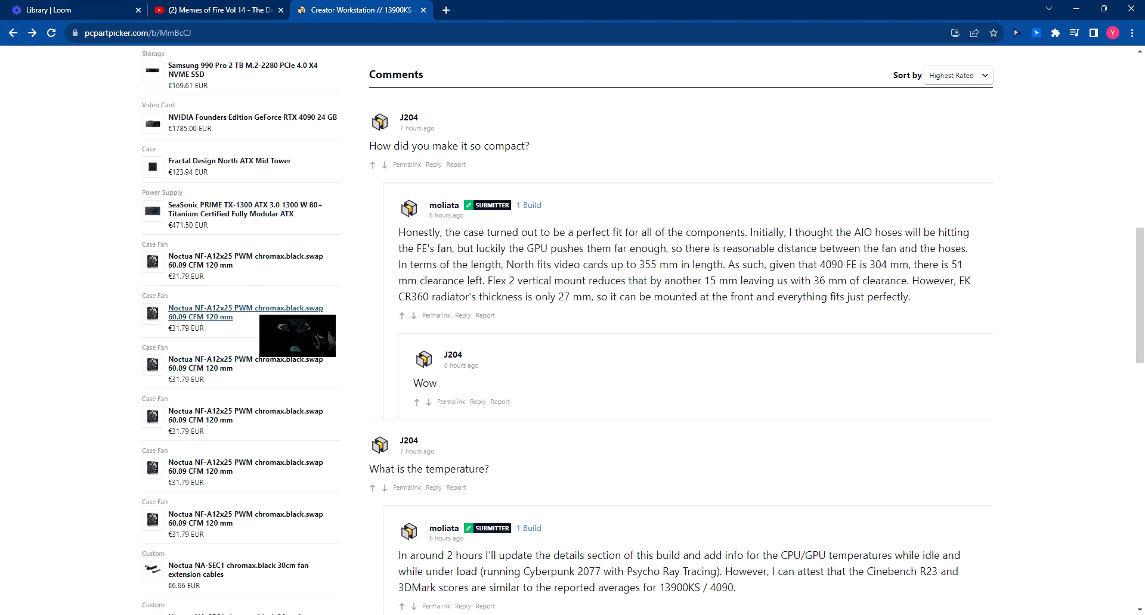
- Review the €4715.75 part-list total and details, then return to Completed Builds
scroll(down, 3)
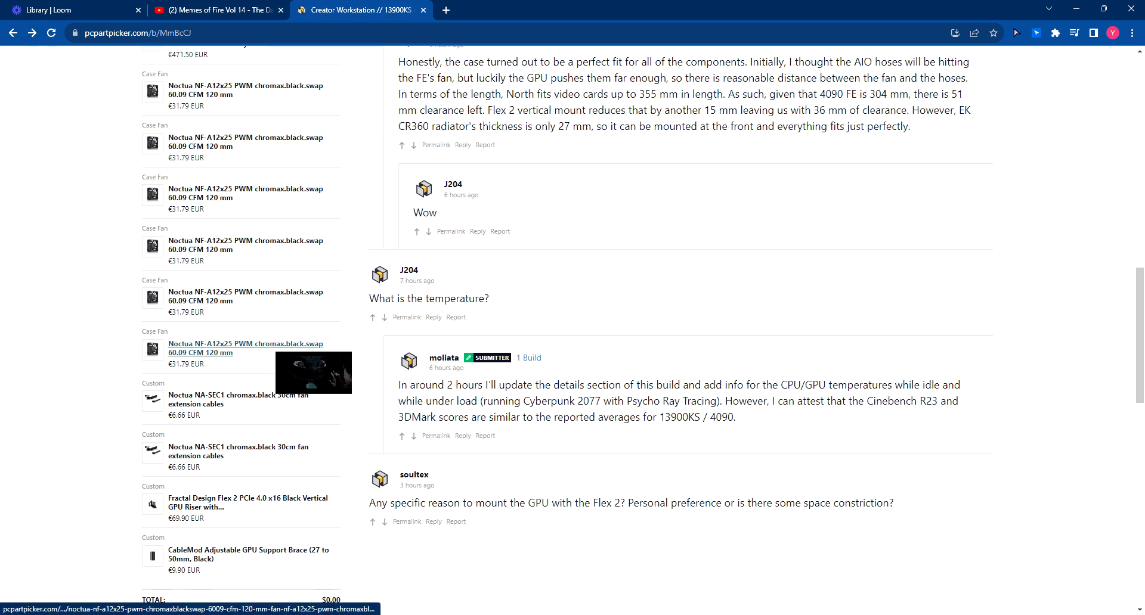
scroll(down, 3)
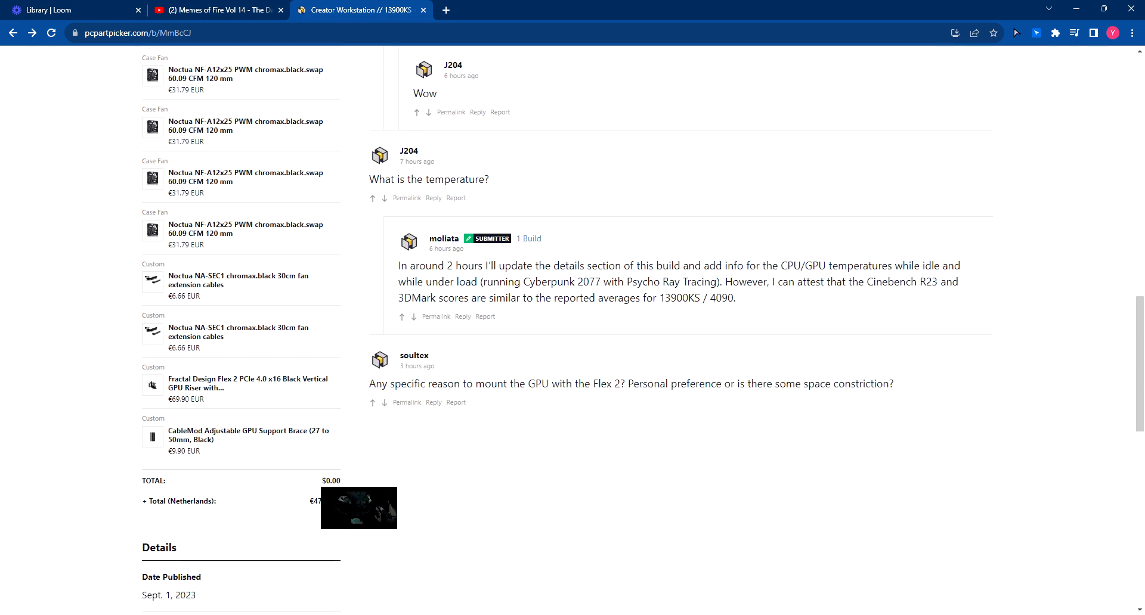
scroll(down, 3)
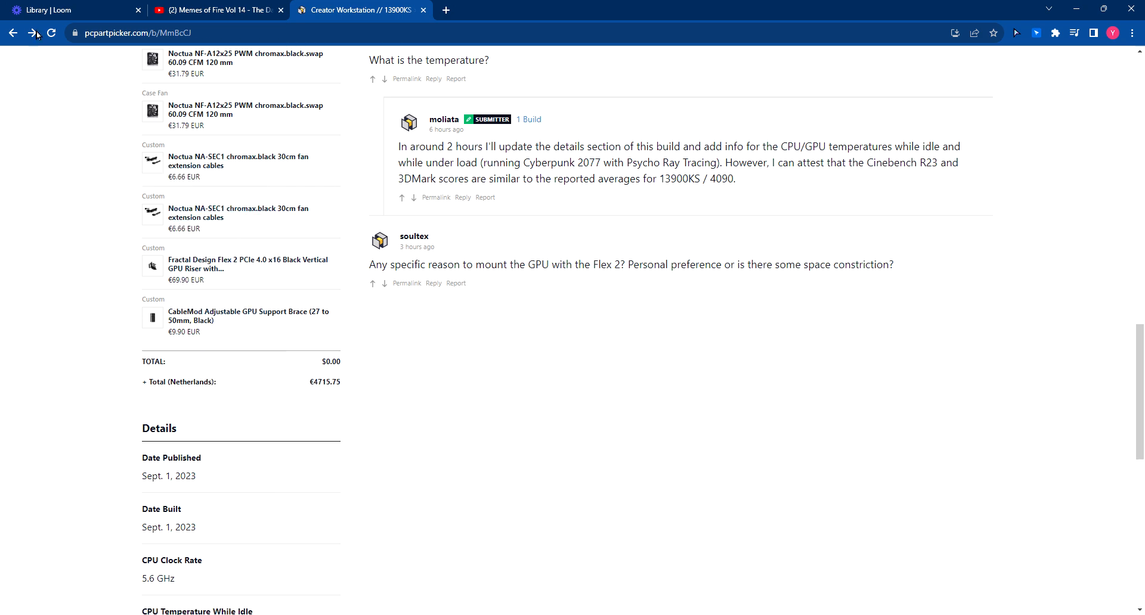
click(12, 33)
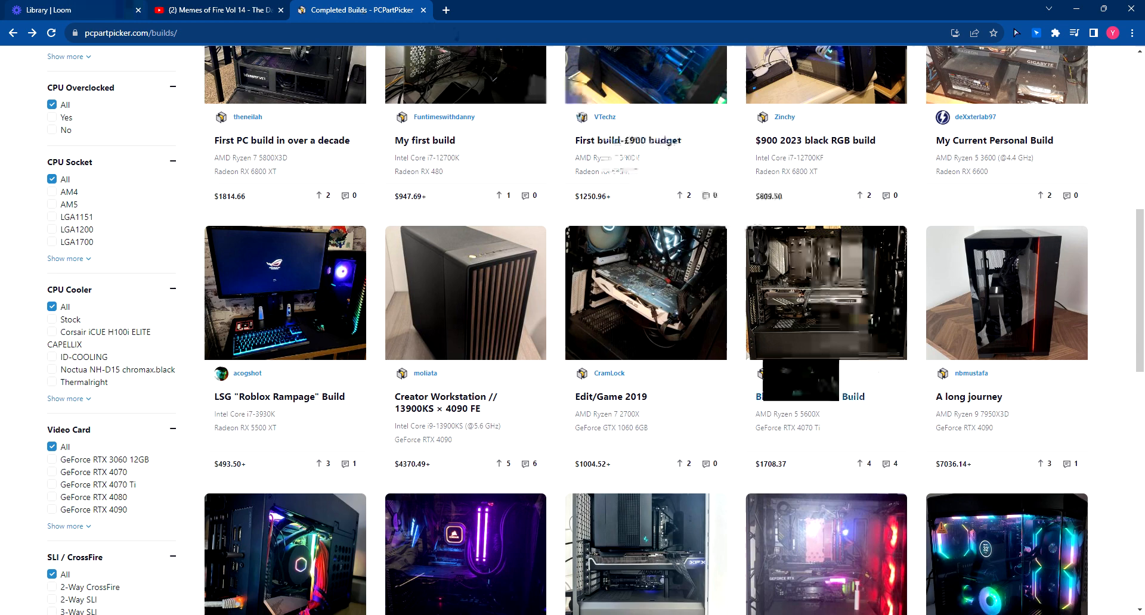
mouse_move(968, 396)
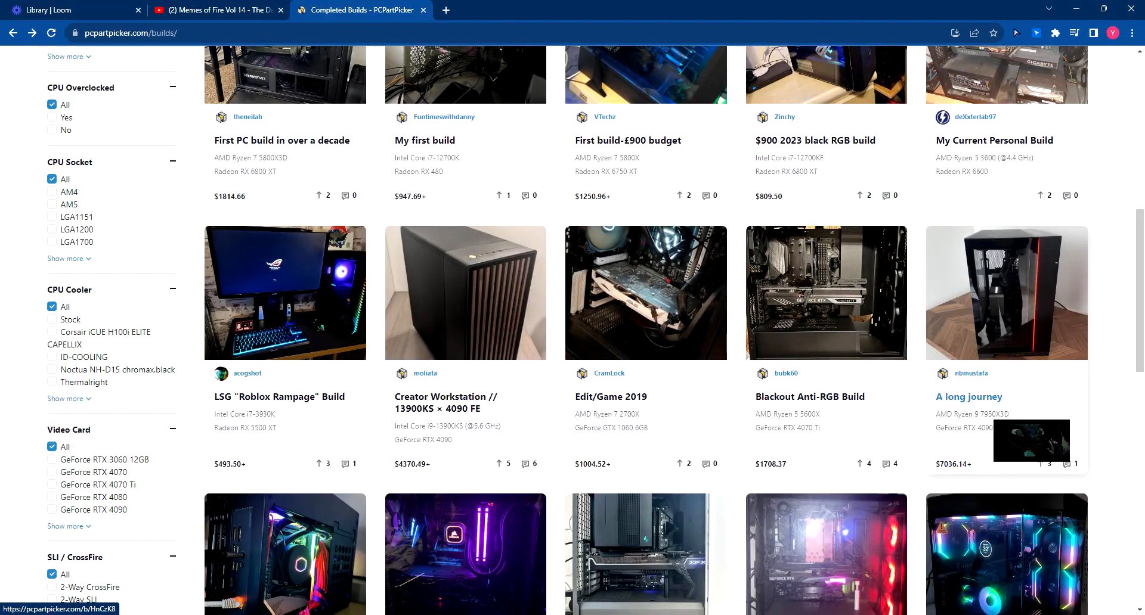
click(969, 396)
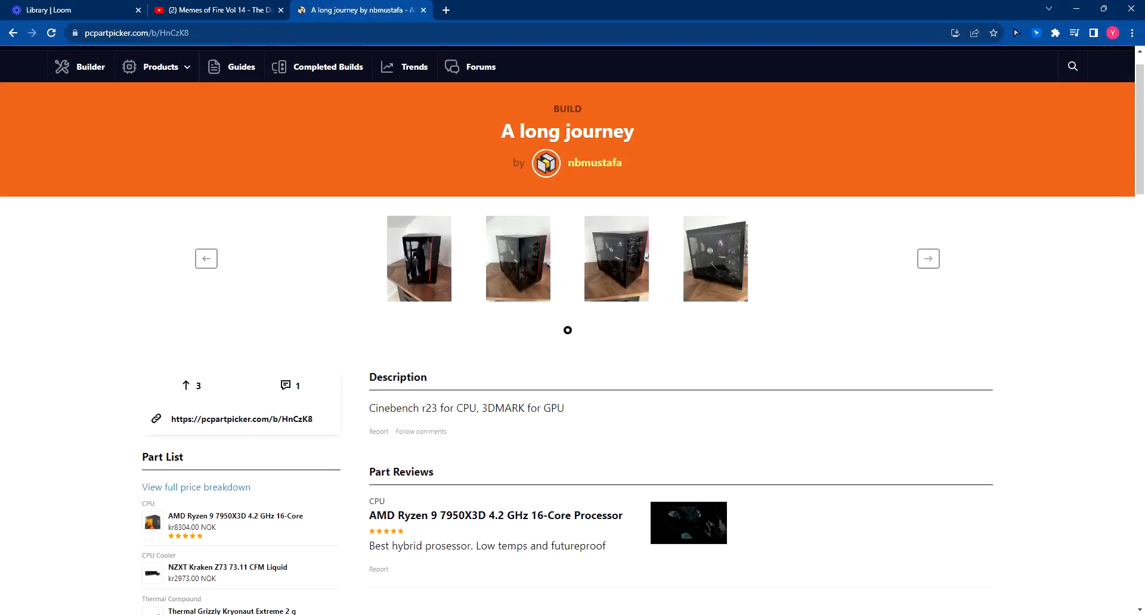
- Scroll through A long journey's part list and kr56250.00 Norway total, then back up
scroll(down, 3)
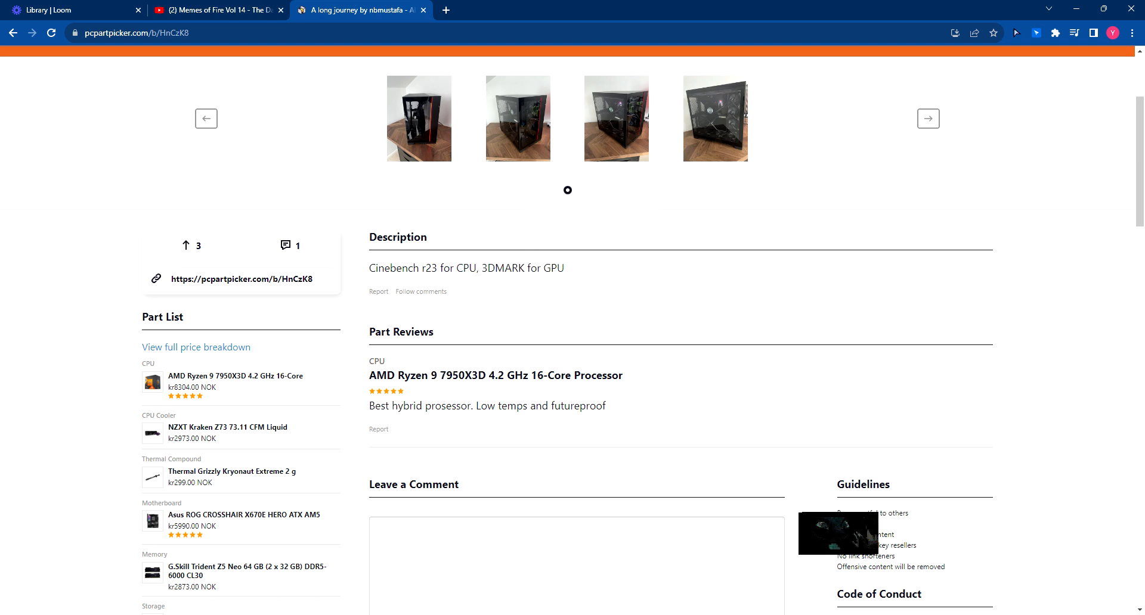
scroll(down, 3)
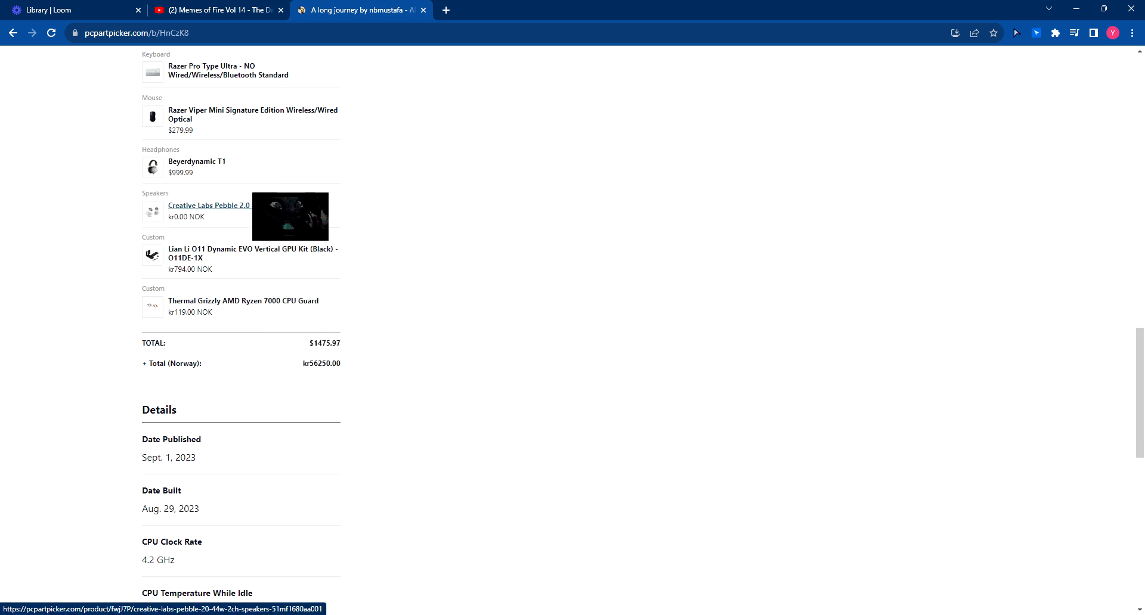
scroll(up, 3)
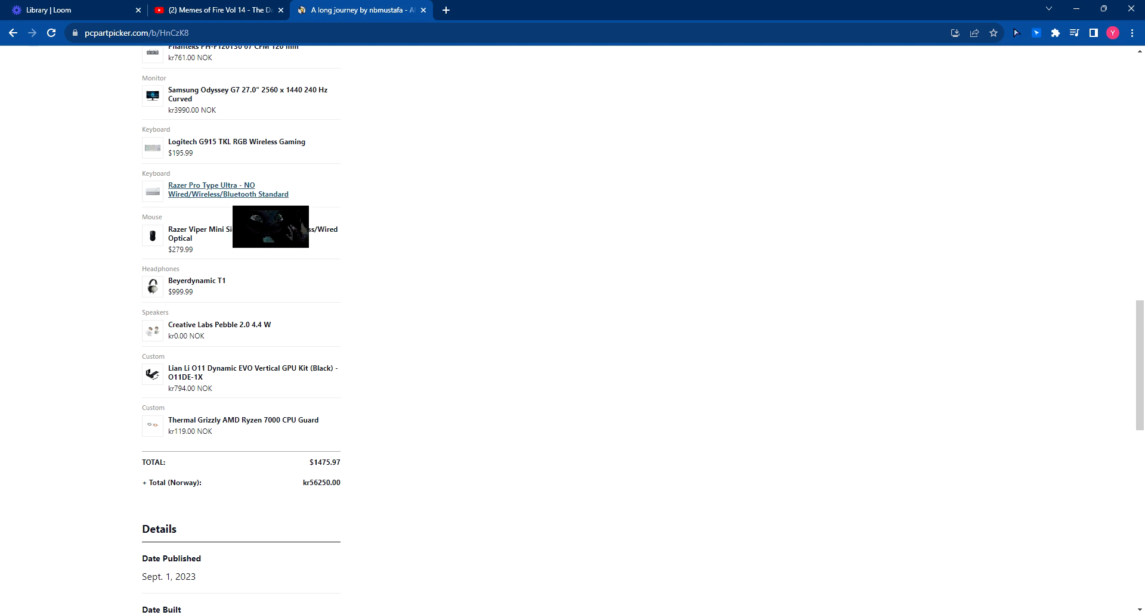
mouse_move(236, 142)
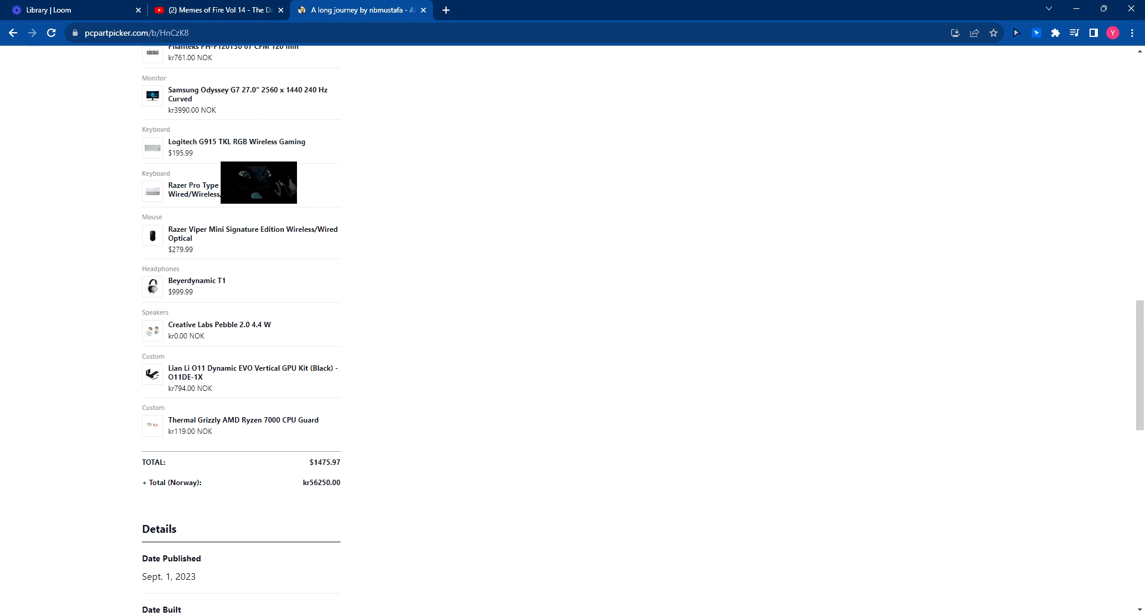
scroll(up, 3)
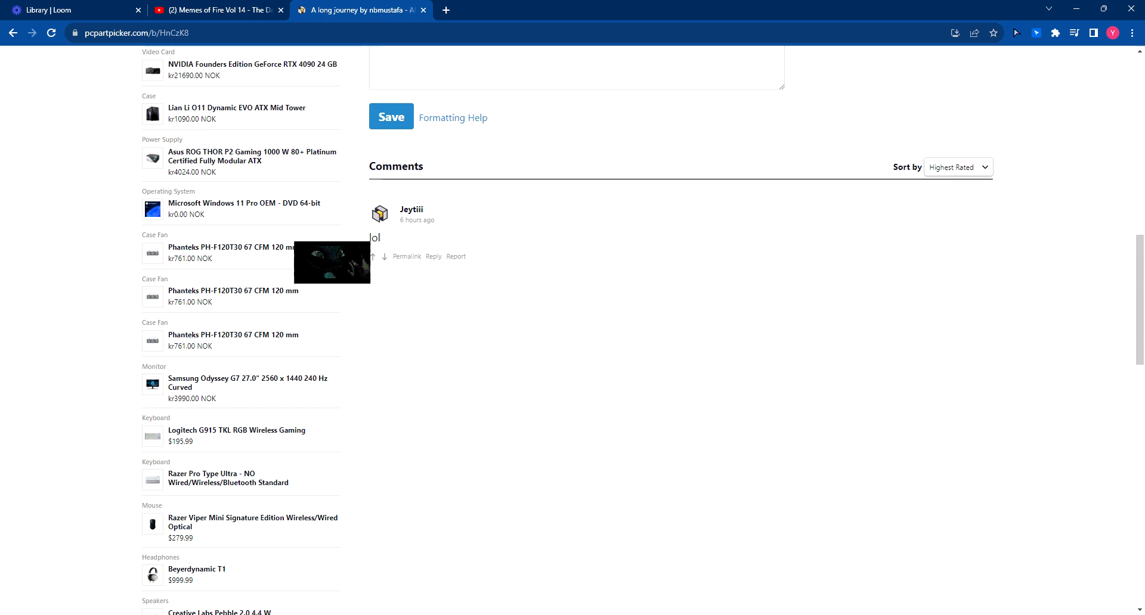
scroll(up, 3)
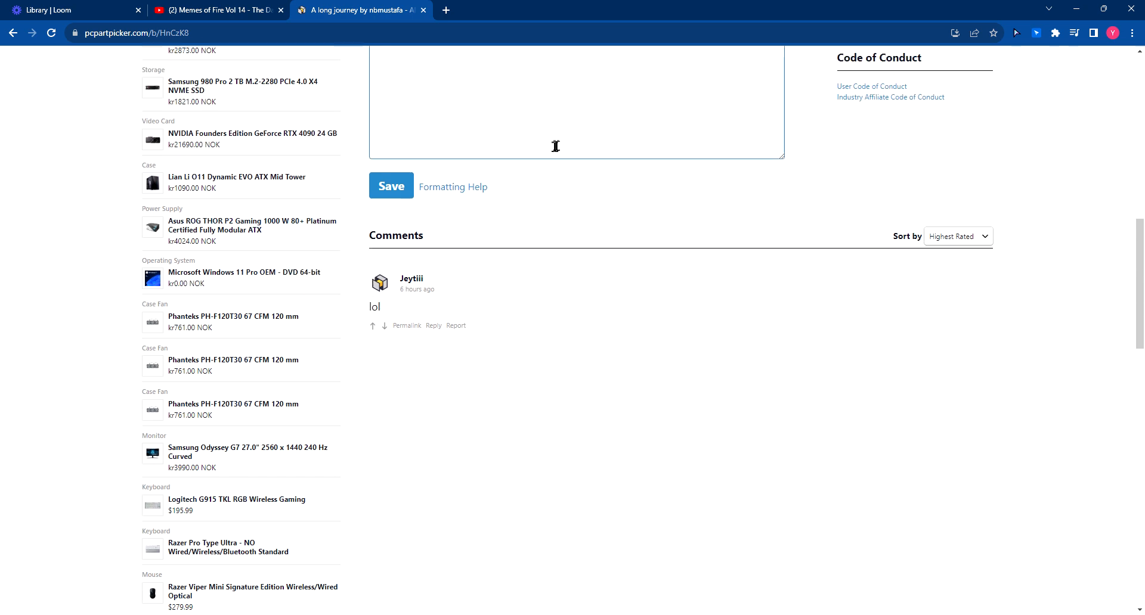
scroll(up, 3)
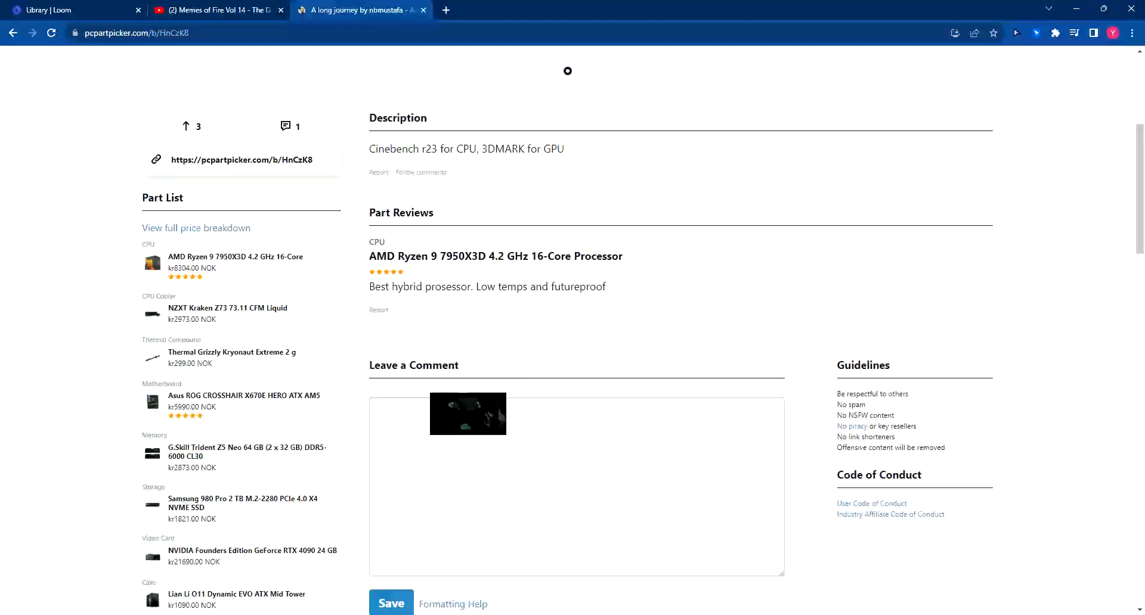
- Review the single comment and build details, then switch to the YouTube video tab
scroll(down, 3)
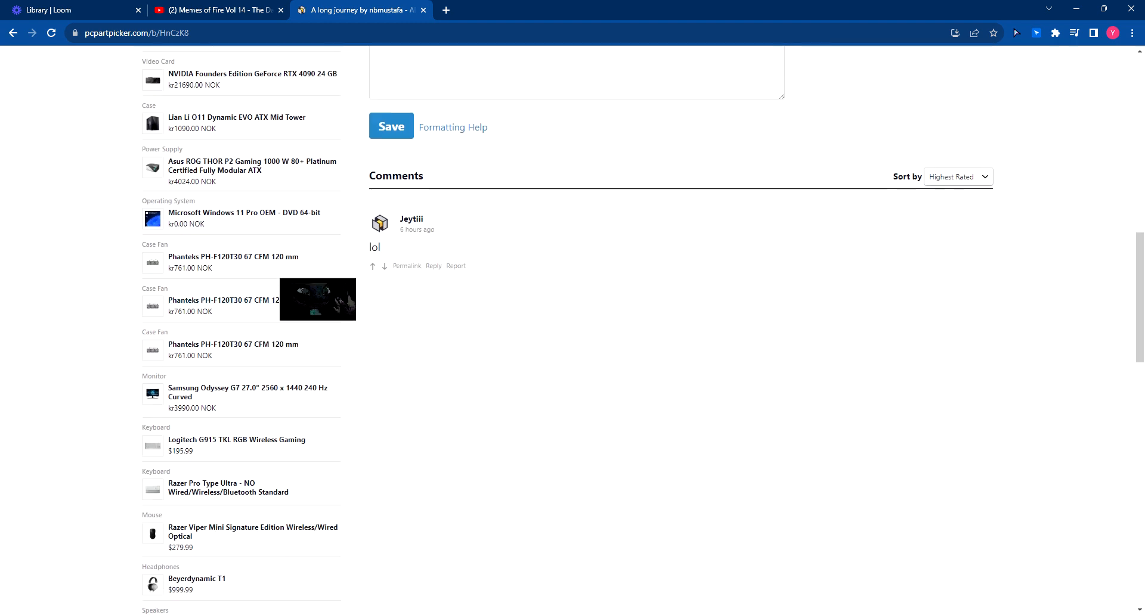
scroll(down, 3)
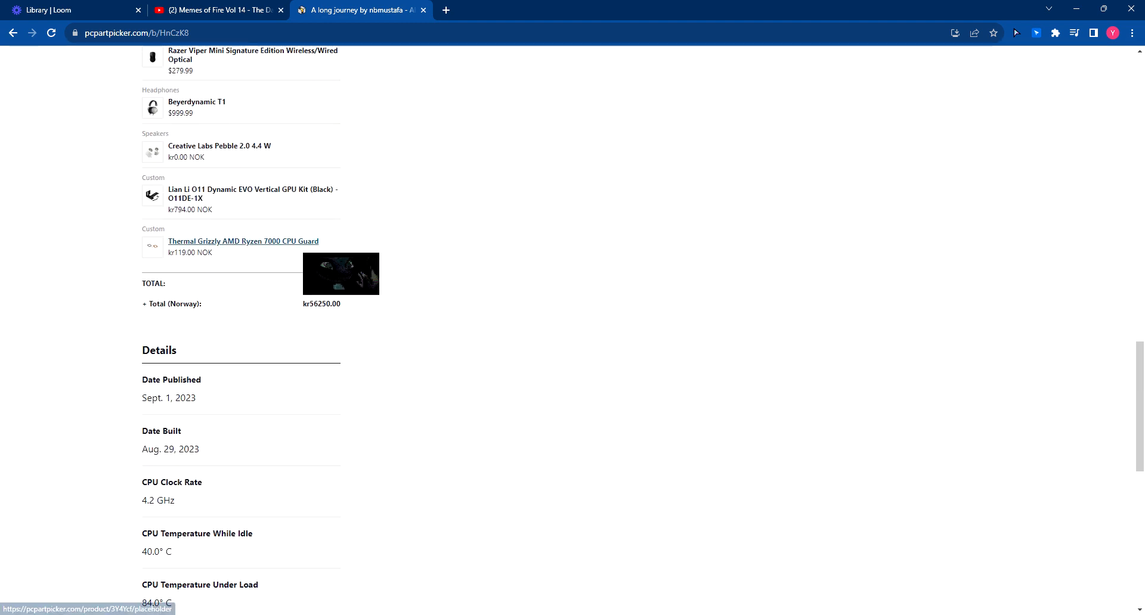
scroll(down, 3)
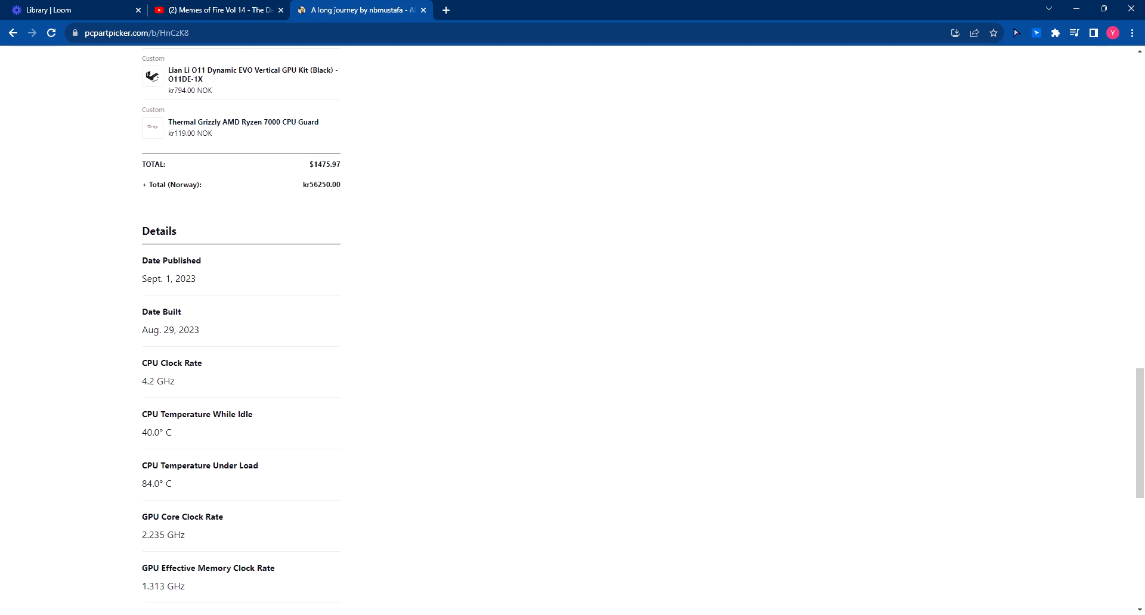
click(216, 9)
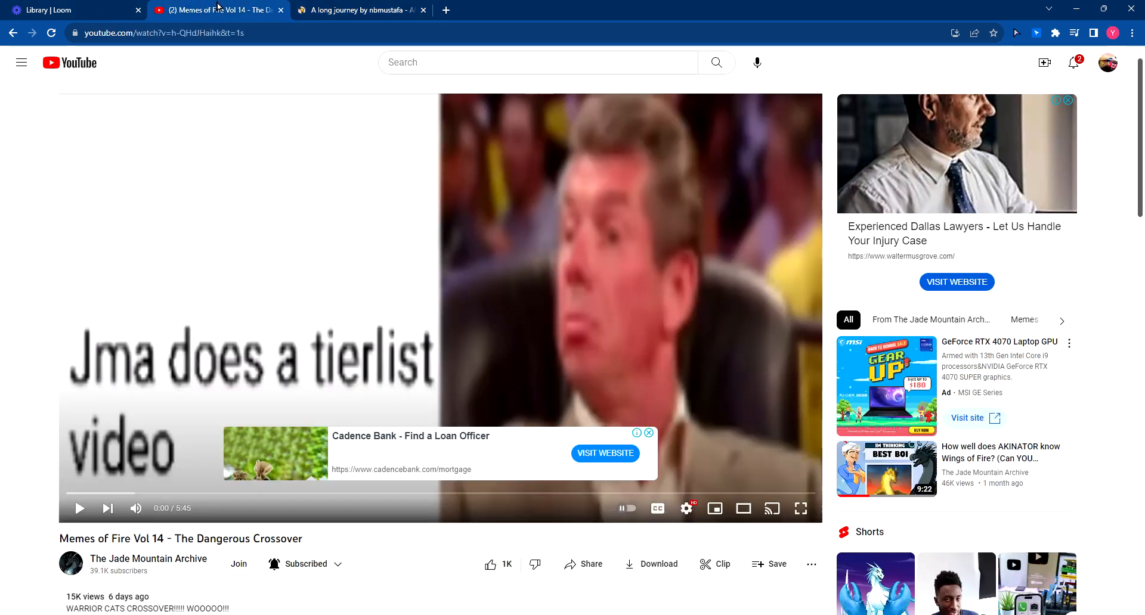
- Return to PCPartPicker's Completed Builds list and select the Black Eternity build by LIVONE
click(357, 10)
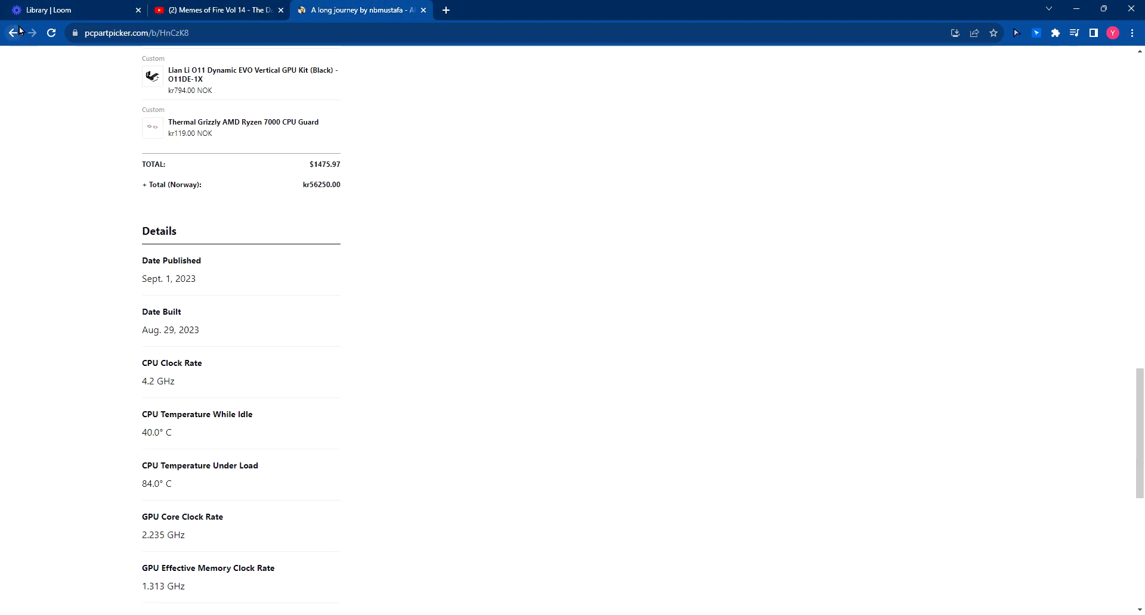
click(12, 33)
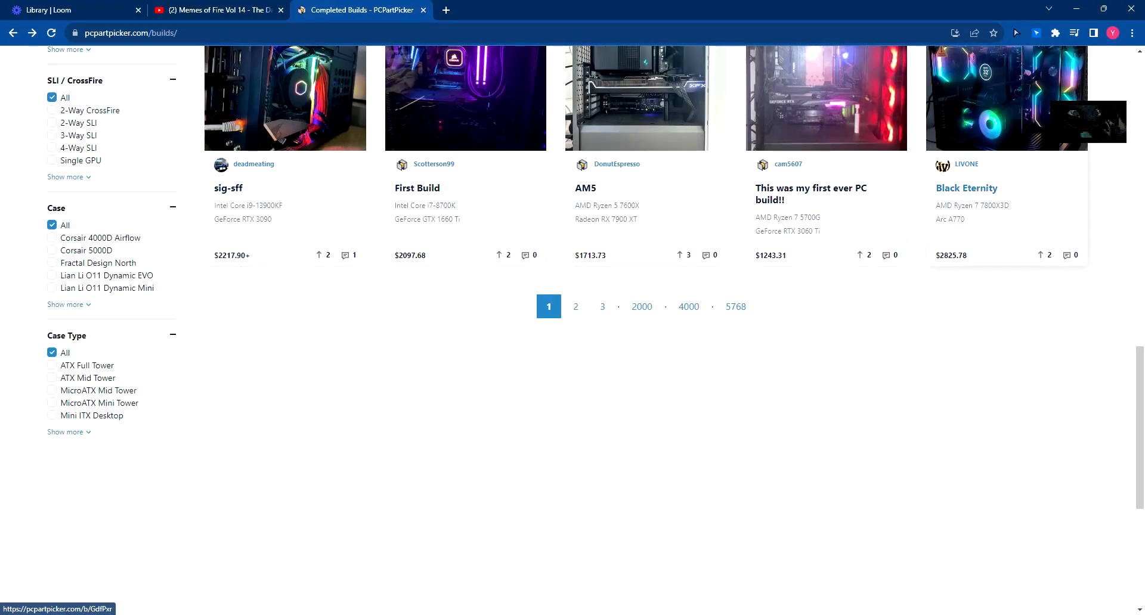
click(965, 187)
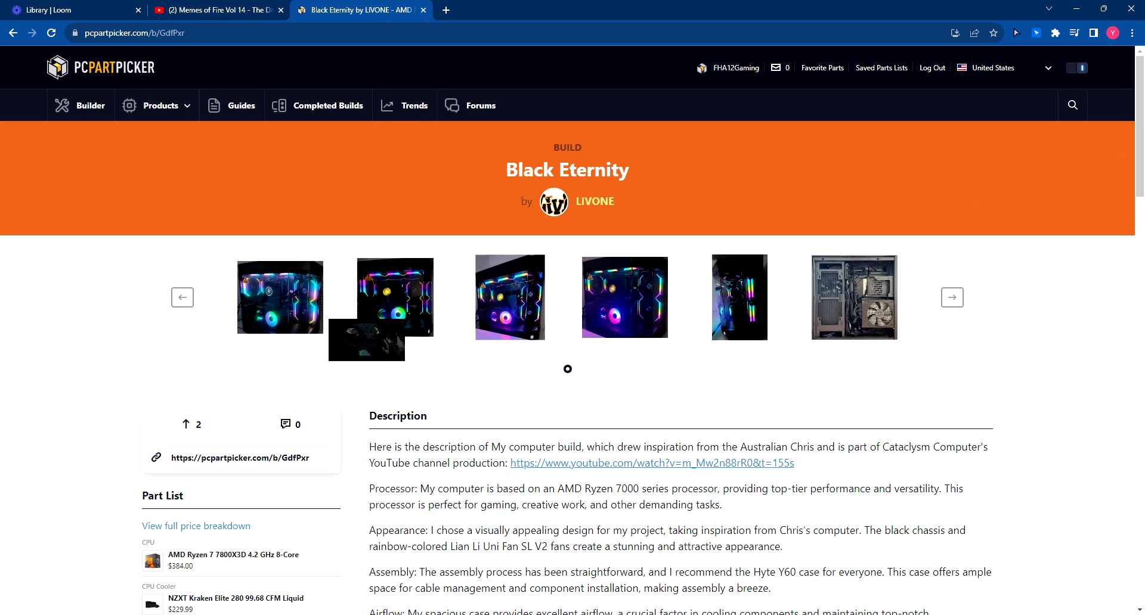
- View Black Eternity's photo full size, read its whole description, then return to Completed Builds
scroll(down, 3)
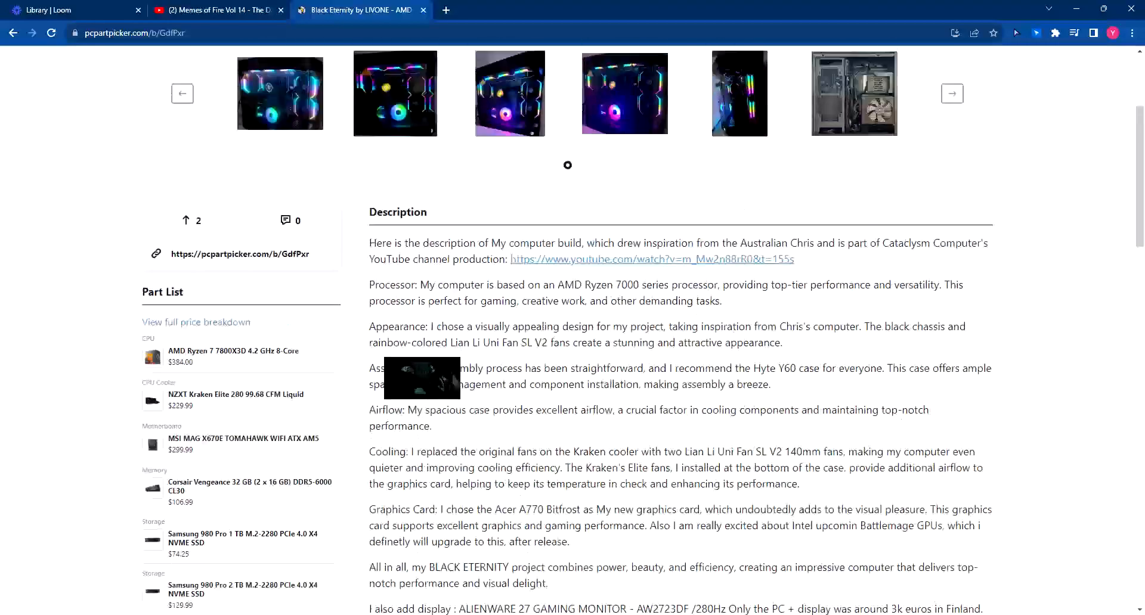
scroll(up, 3)
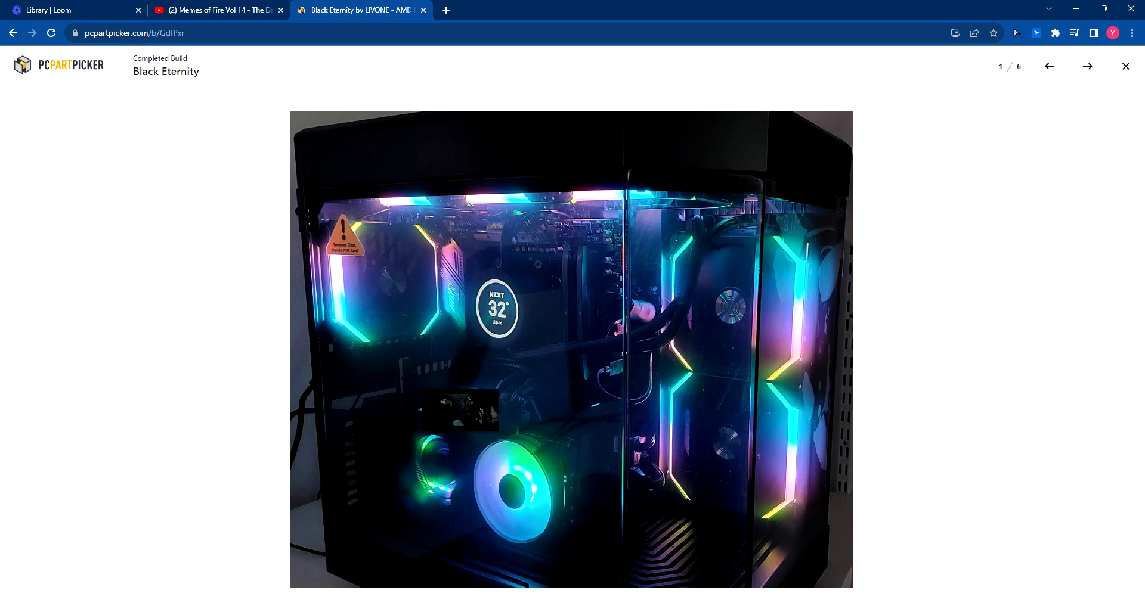
click(1125, 66)
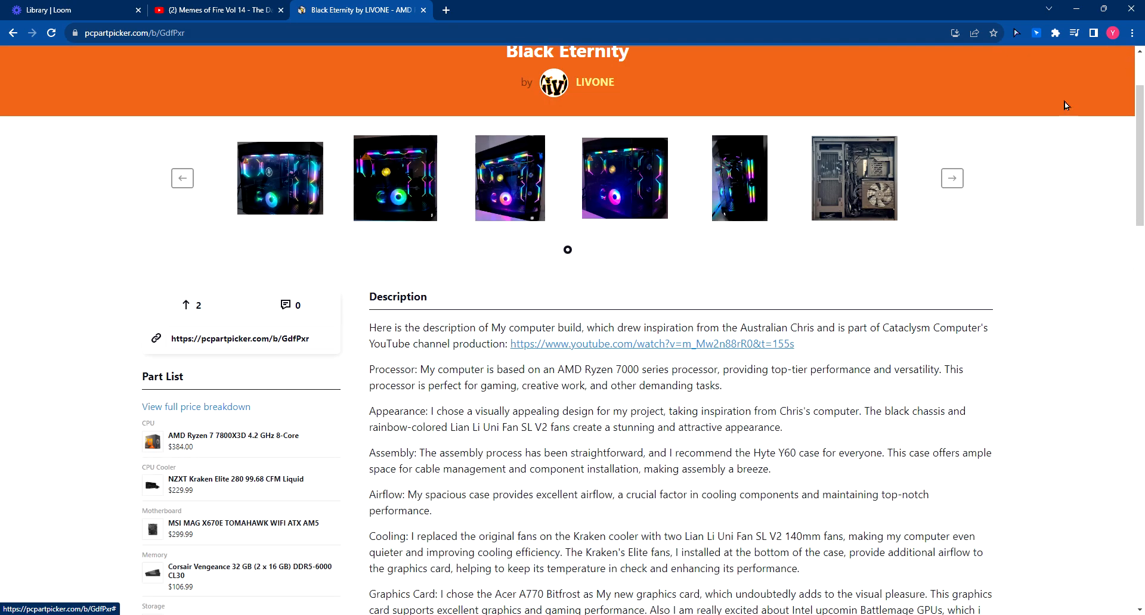
scroll(down, 3)
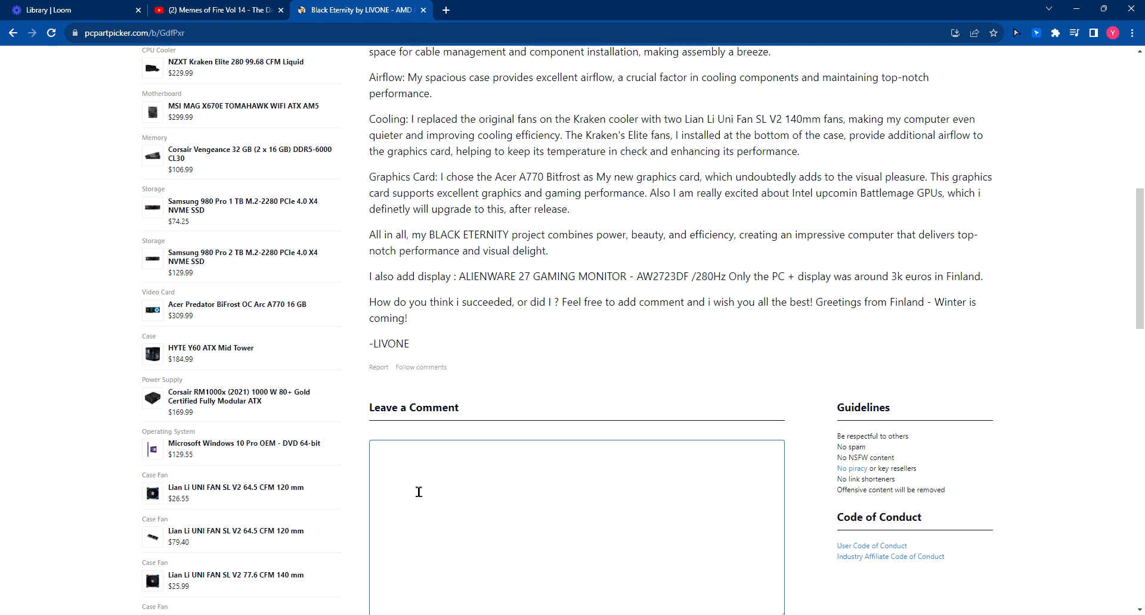
scroll(up, 3)
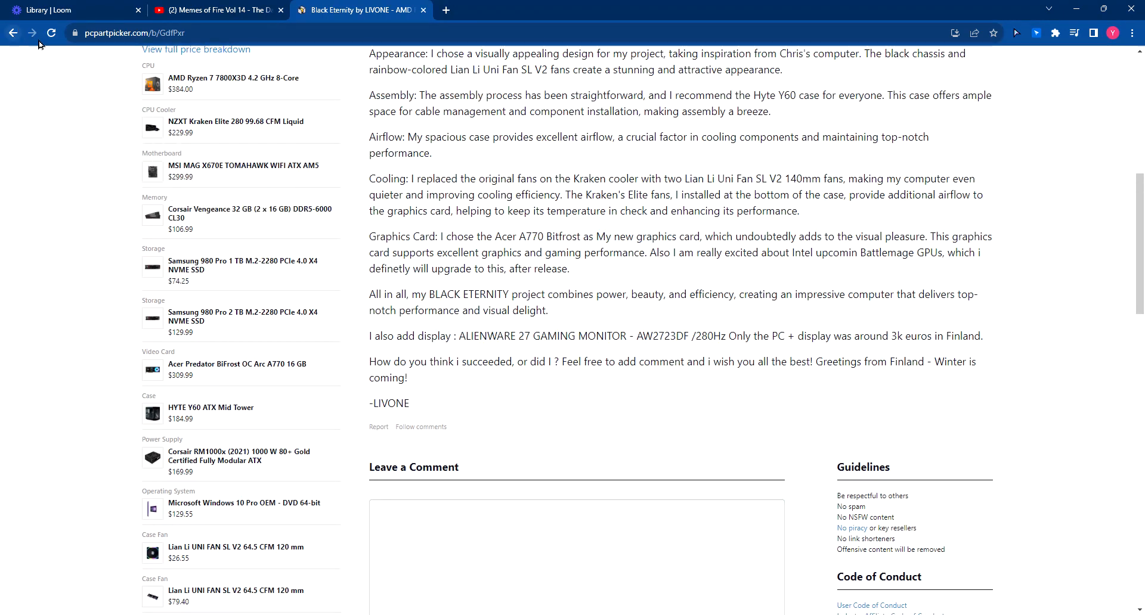
click(12, 33)
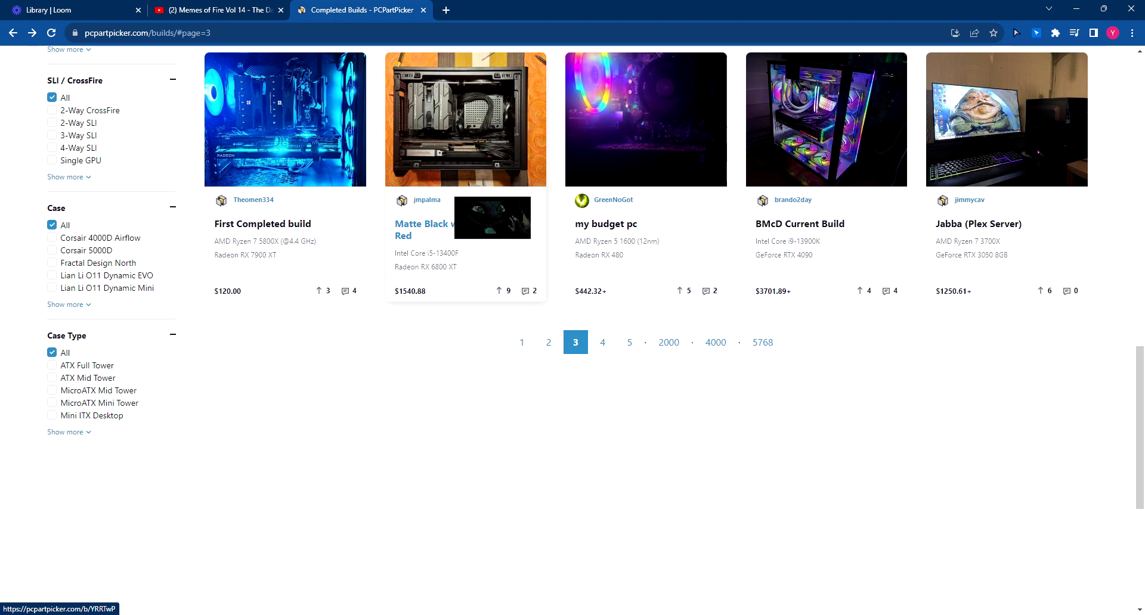
- Scroll through page 3 of Completed Builds and move on to page 4 of the listing
scroll(up, 3)
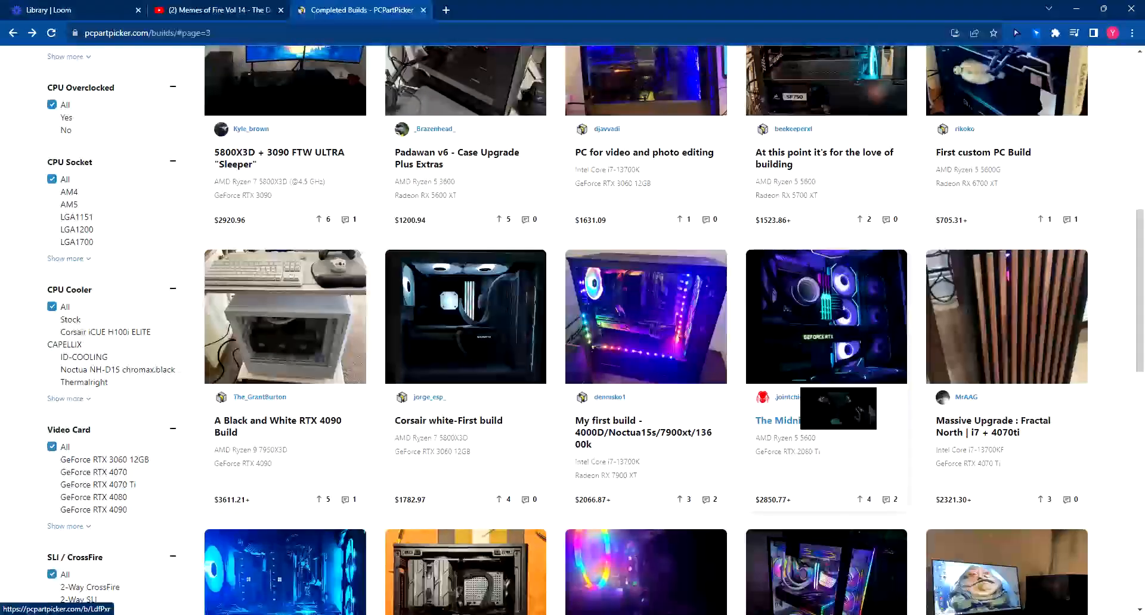
scroll(up, 3)
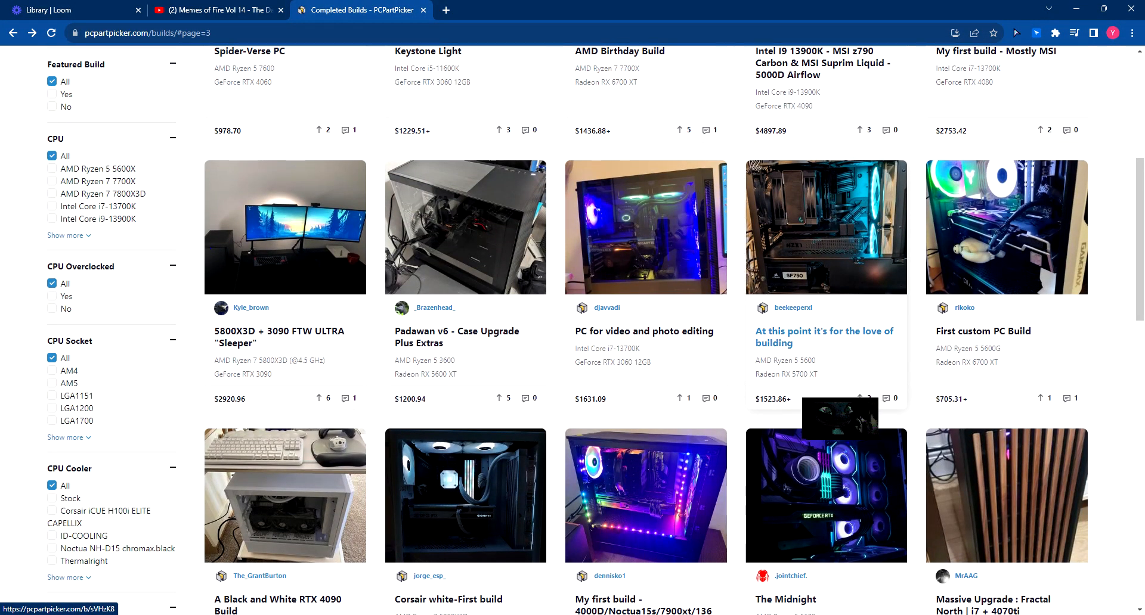
mouse_move(645, 330)
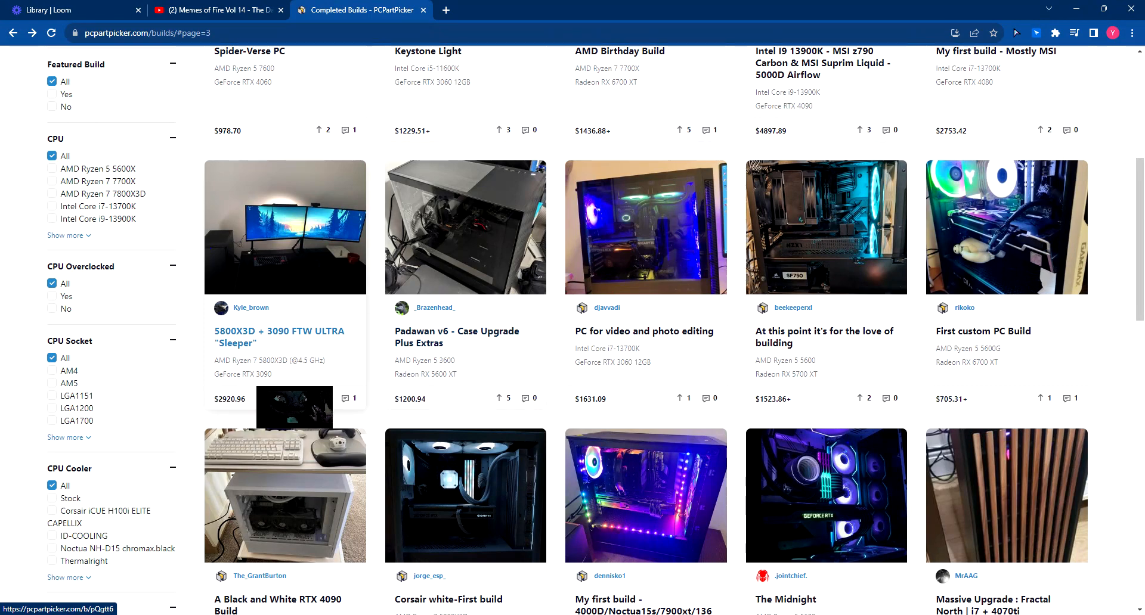
scroll(up, 3)
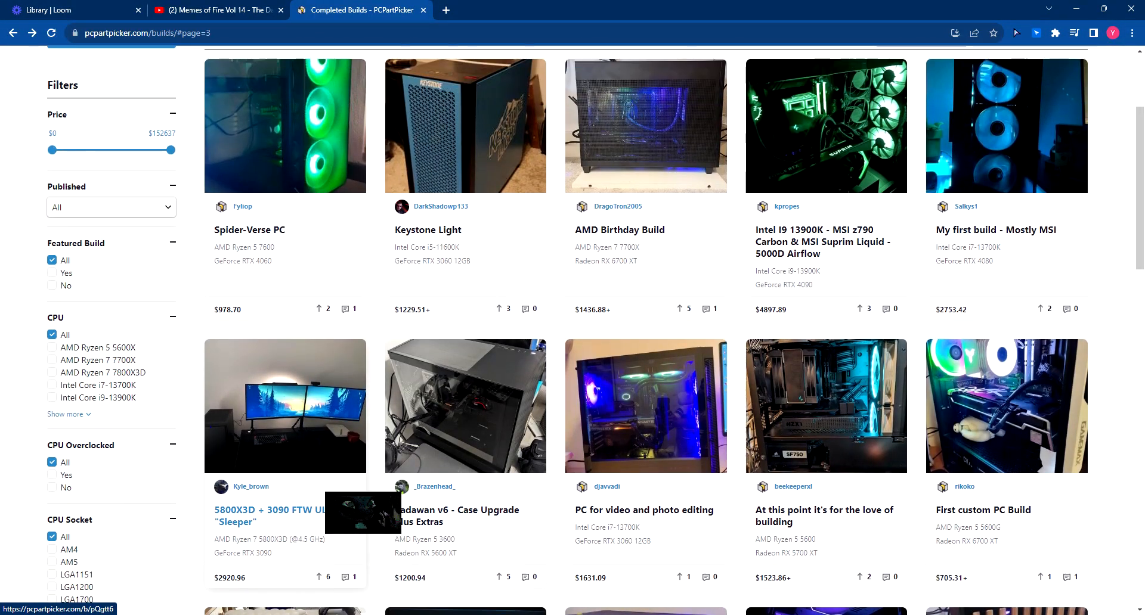
scroll(up, 3)
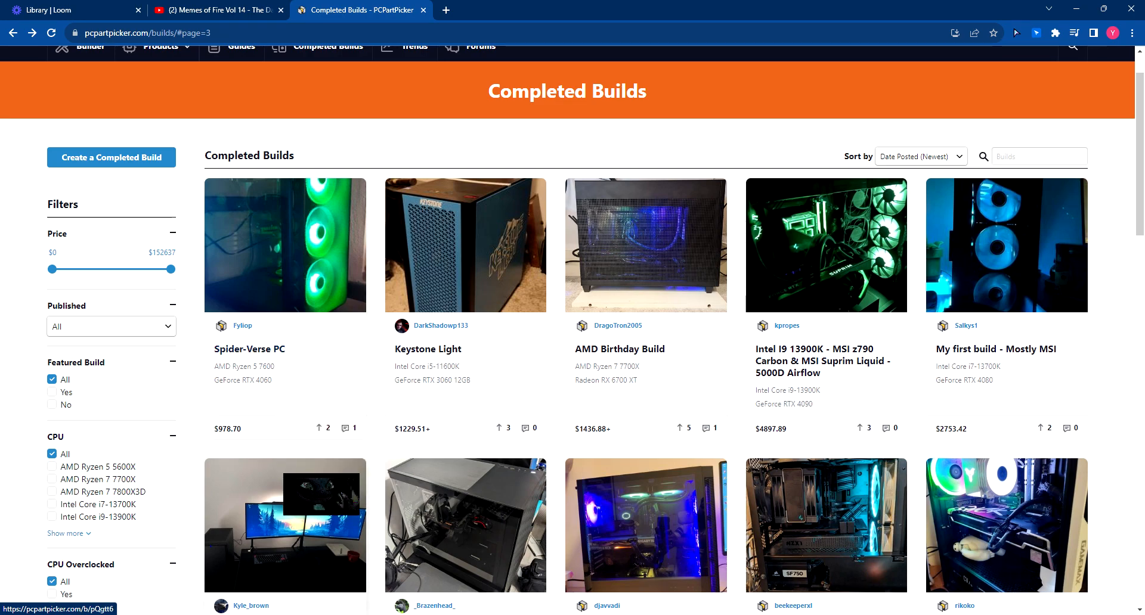
scroll(down, 3)
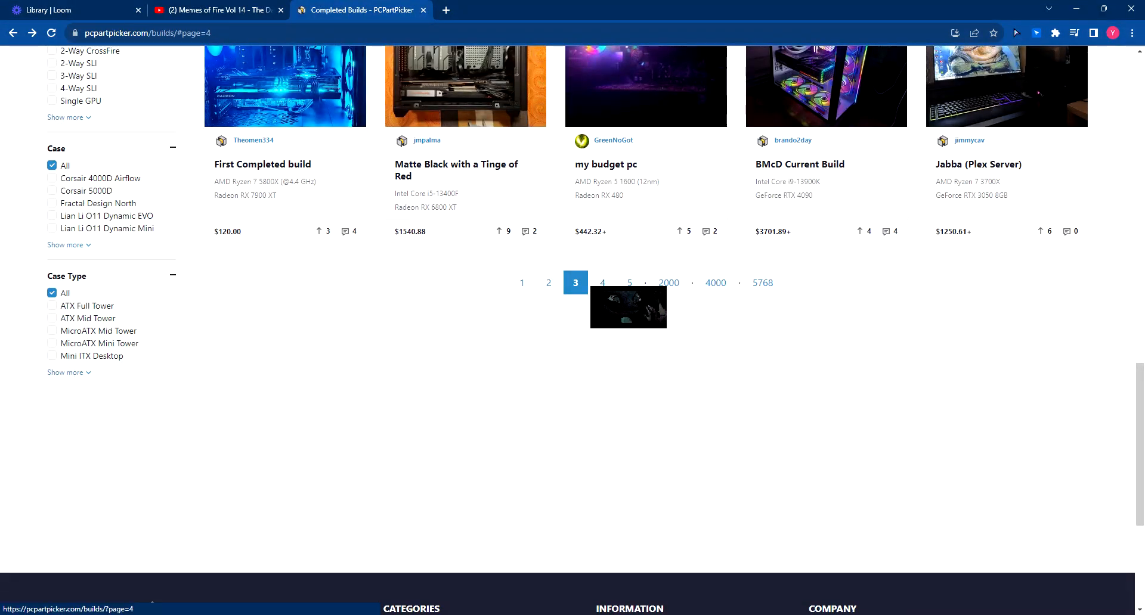
click(602, 283)
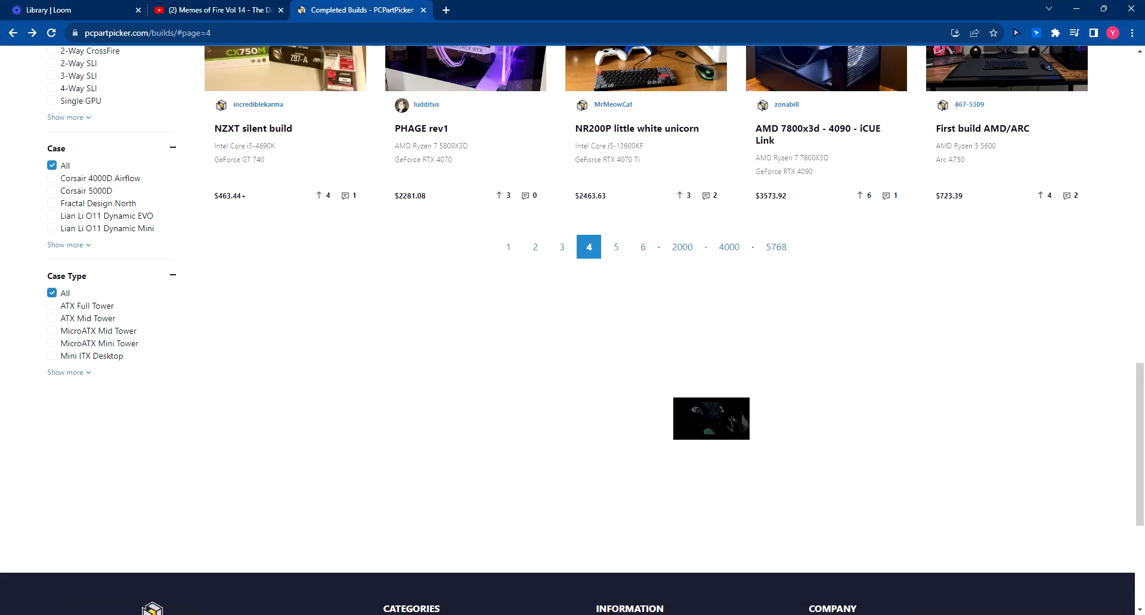
scroll(up, 3)
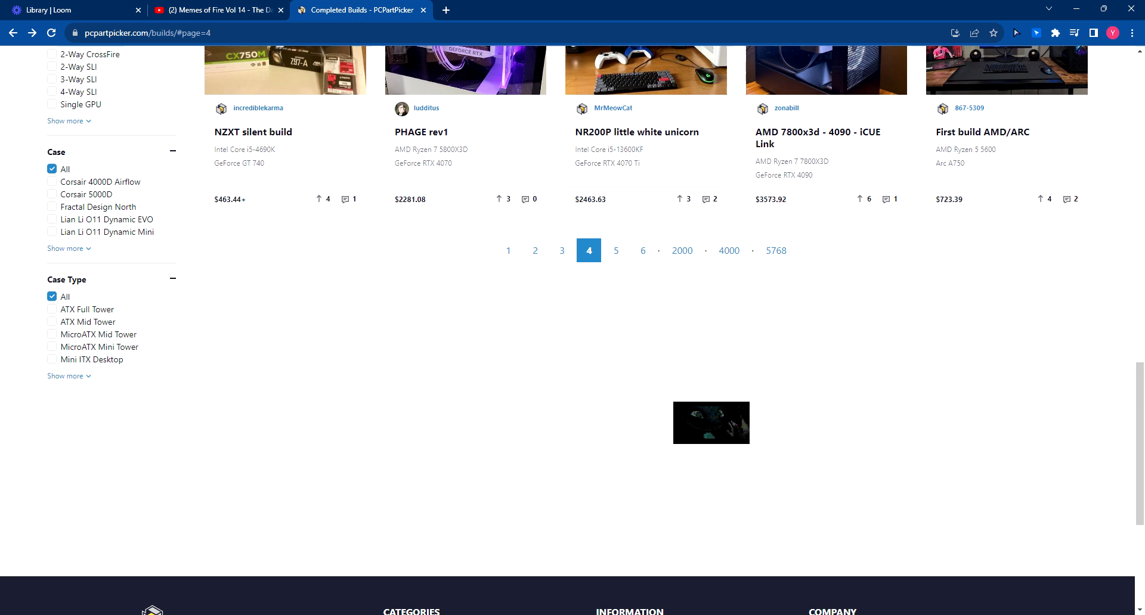
scroll(up, 3)
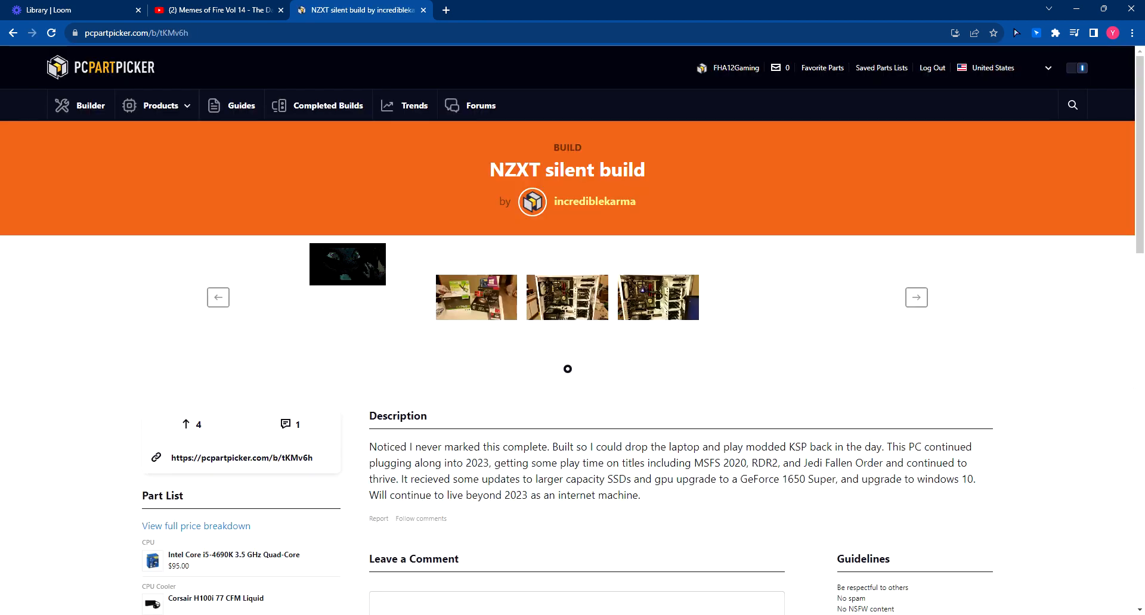
scroll(down, 3)
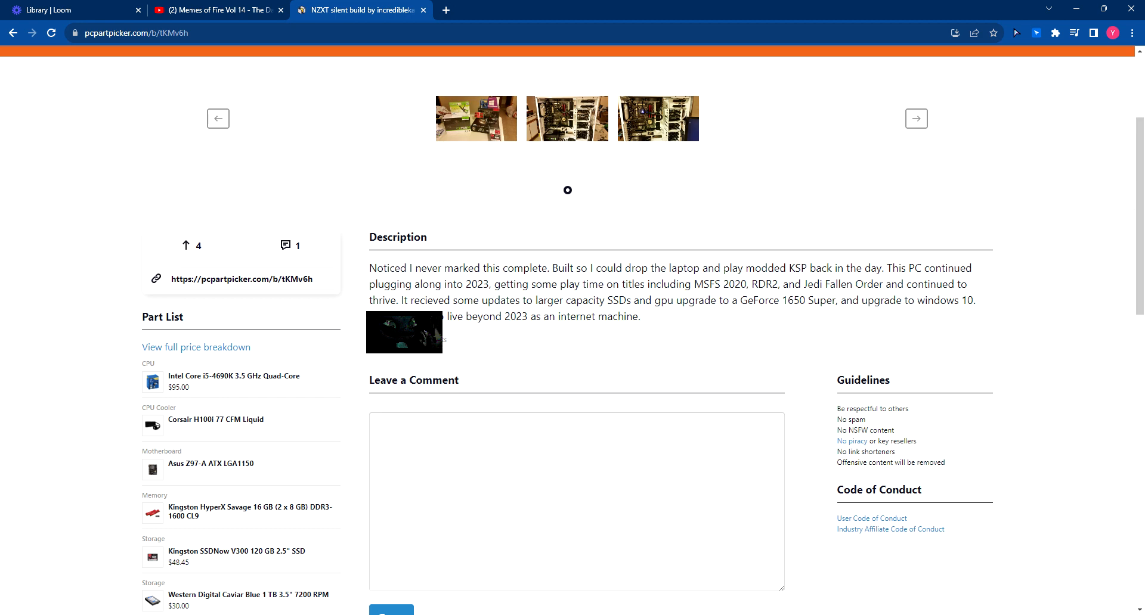
scroll(down, 3)
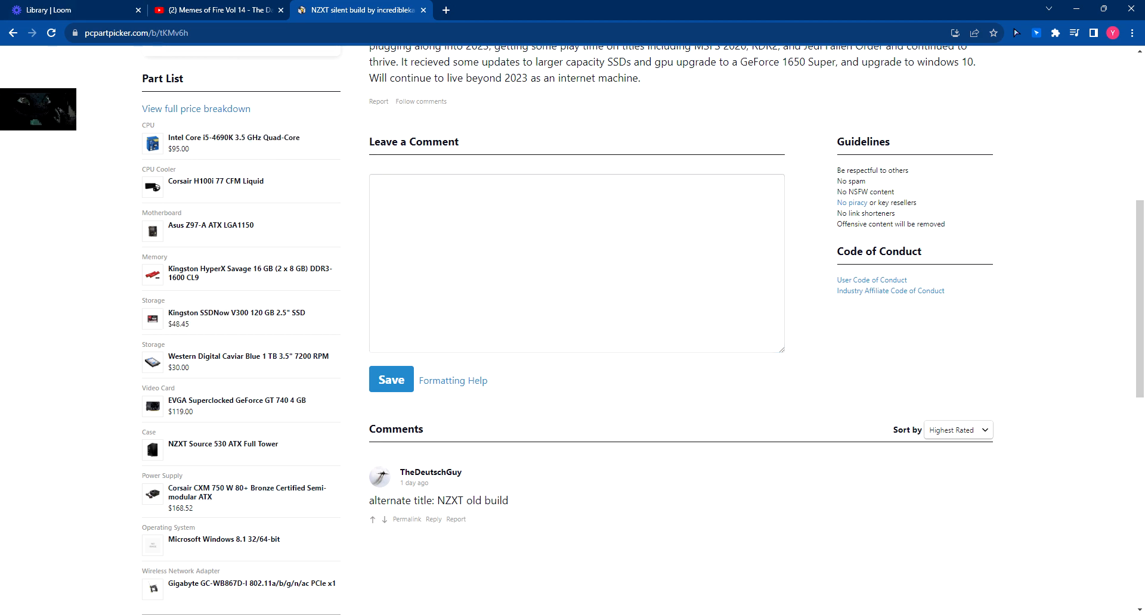
click(13, 33)
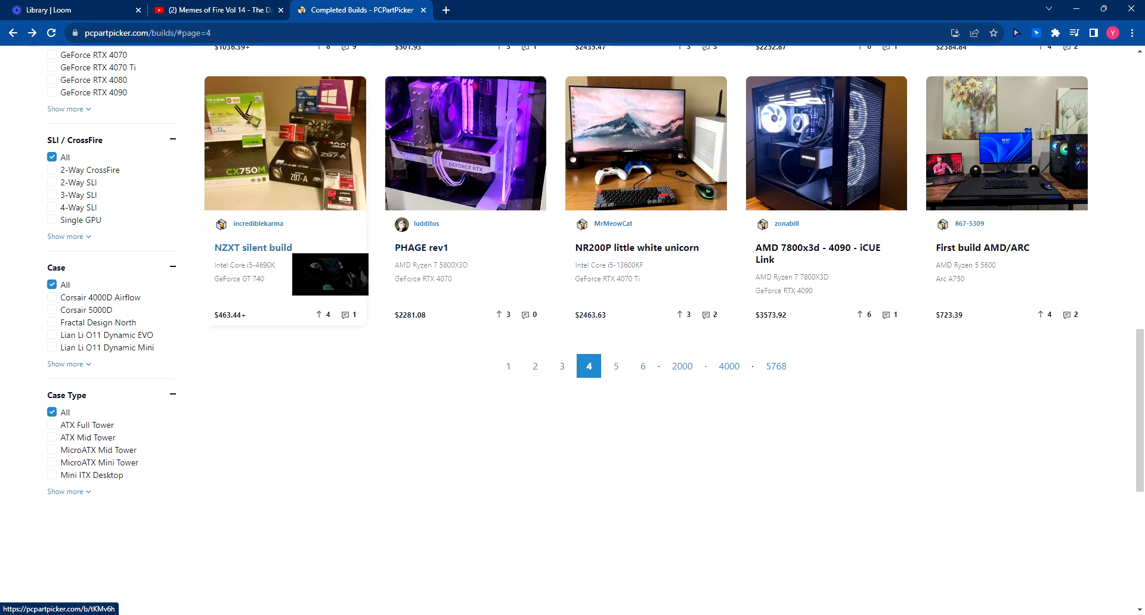
- Revisit the NZXT silent build, return to page 4, then go to page 5 of Completed Builds
click(252, 248)
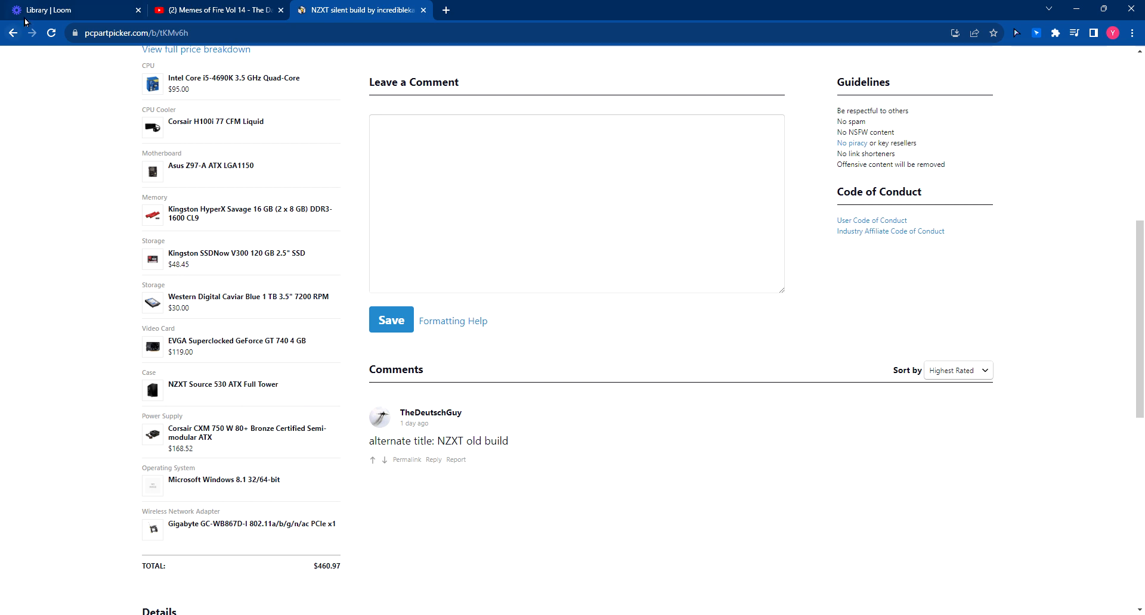
mouse_move(11, 34)
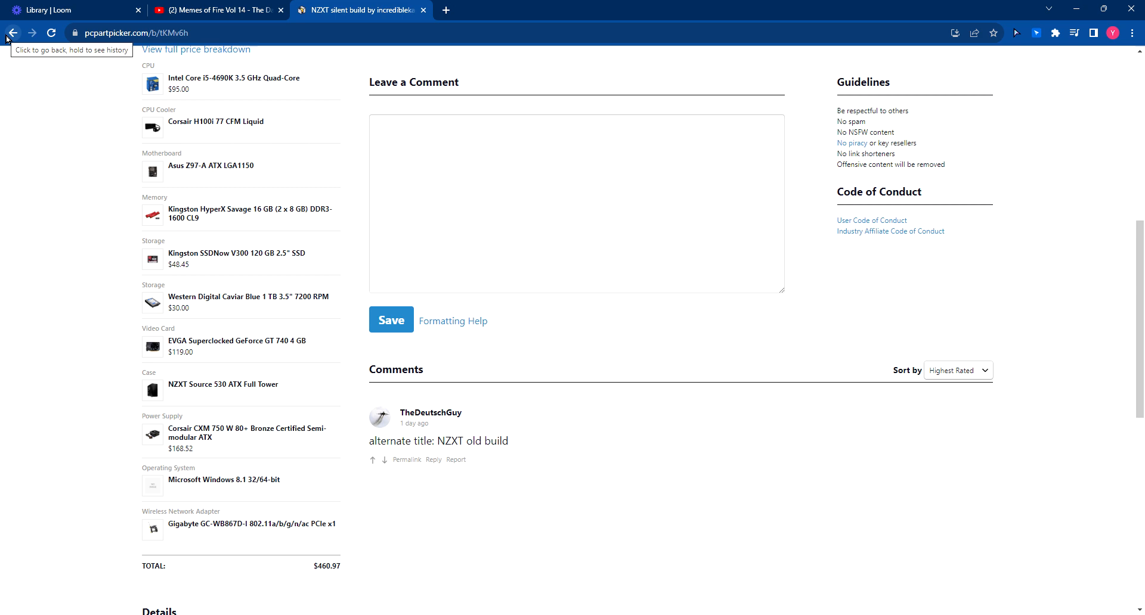
click(12, 34)
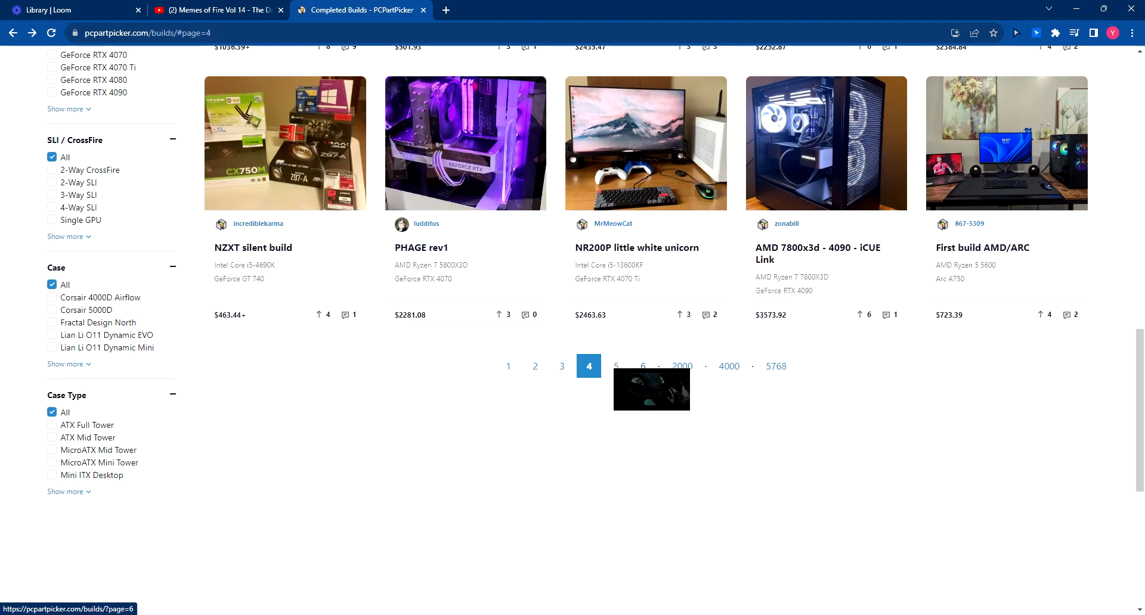
mouse_move(981, 248)
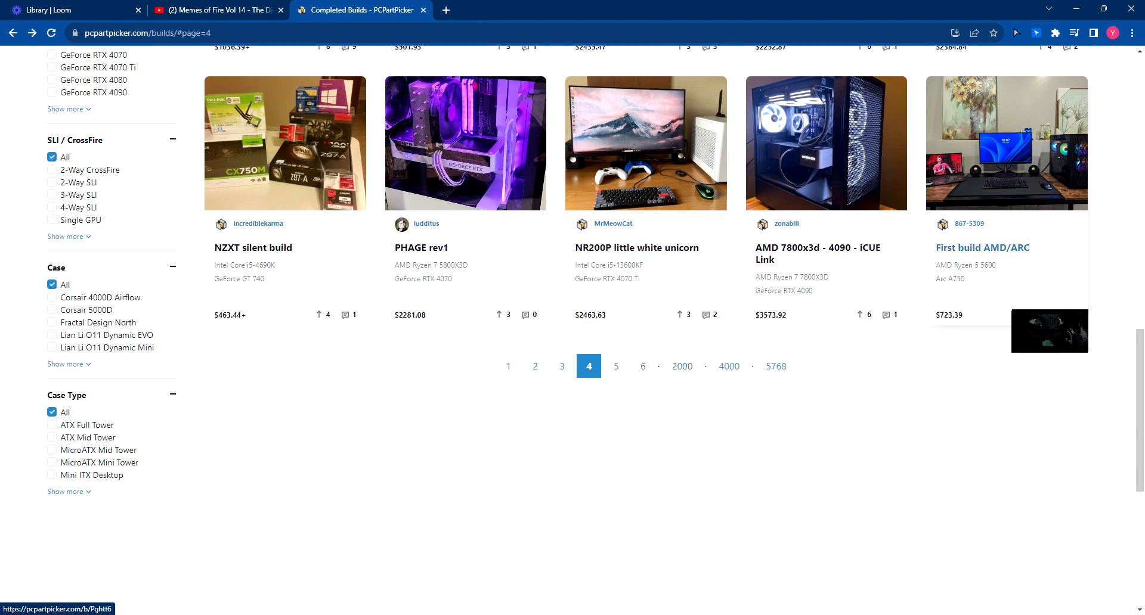
mouse_move(615, 366)
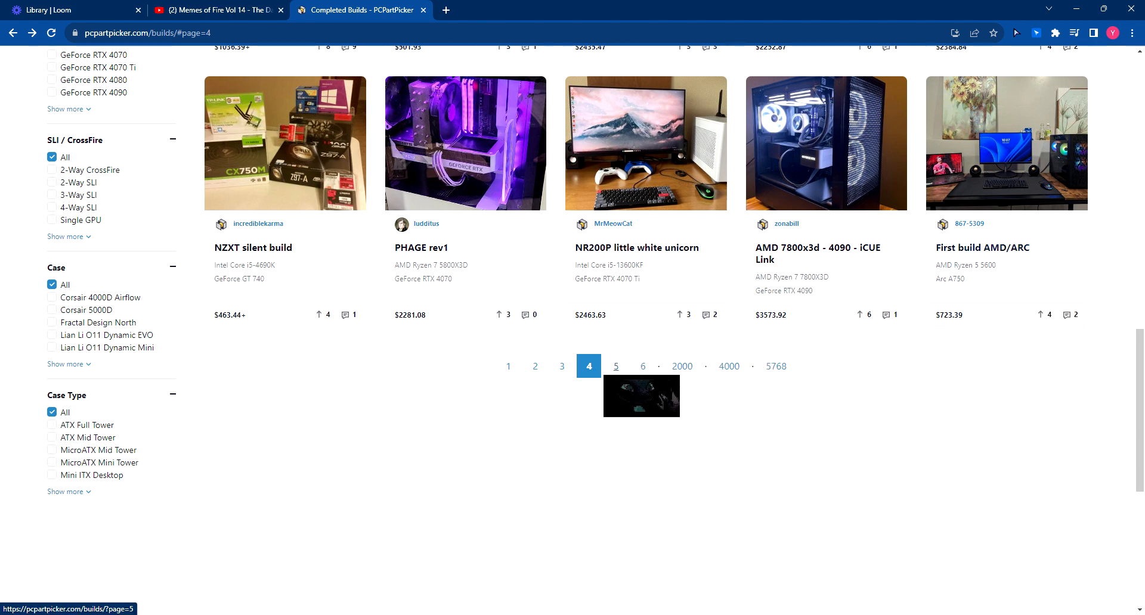
click(615, 366)
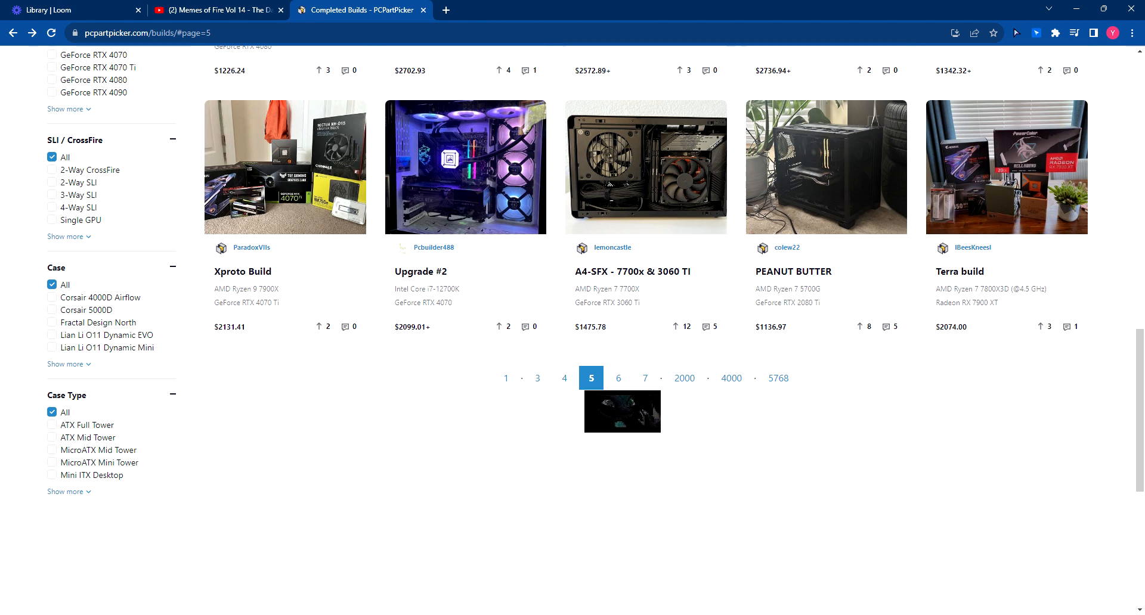
mouse_move(793, 272)
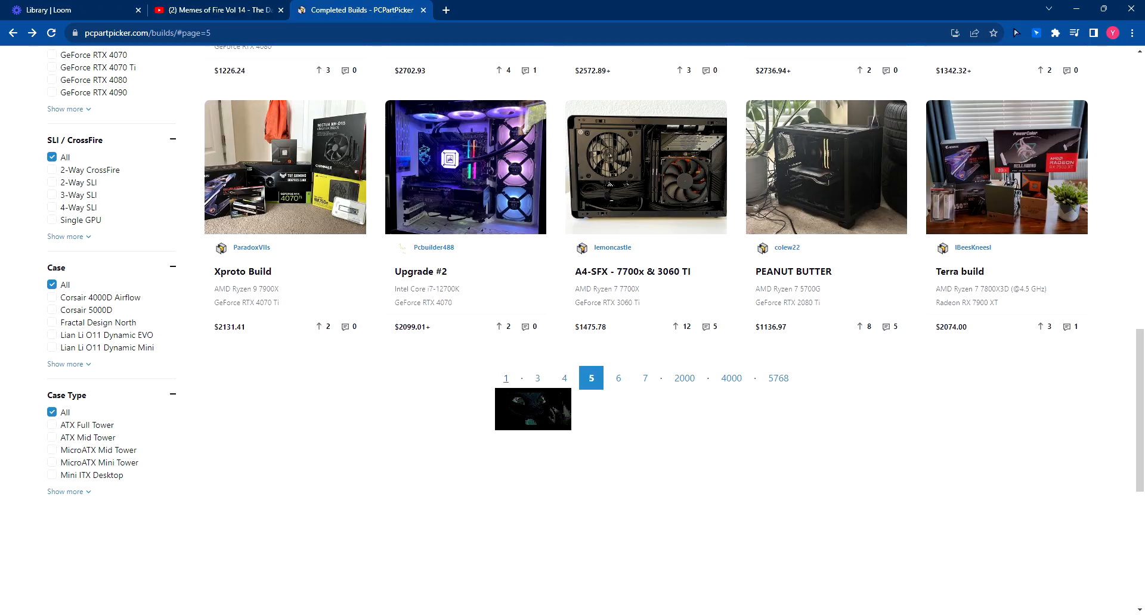
- Scroll through page 5's build cards down to the pagination row
scroll(up, 3)
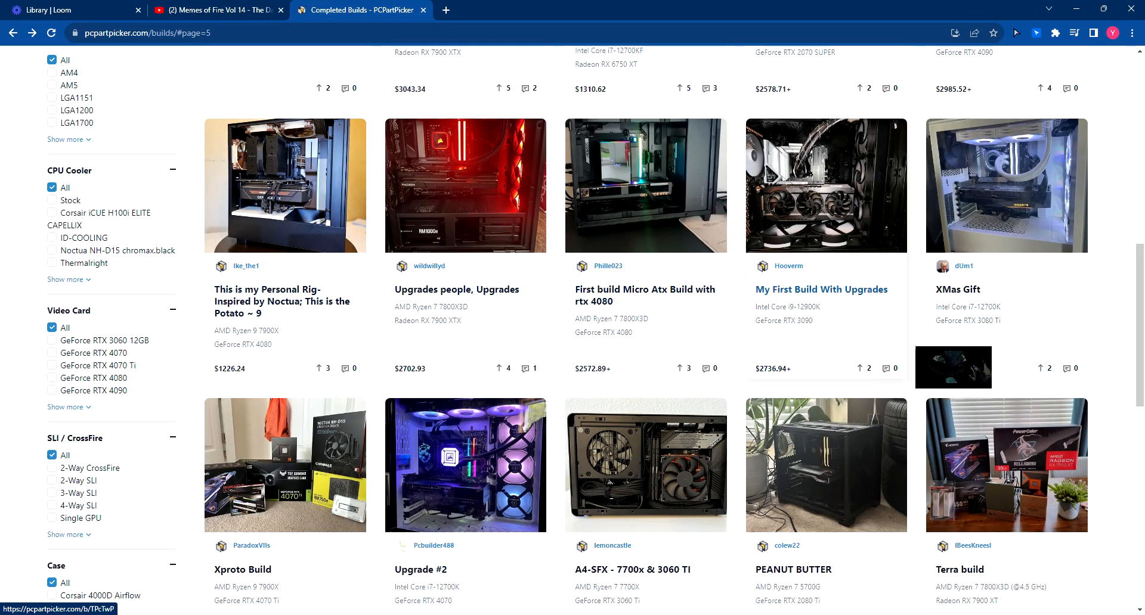
scroll(up, 3)
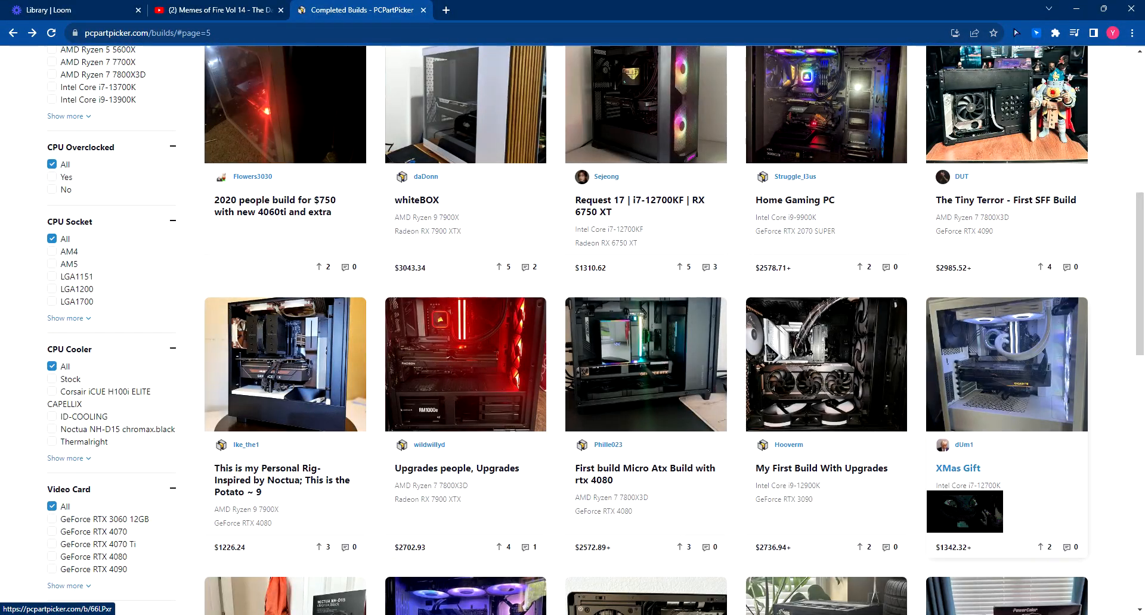
scroll(up, 3)
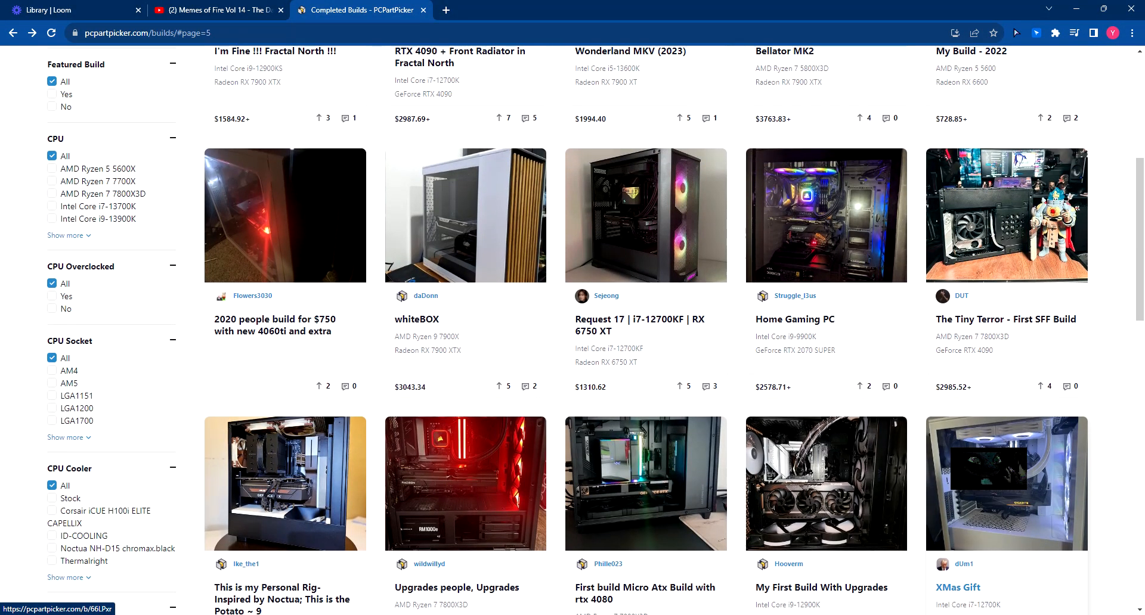
mouse_move(640, 325)
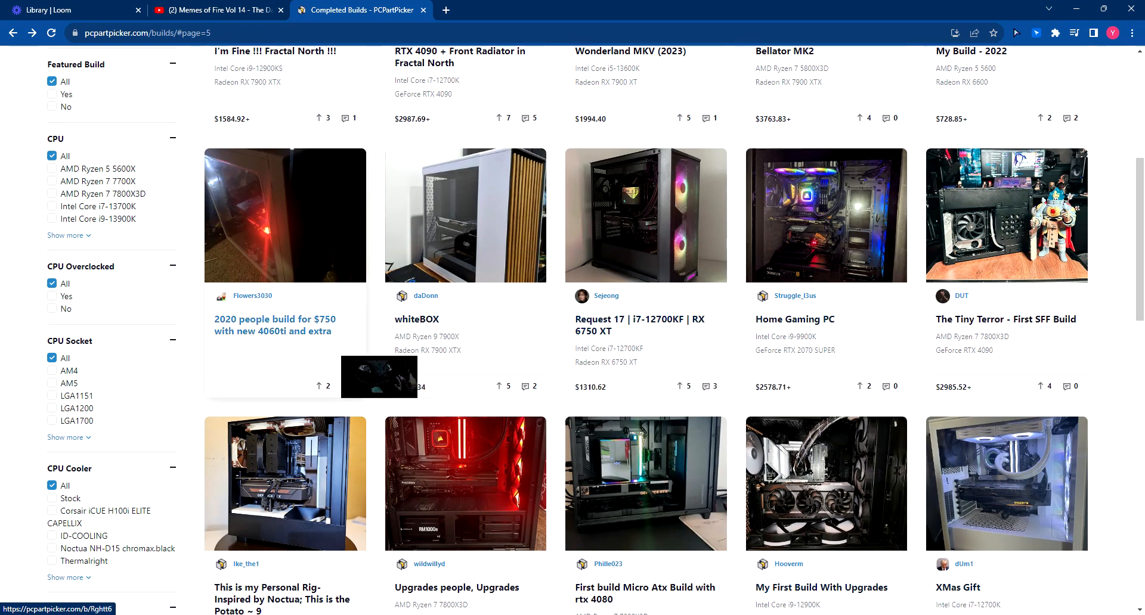
scroll(up, 3)
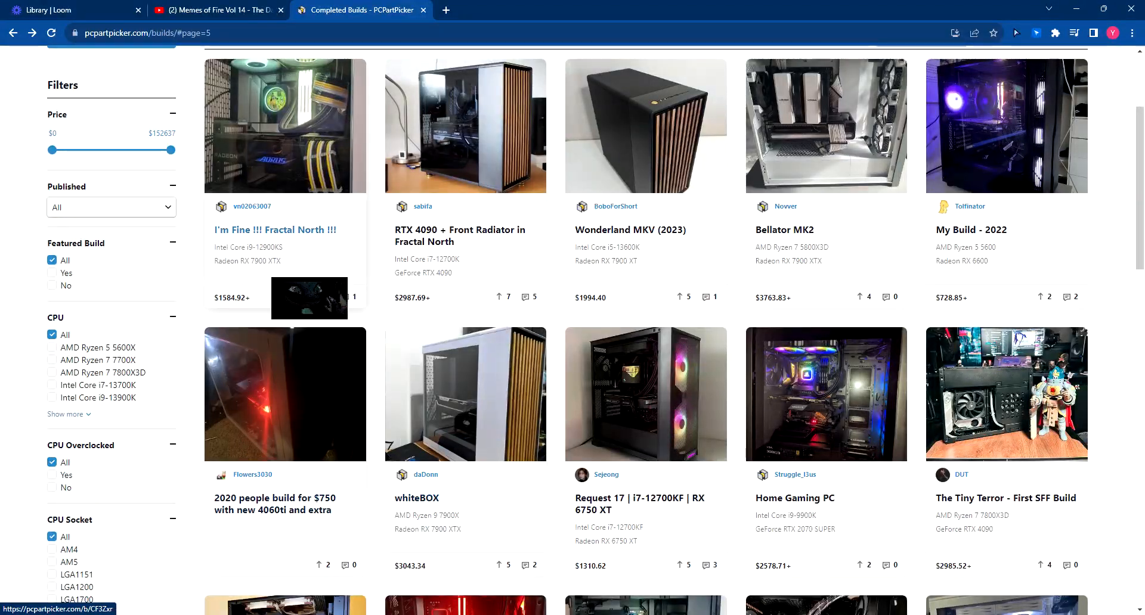
scroll(up, 3)
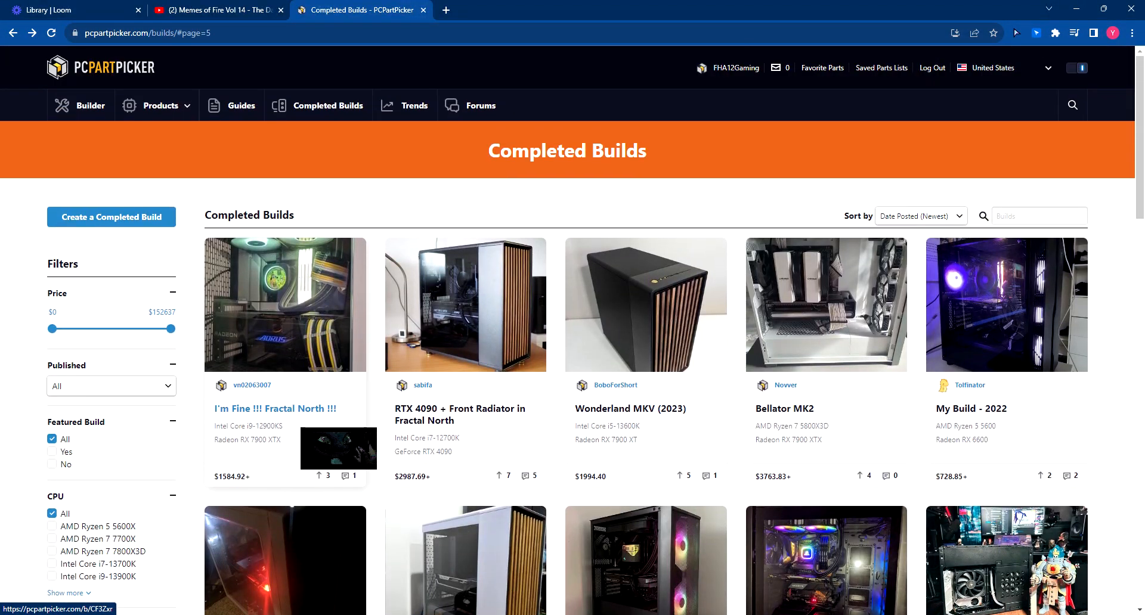
scroll(down, 3)
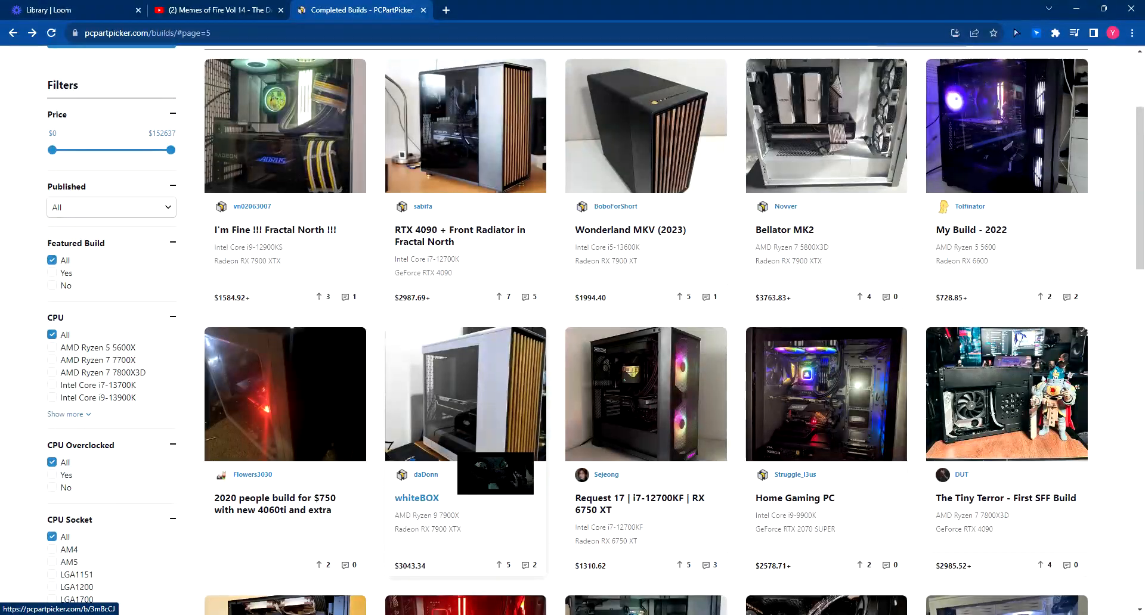
scroll(down, 3)
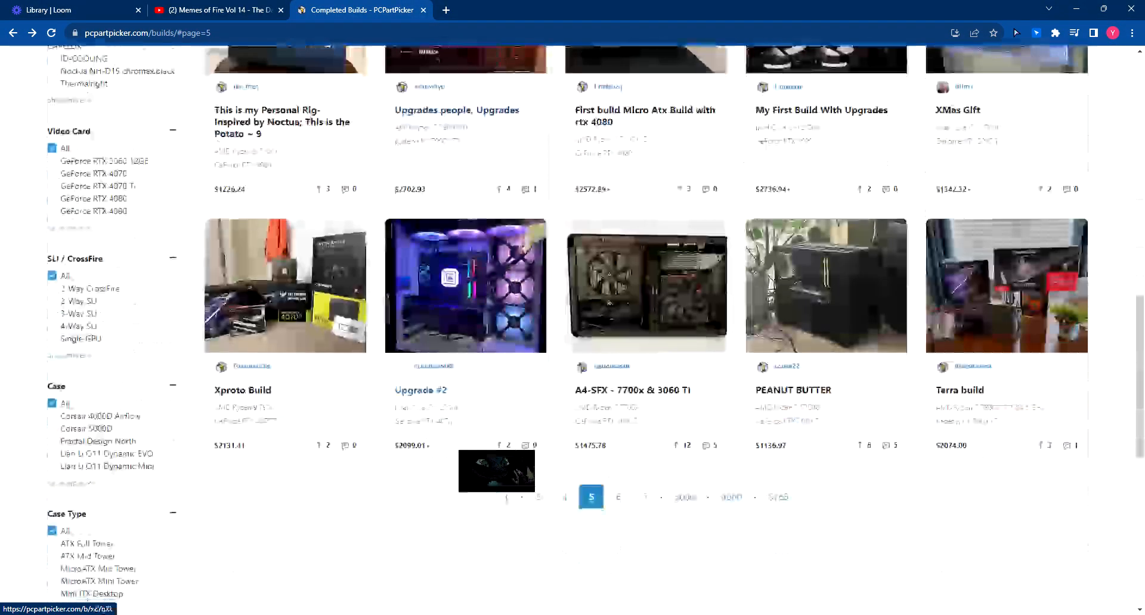
- Jump to page 5768, open the untitled BrutalSauce build and view its $545.50 parts and comments
click(778, 497)
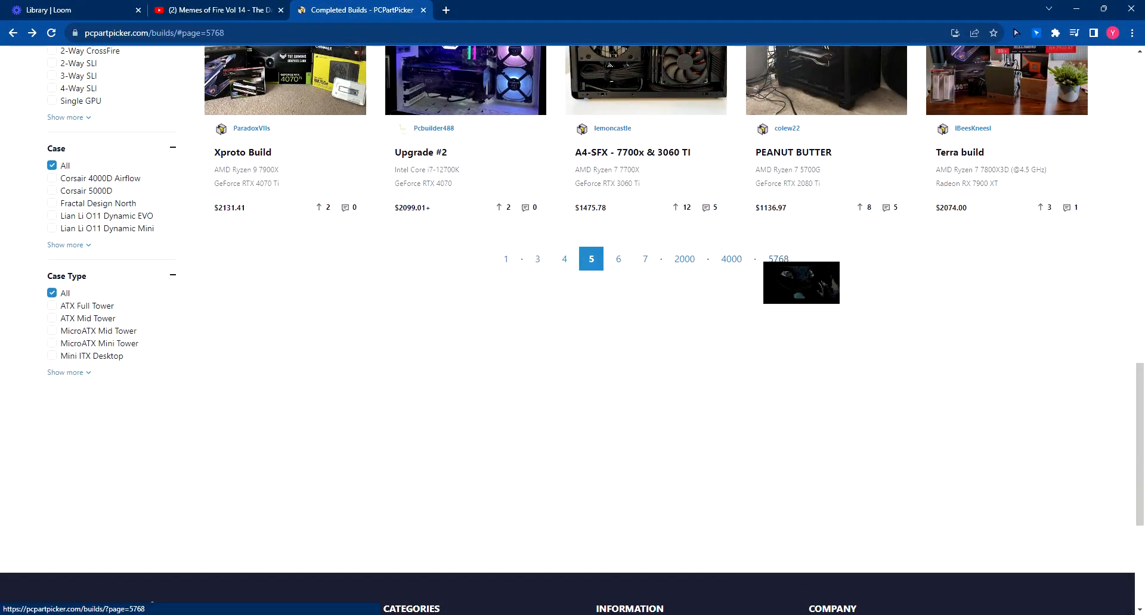
click(779, 258)
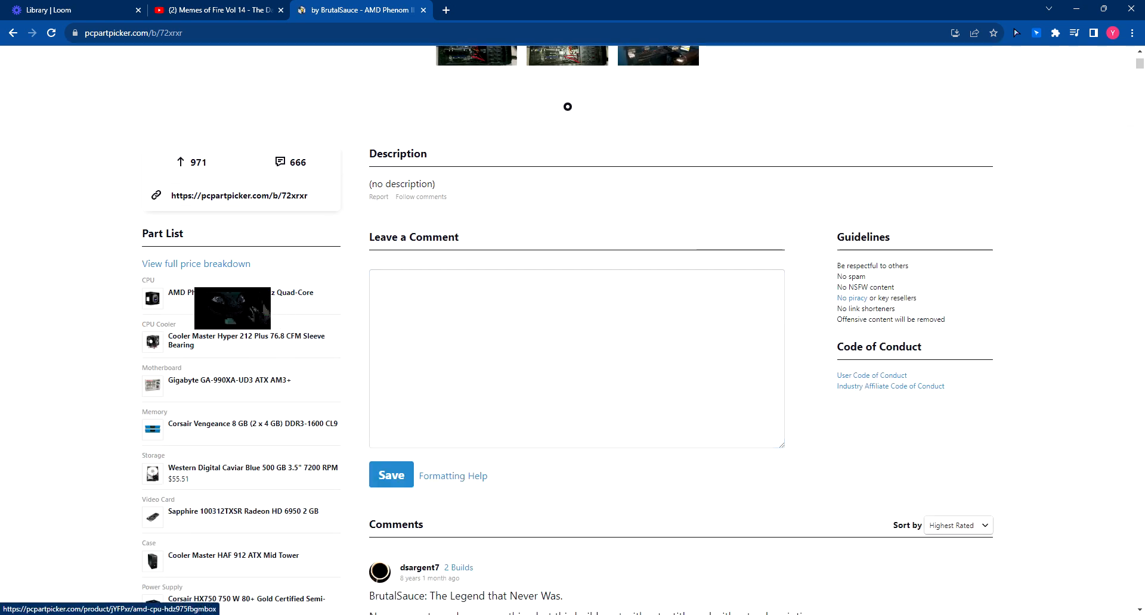
click(576, 358)
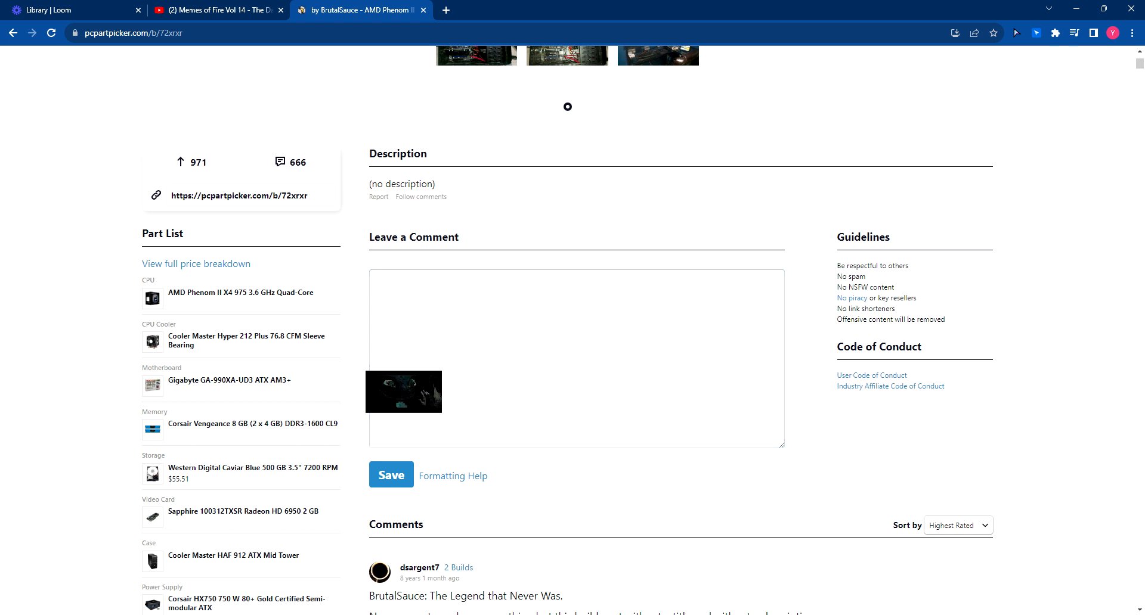
click(576, 358)
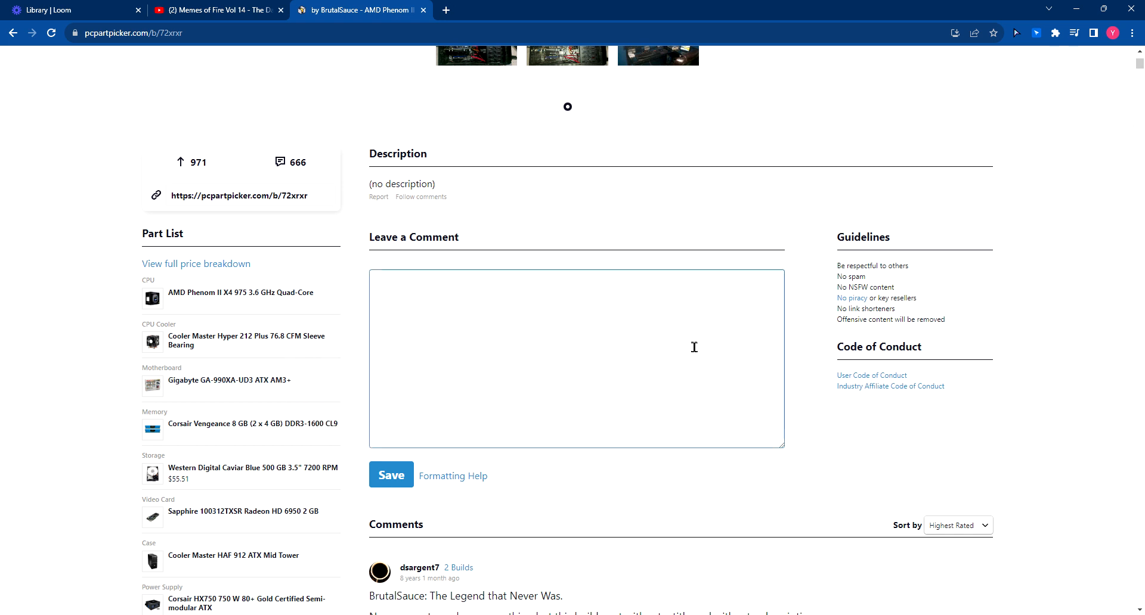
mouse_move(772, 387)
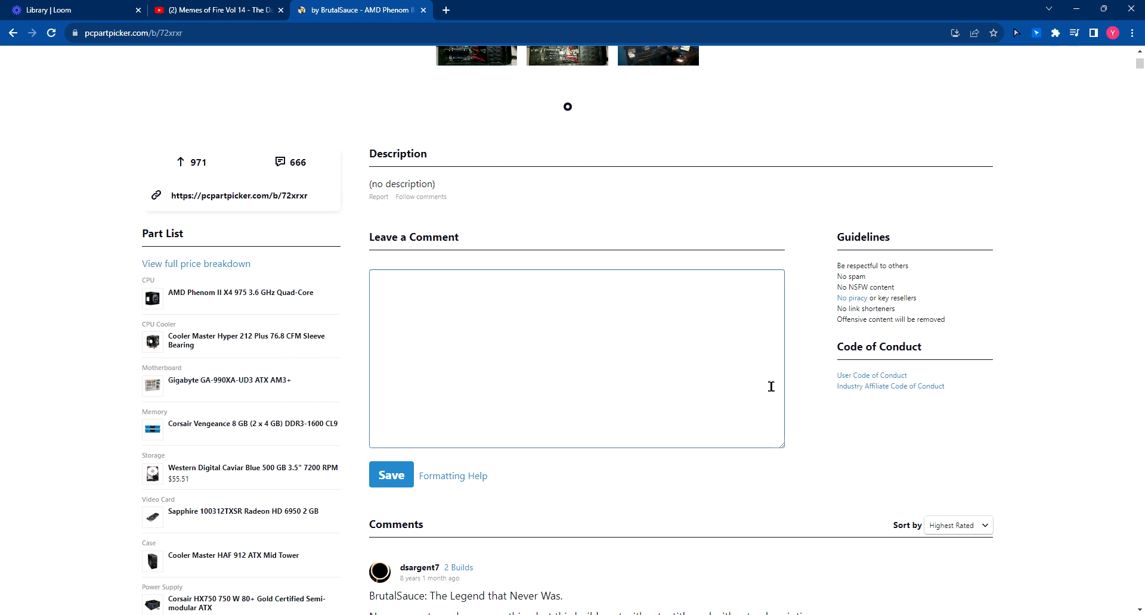
mouse_move(759, 395)
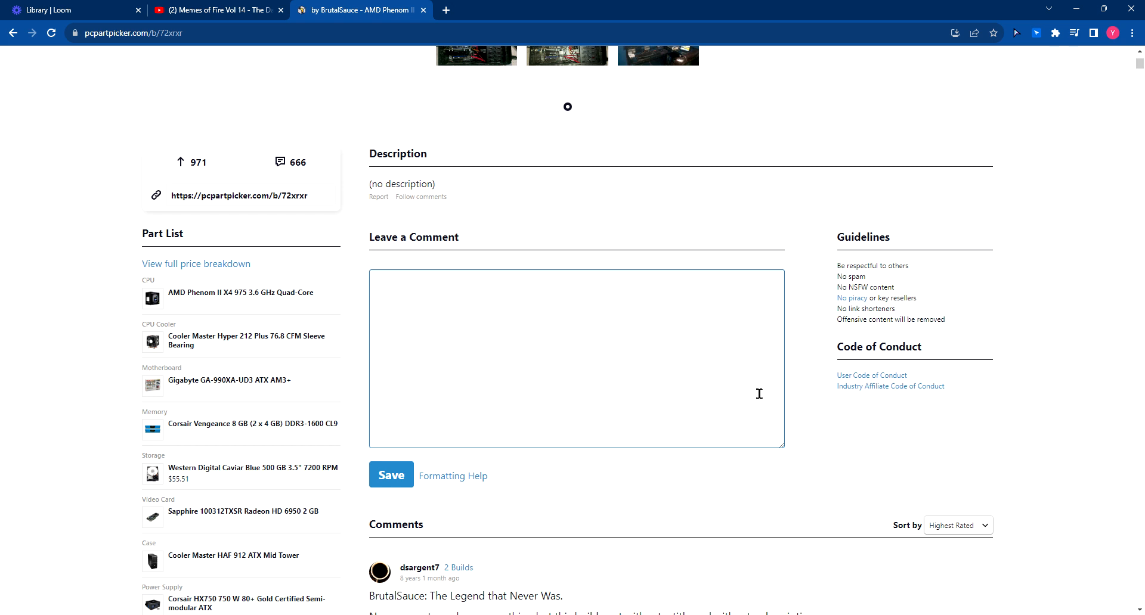
mouse_move(671, 371)
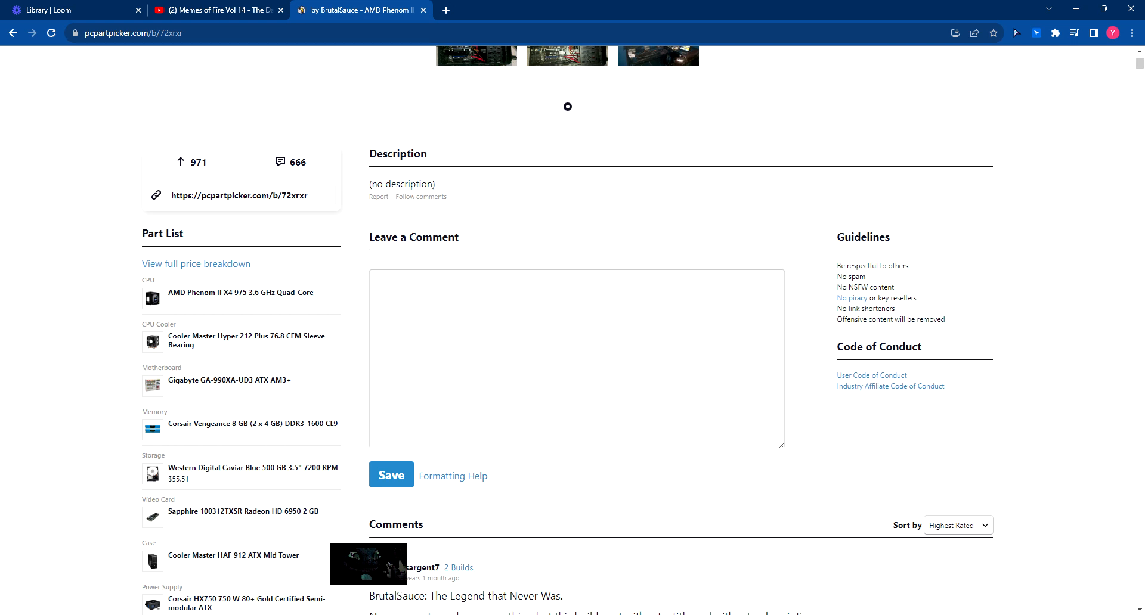
scroll(down, 3)
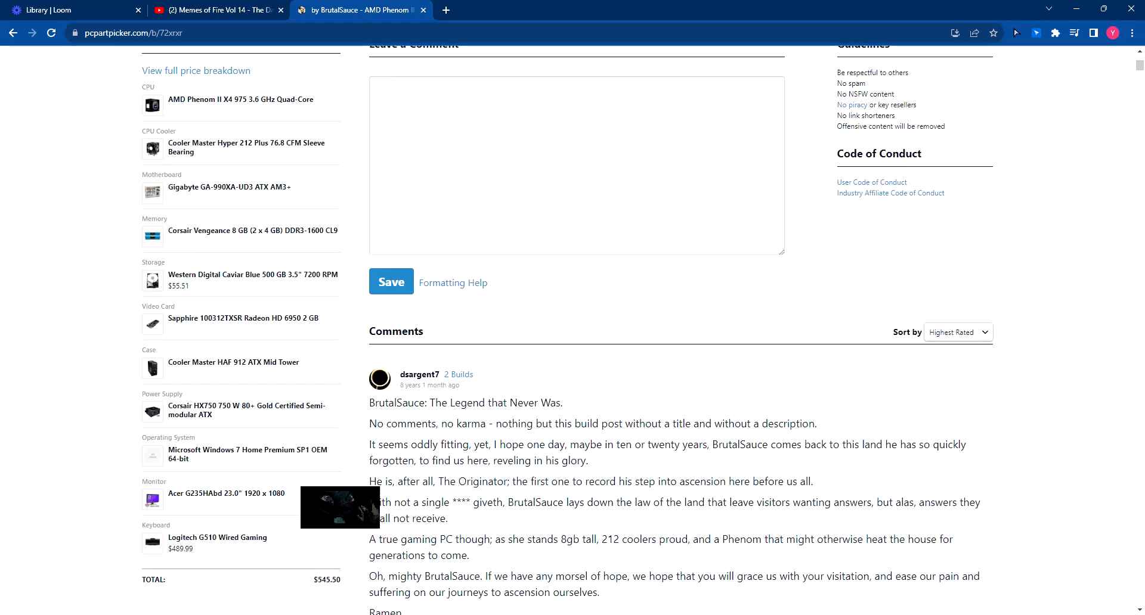
scroll(down, 3)
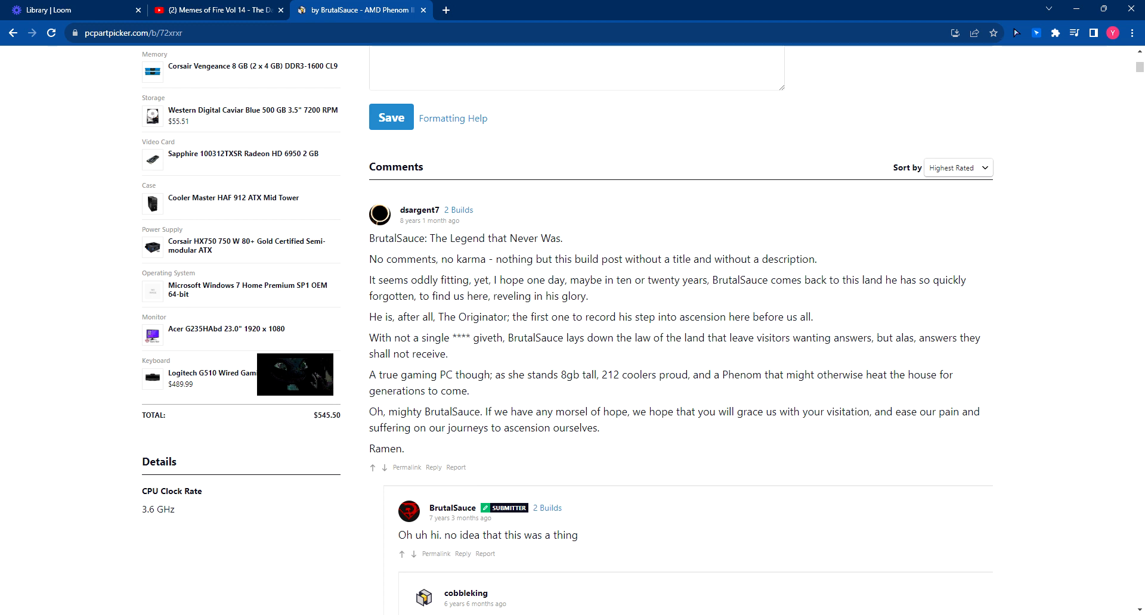
mouse_move(3, 51)
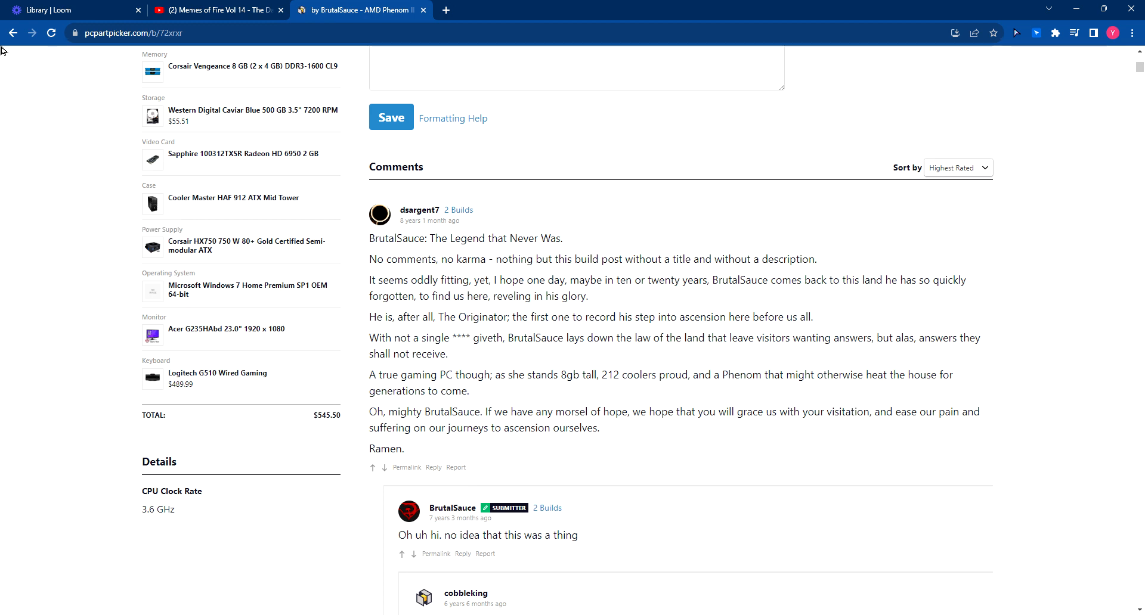
- Return to page 5768, view EchoFive's Work and Progress build, then go back to the listing
click(12, 33)
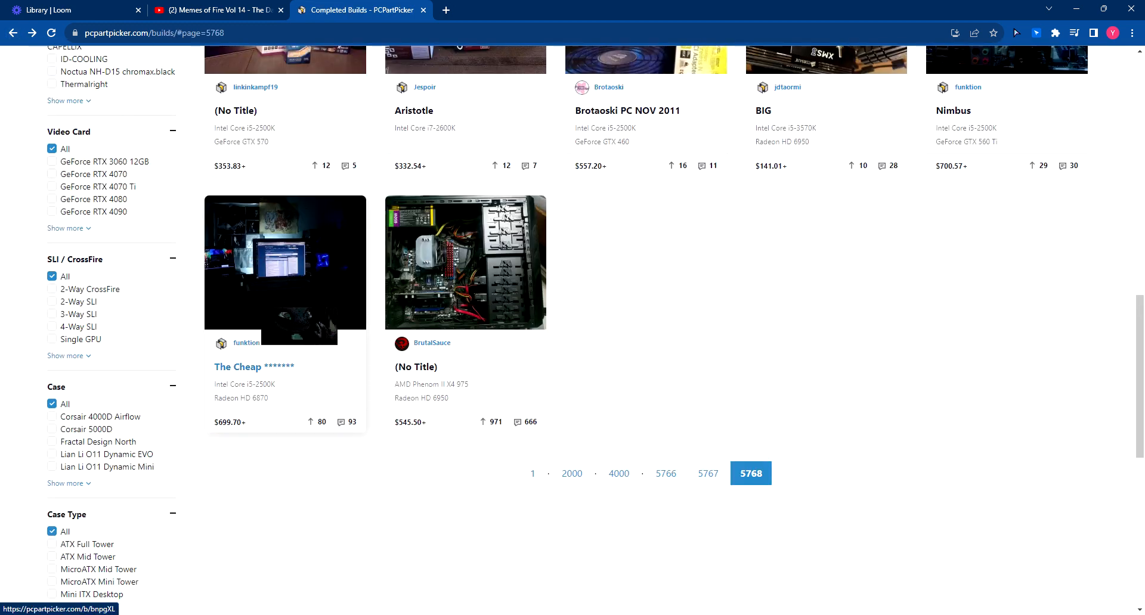
scroll(up, 3)
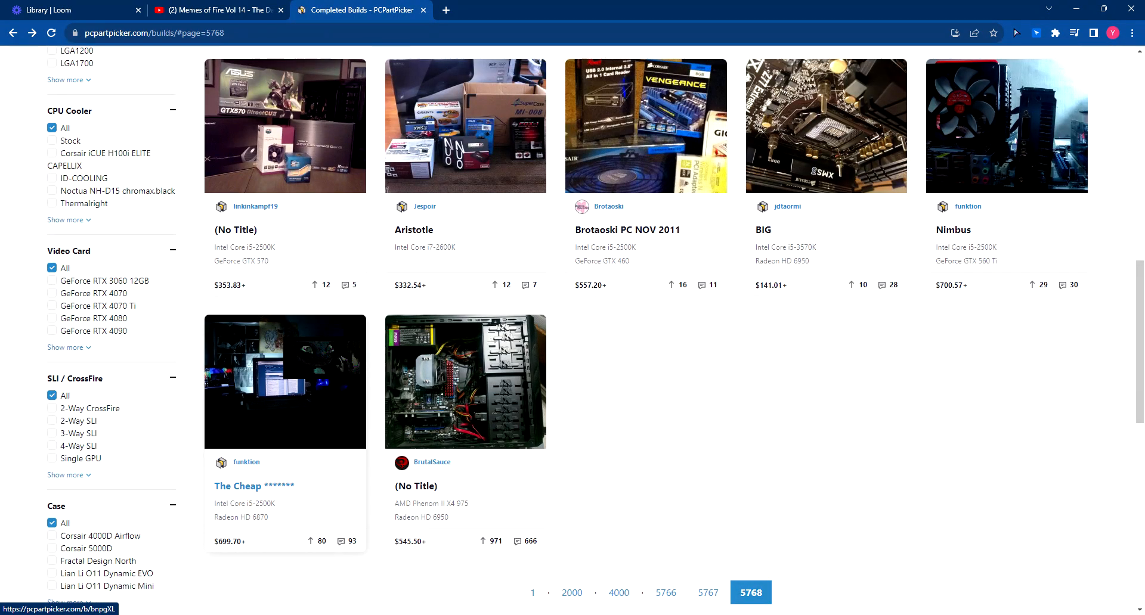
scroll(up, 3)
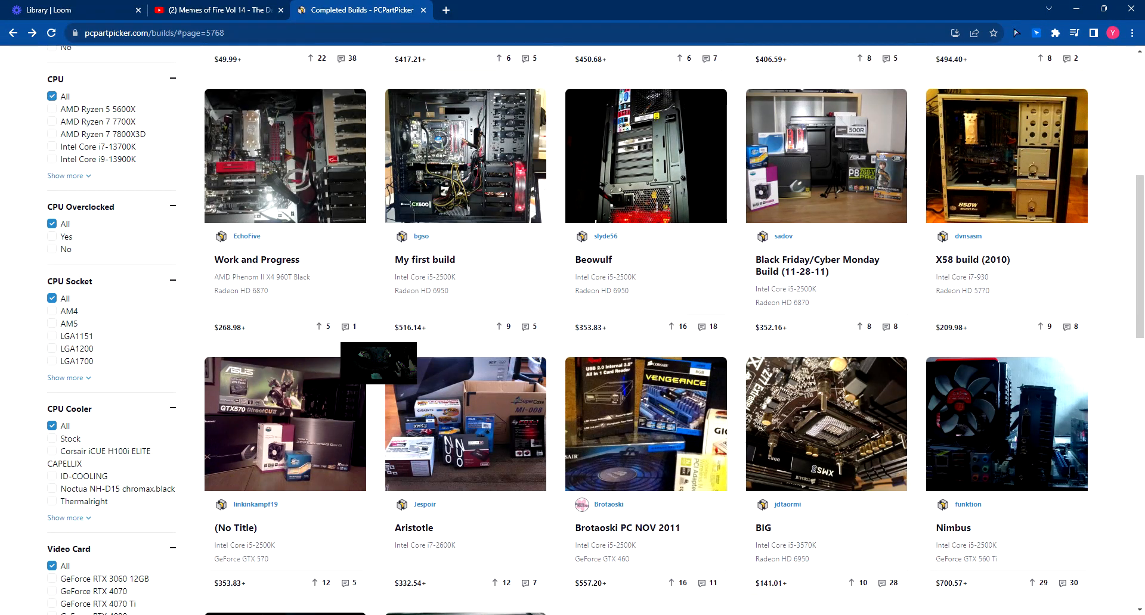
click(256, 259)
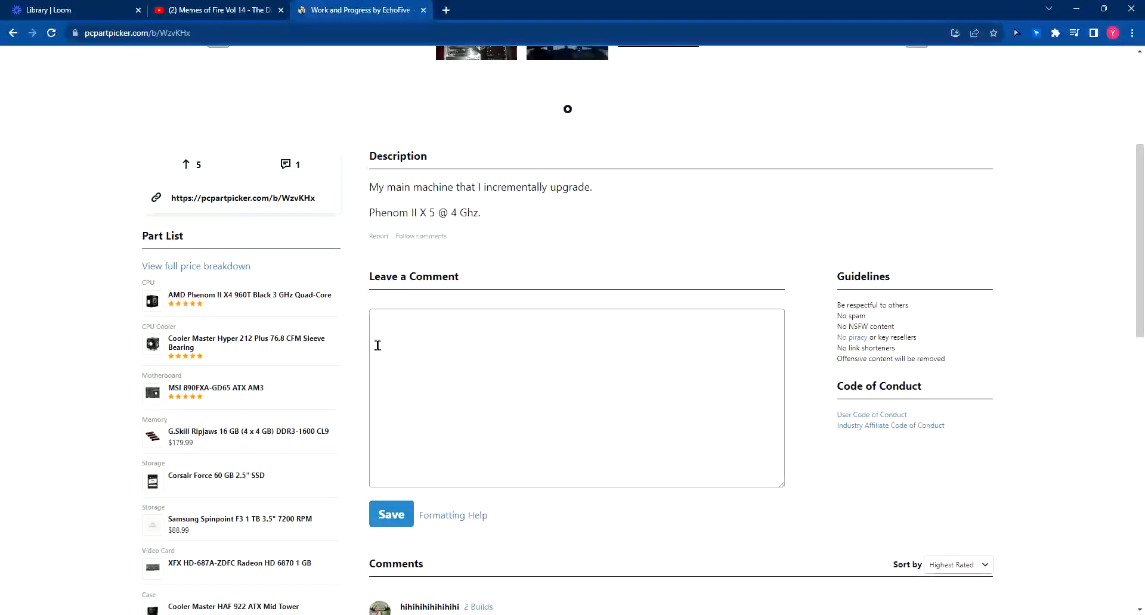
scroll(down, 3)
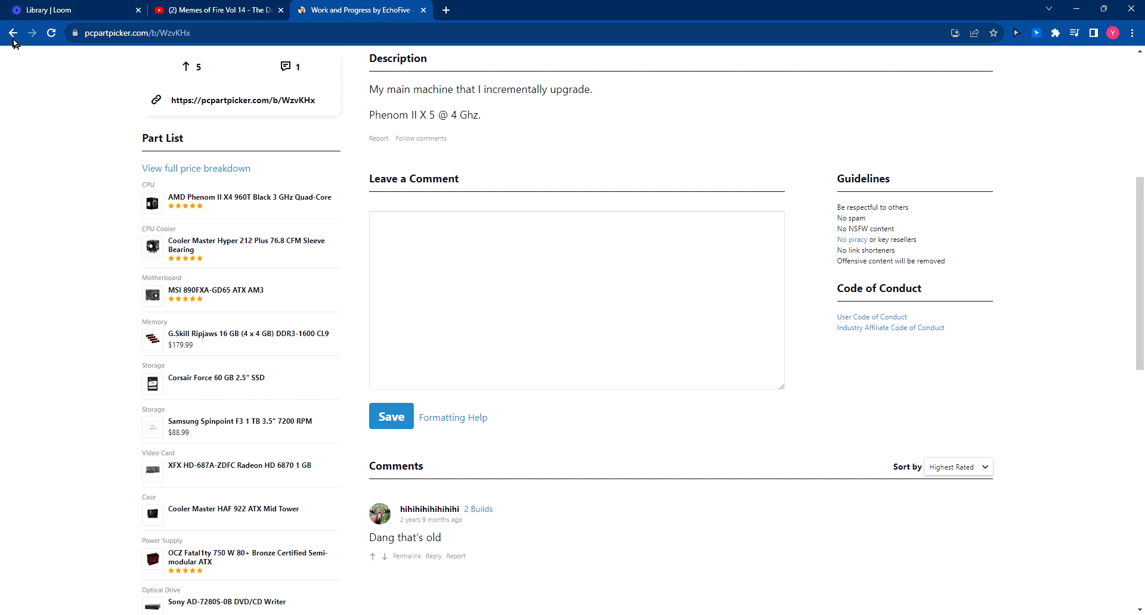
click(12, 33)
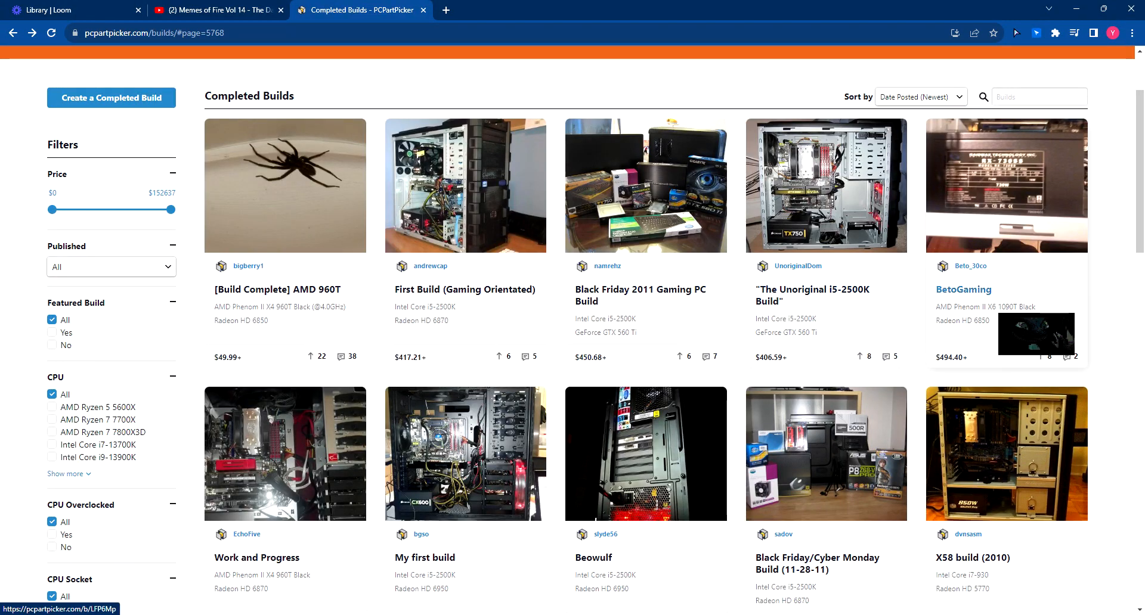
- Open the BetoGaming build's Phenom II X6 1090T CPU page and scroll to its reviews
click(964, 290)
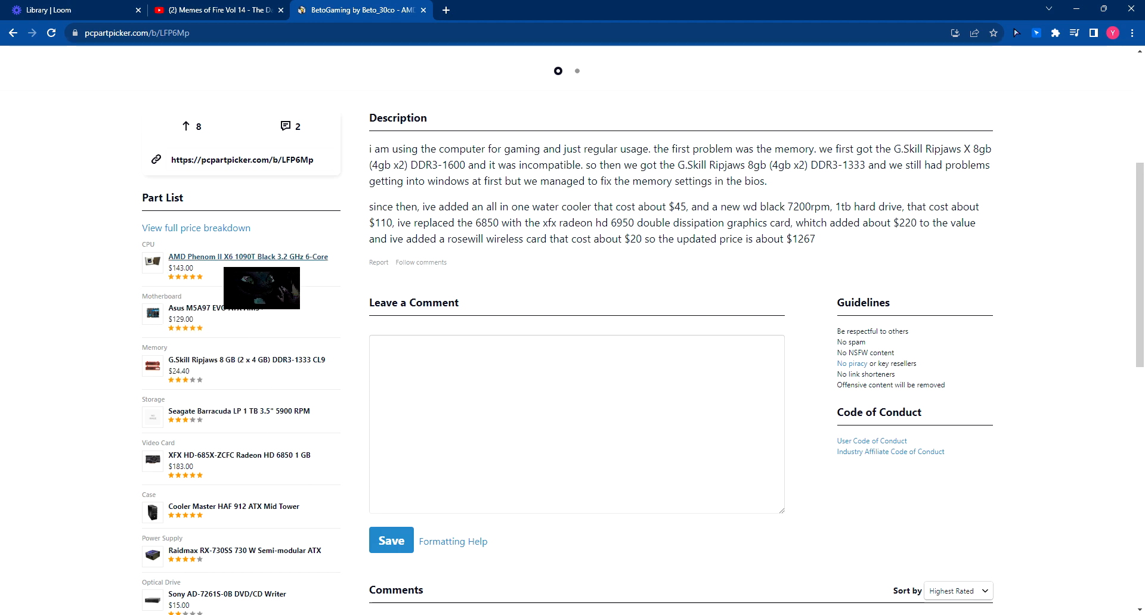
click(248, 257)
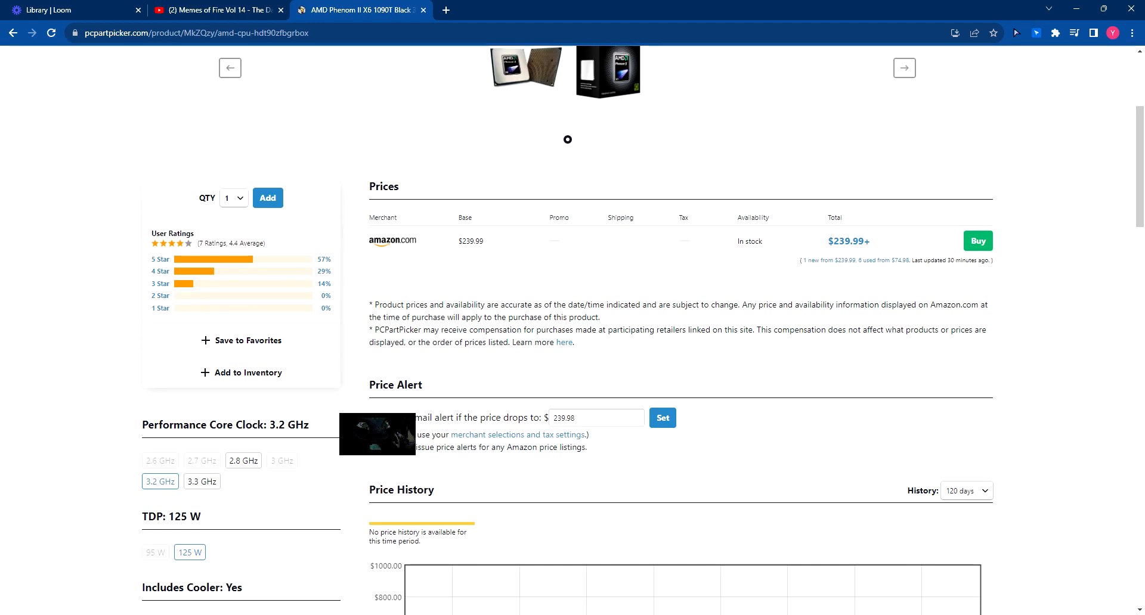
scroll(down, 3)
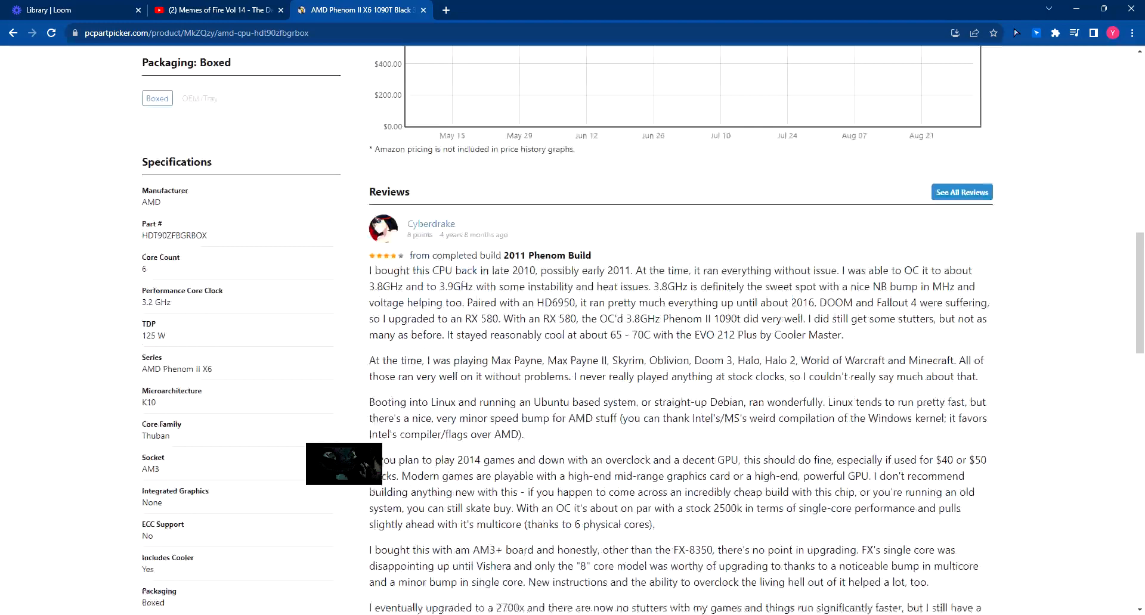
scroll(down, 3)
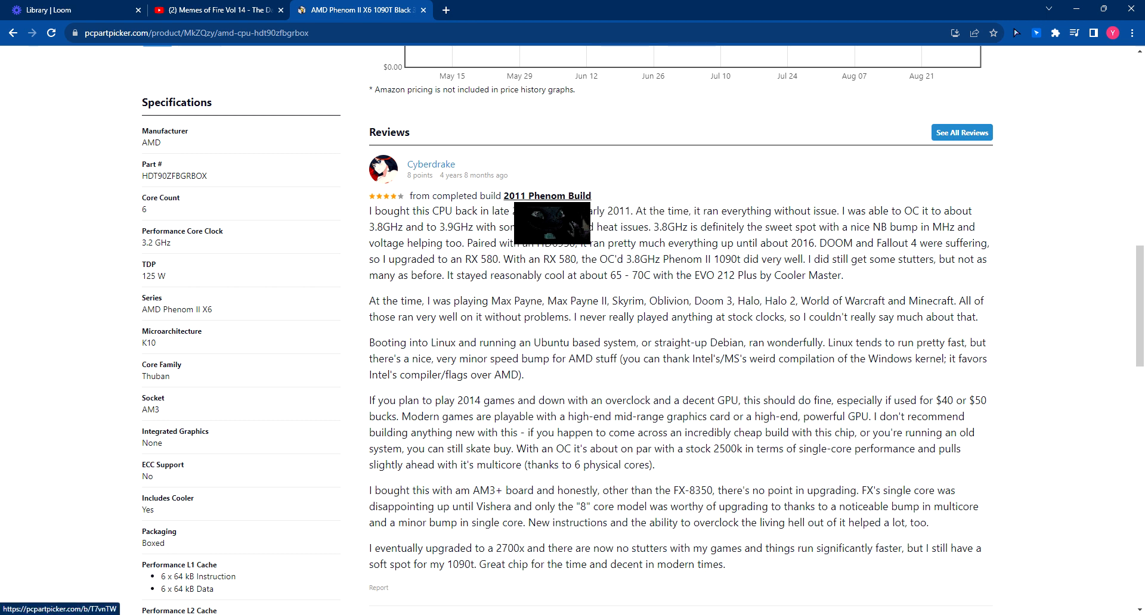
- Open Cyberdrake's 2011 Phenom Build from the review and scroll through its $1172.50 parts and CPU review
click(547, 196)
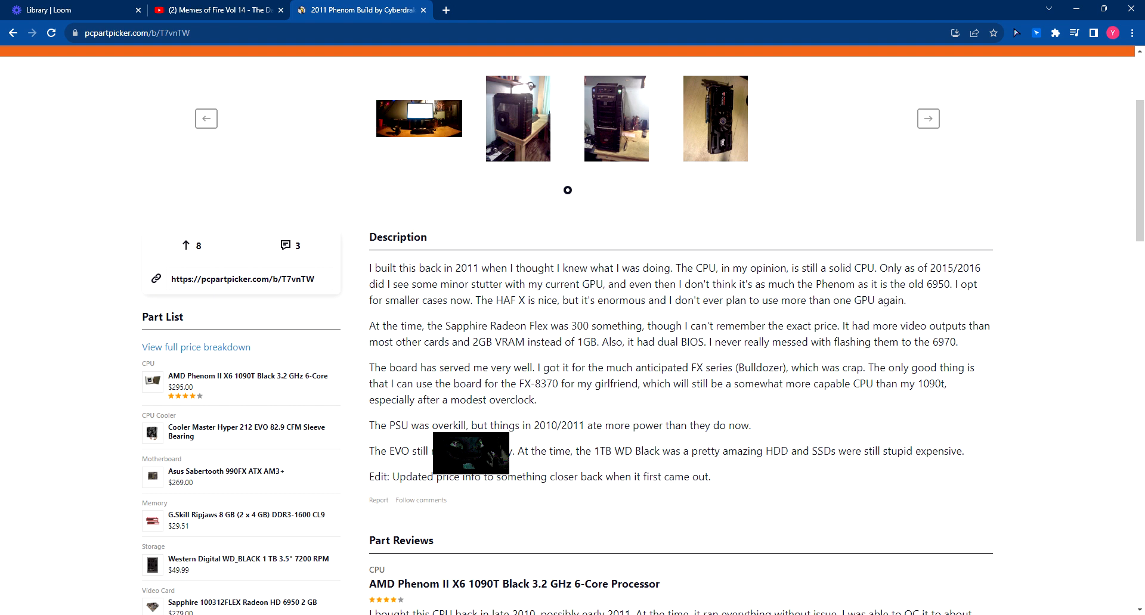
scroll(down, 3)
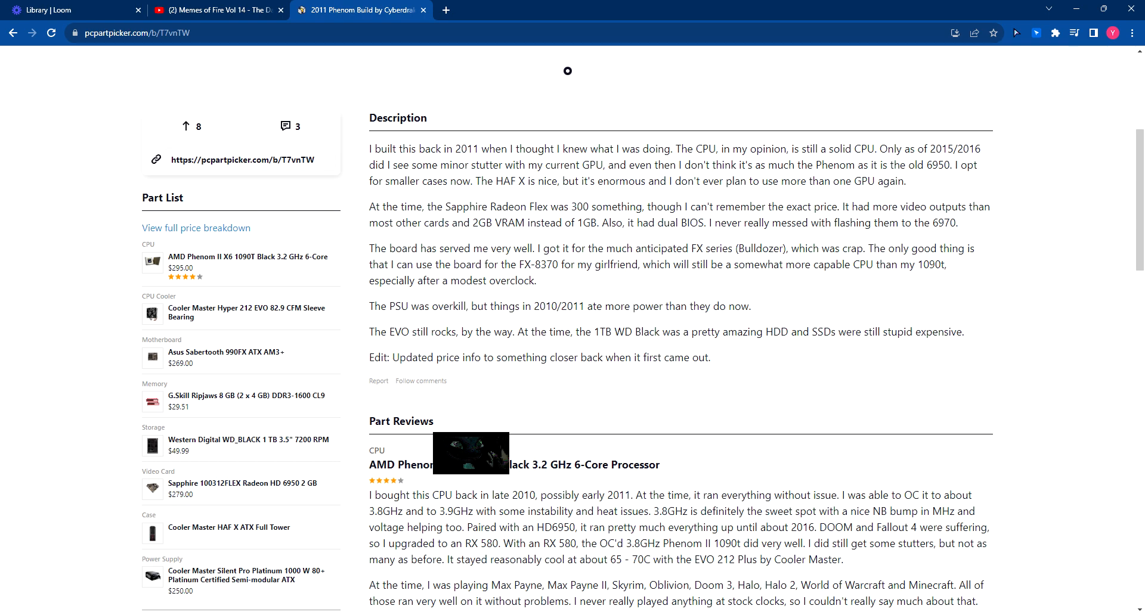
scroll(down, 3)
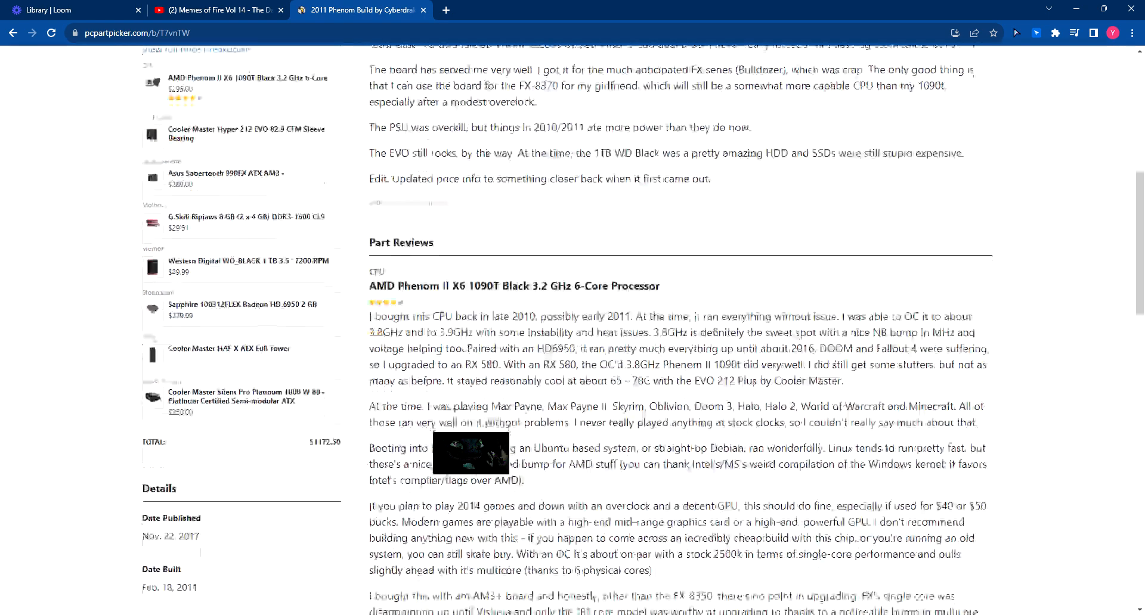
scroll(down, 3)
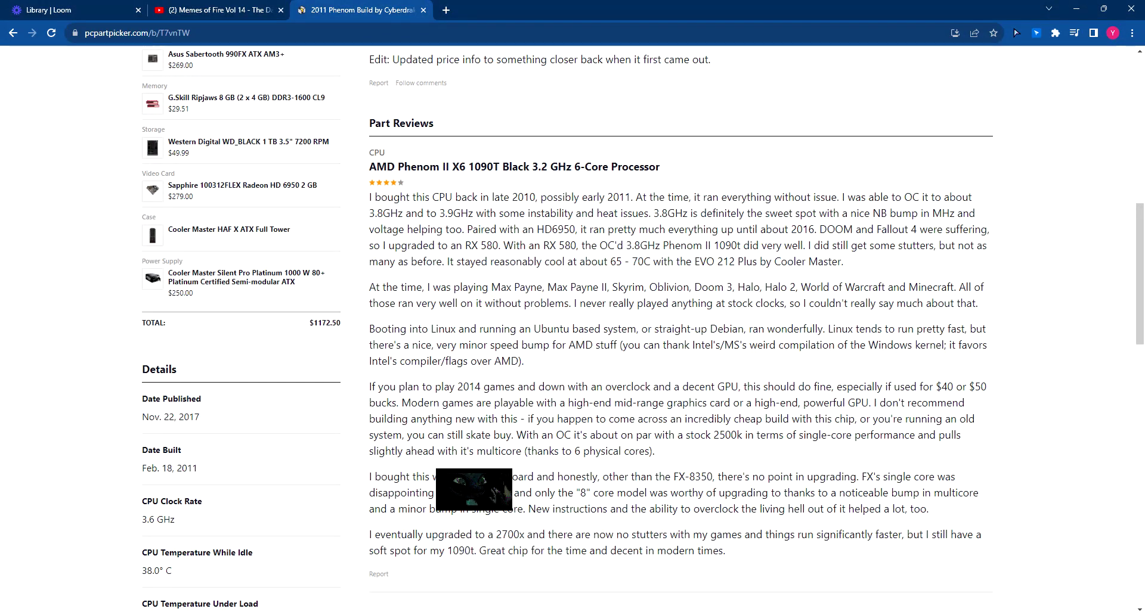